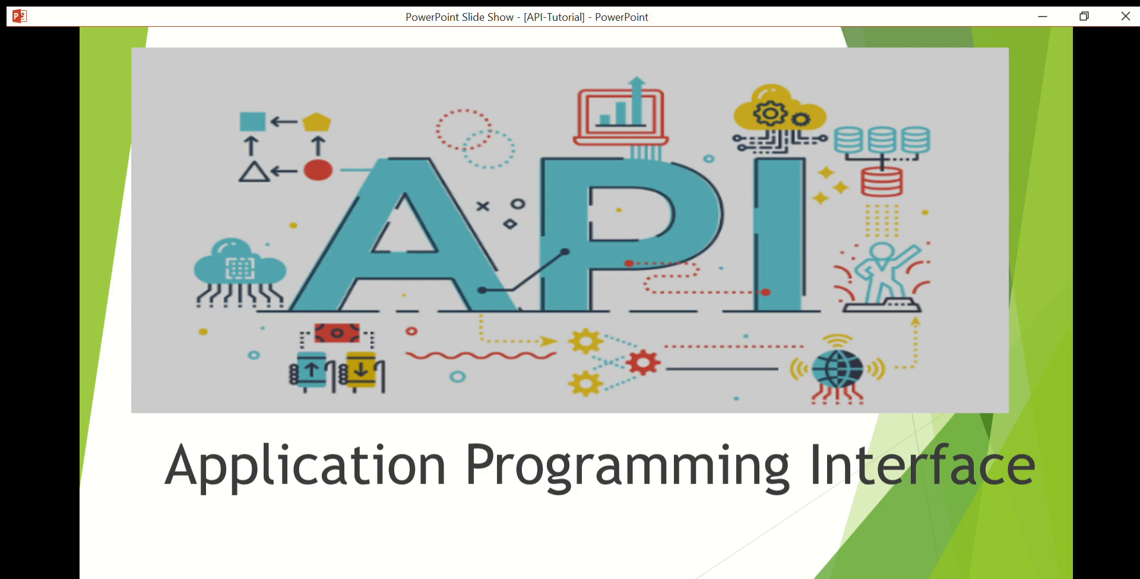
mouse_move(984, 298)
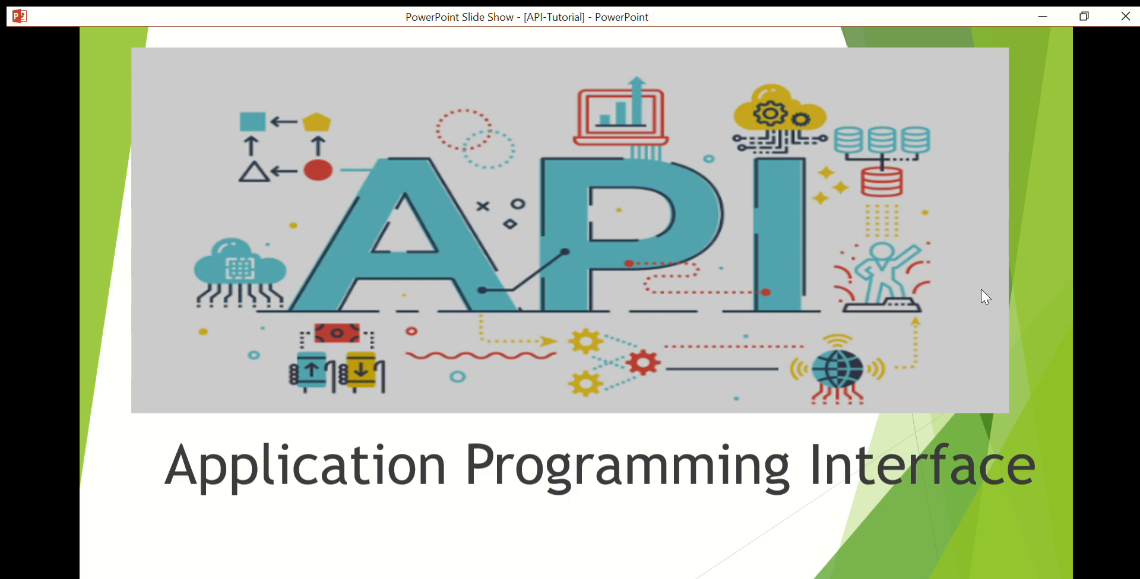
mouse_move(791, 329)
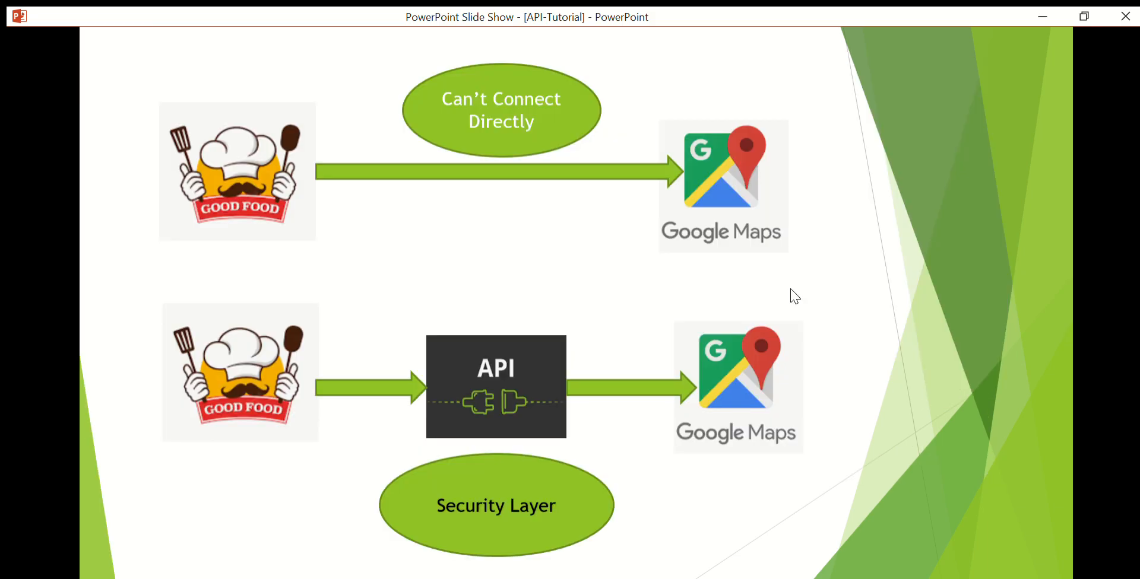
mouse_move(441, 122)
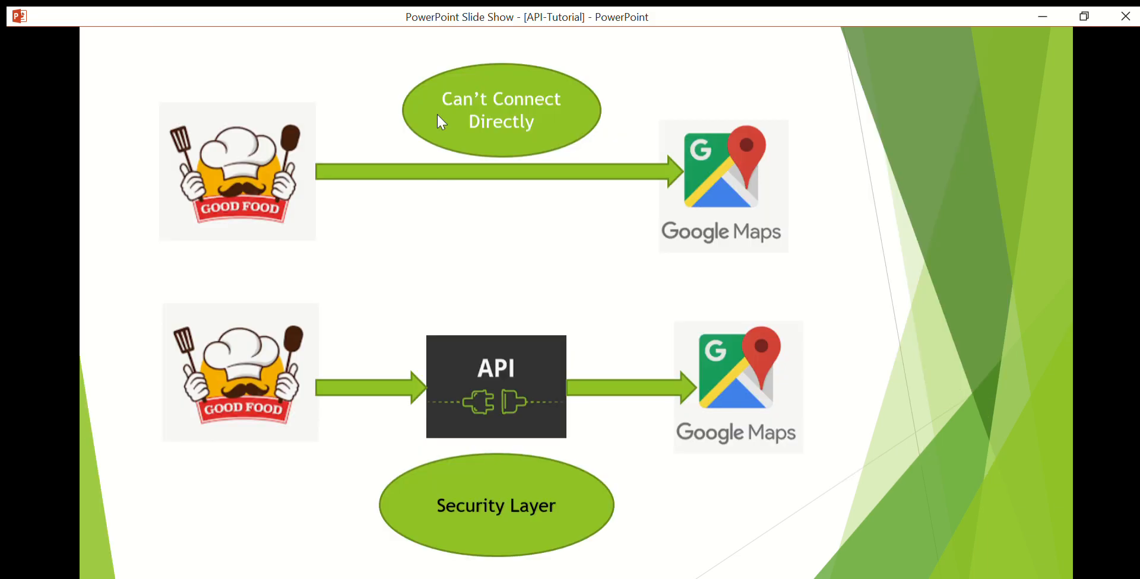
mouse_move(494, 122)
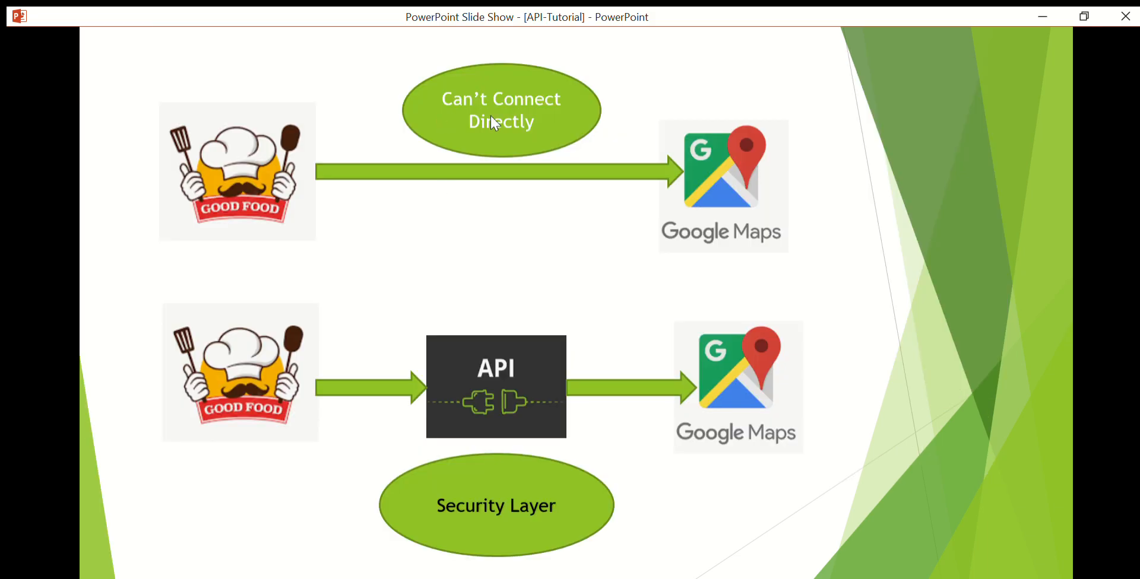
Advance to the security-layer slide where Good Food reaches Google Maps via an API.
key("right")
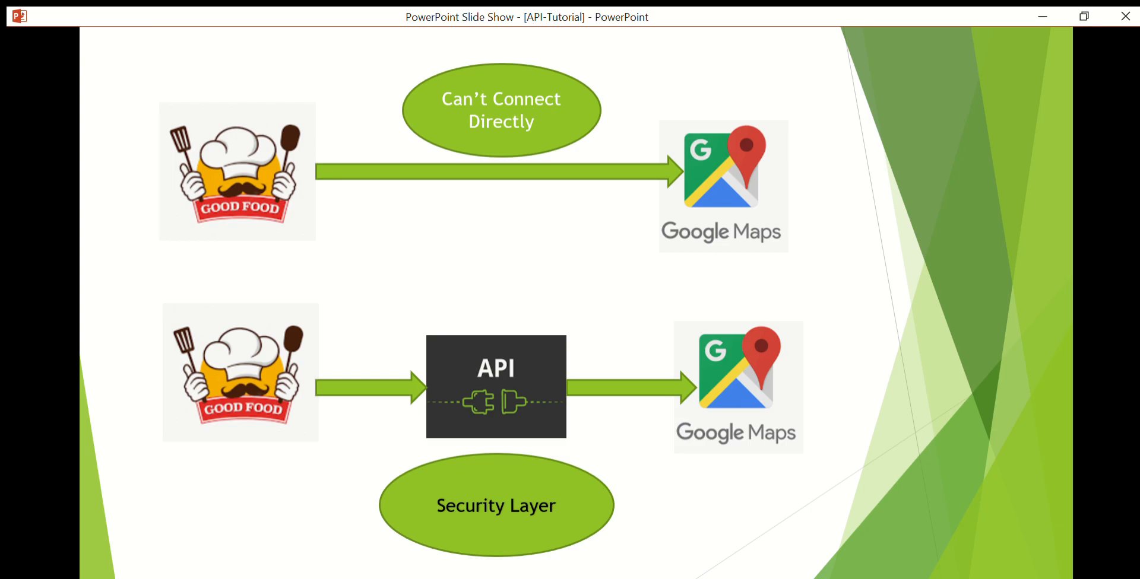
mouse_move(173, 65)
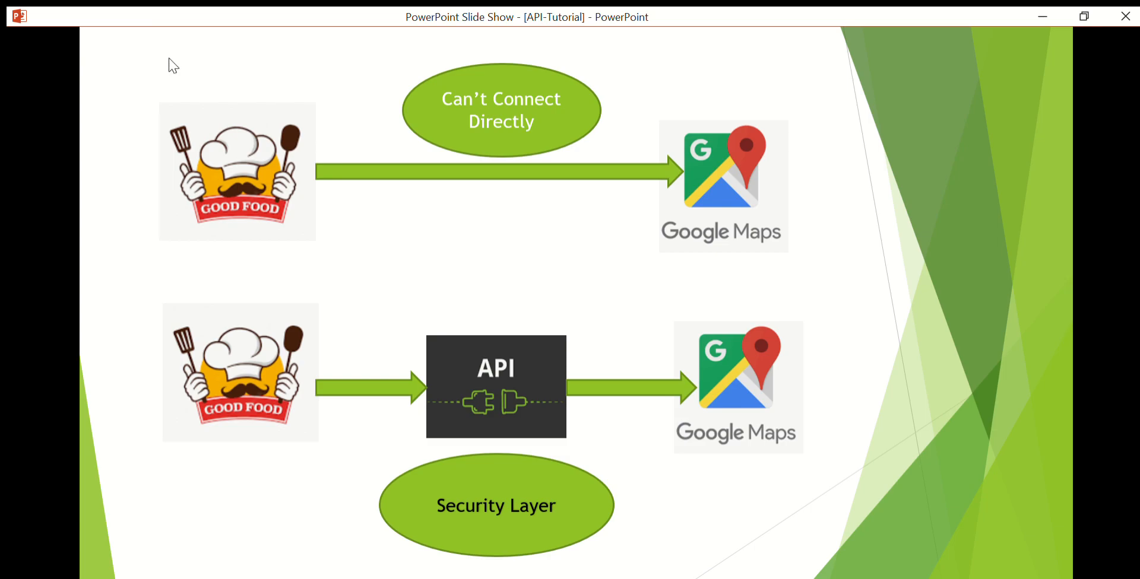
mouse_move(243, 172)
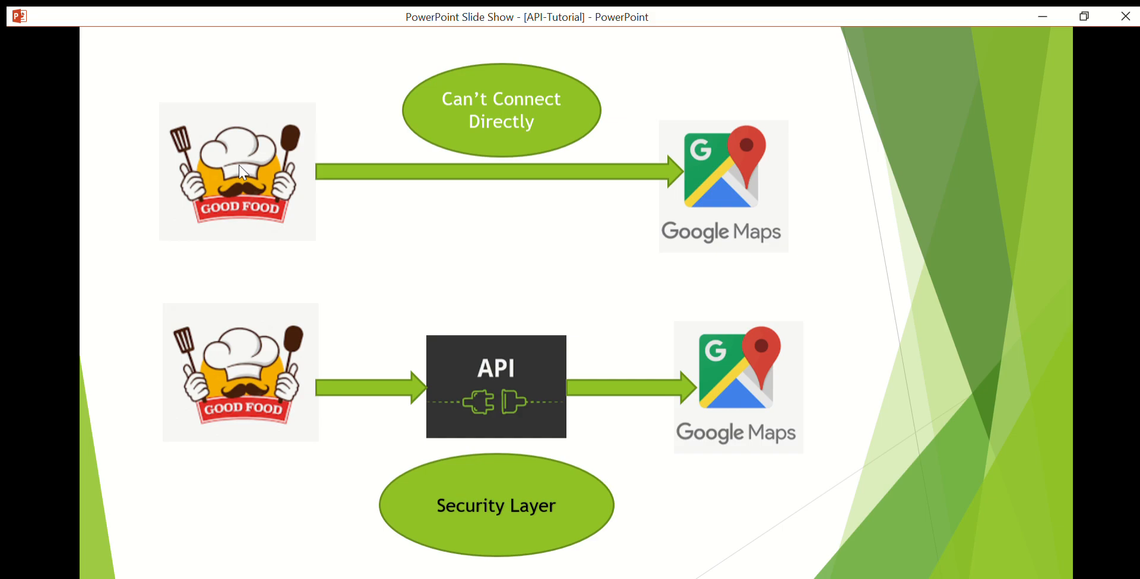
mouse_move(399, 92)
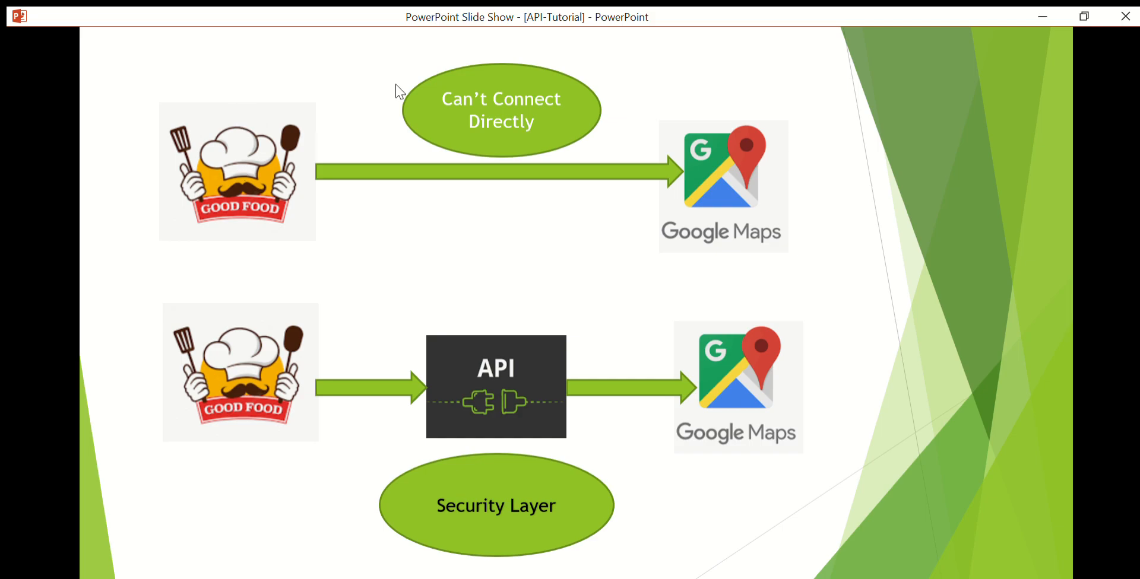
mouse_move(693, 194)
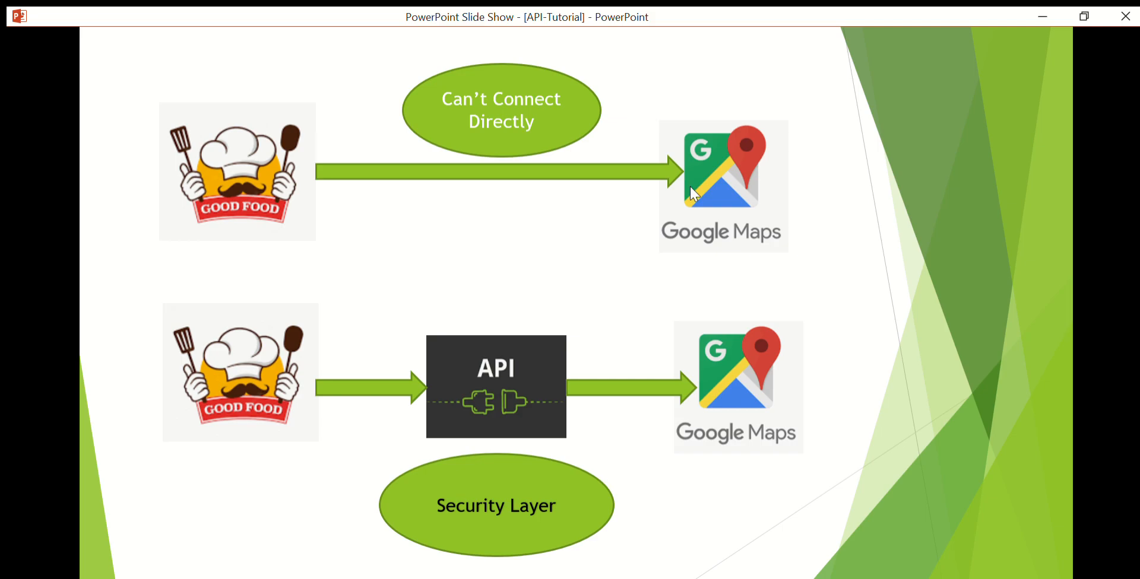
mouse_move(322, 172)
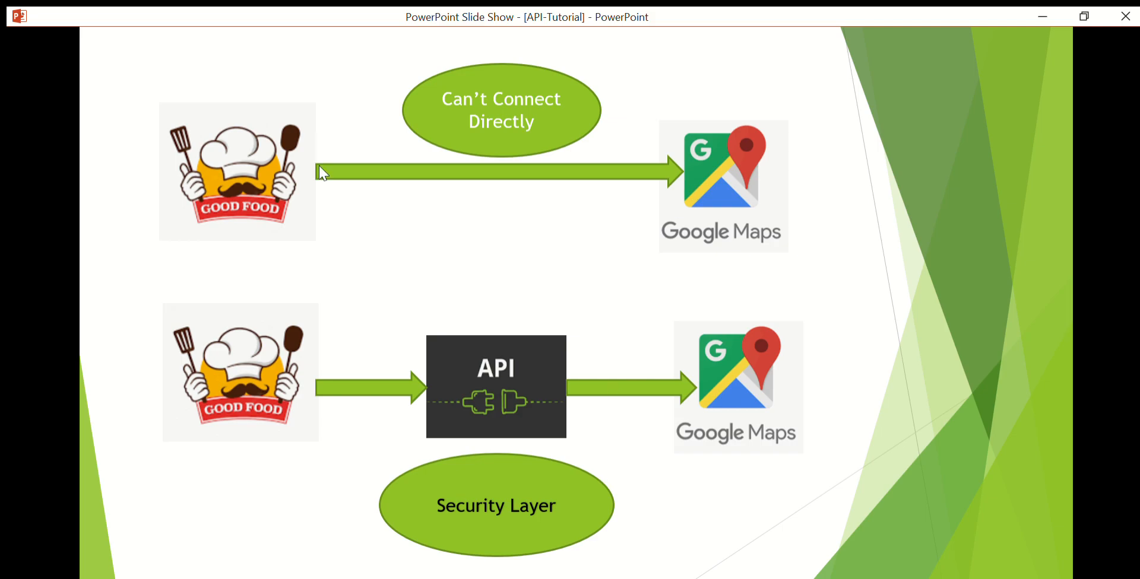
mouse_move(696, 148)
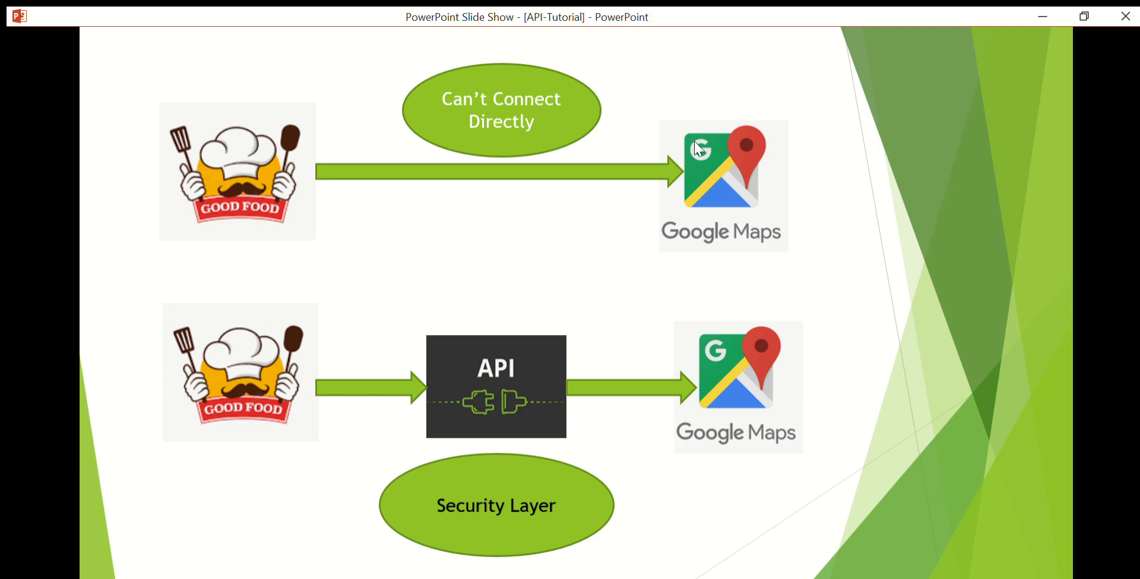
mouse_move(700, 149)
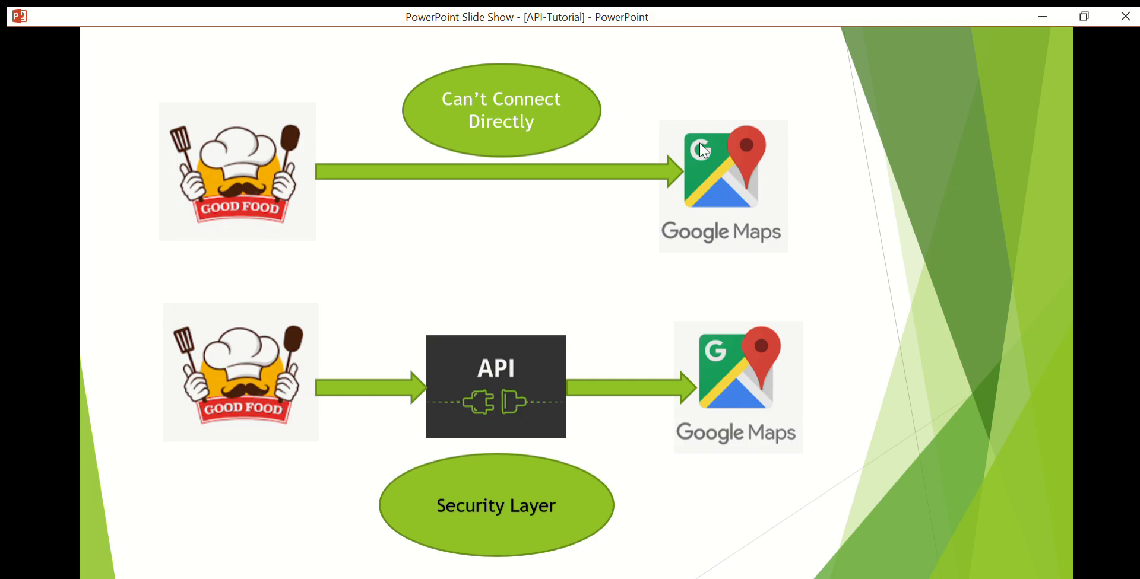
mouse_move(259, 166)
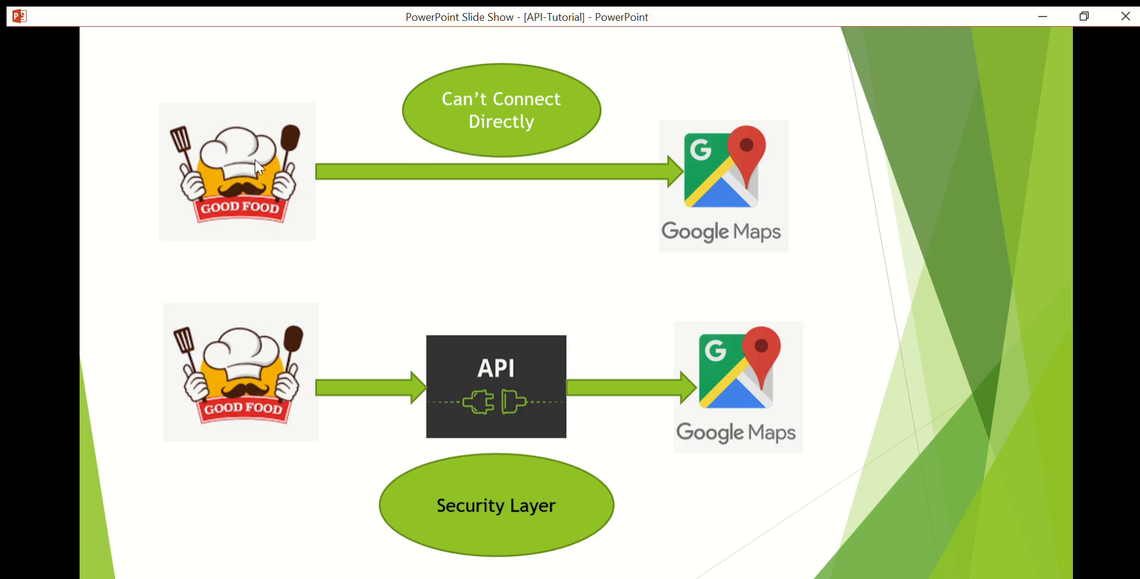
mouse_move(625, 166)
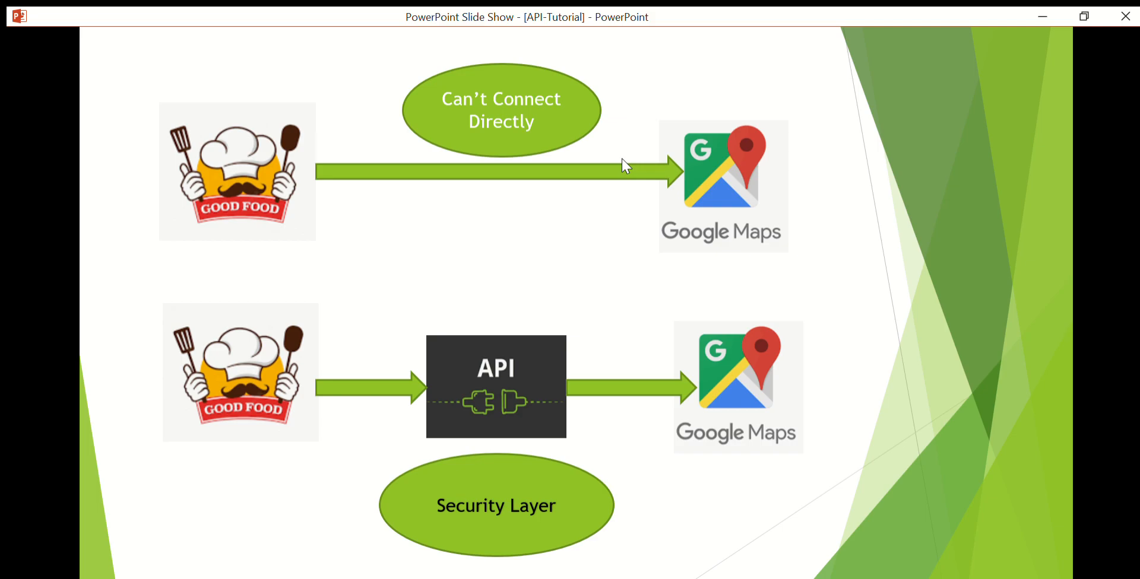
mouse_move(723, 159)
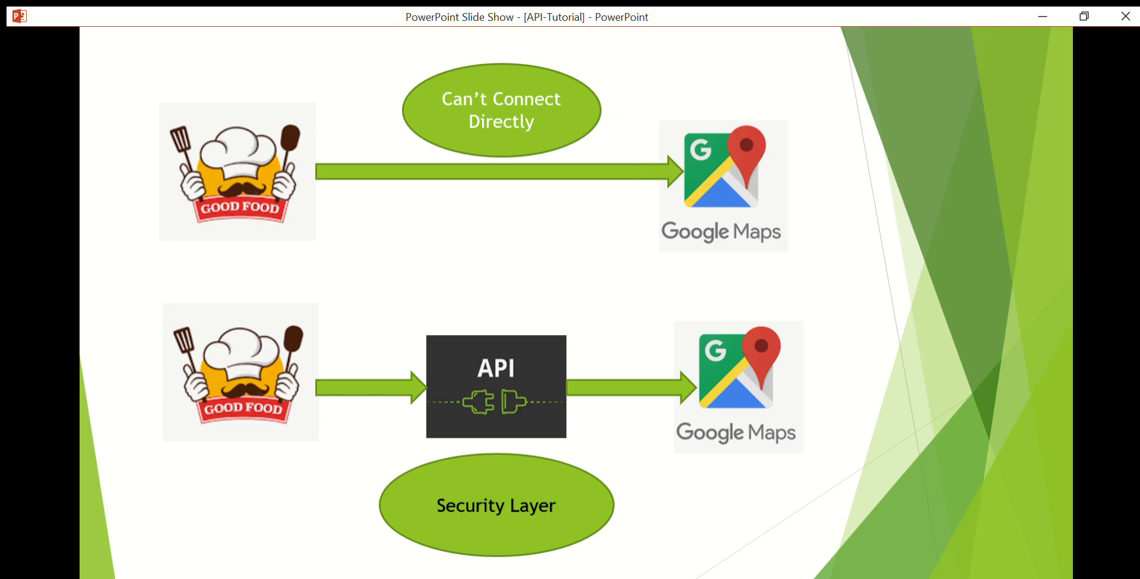
mouse_move(518, 171)
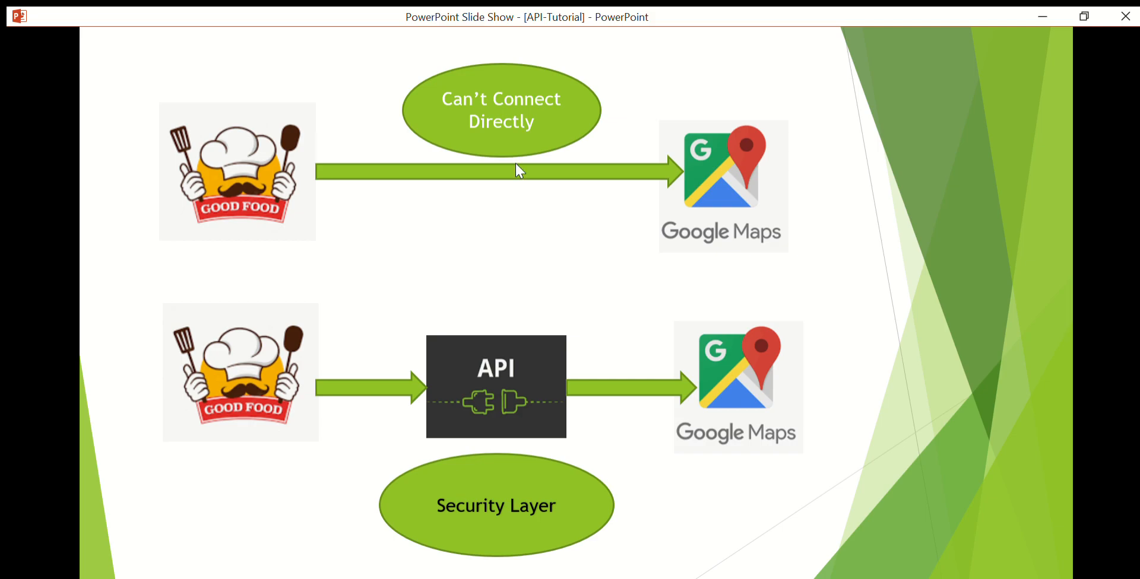
mouse_move(550, 193)
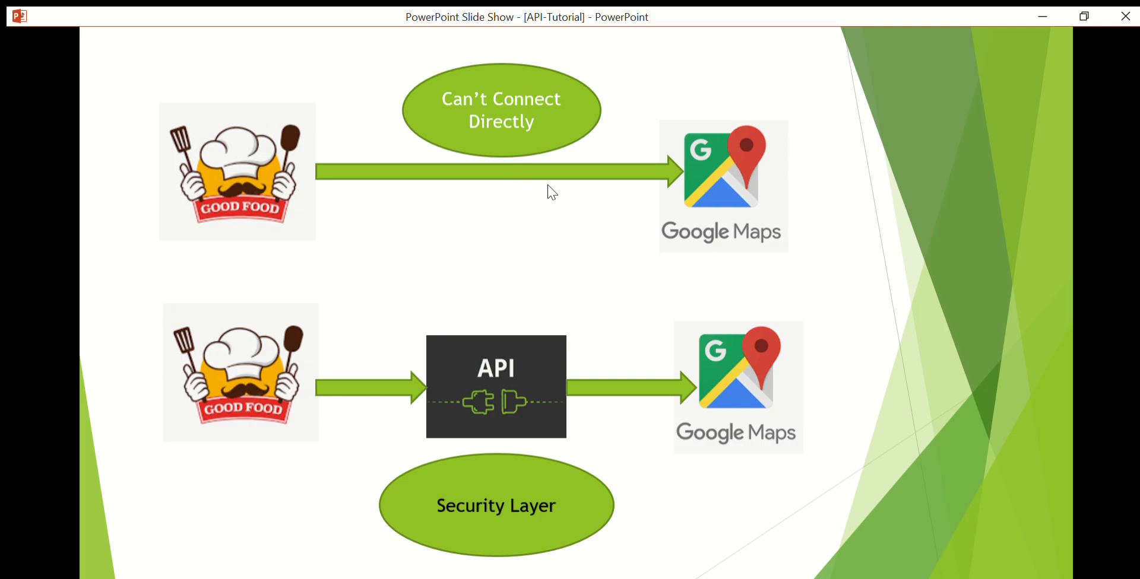
mouse_move(475, 172)
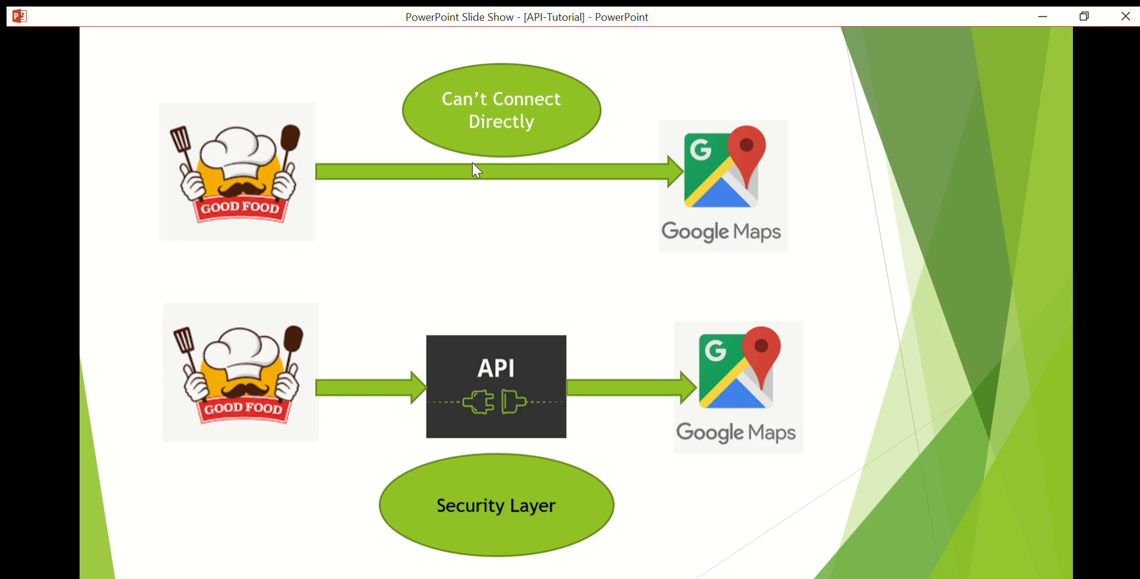
mouse_move(690, 156)
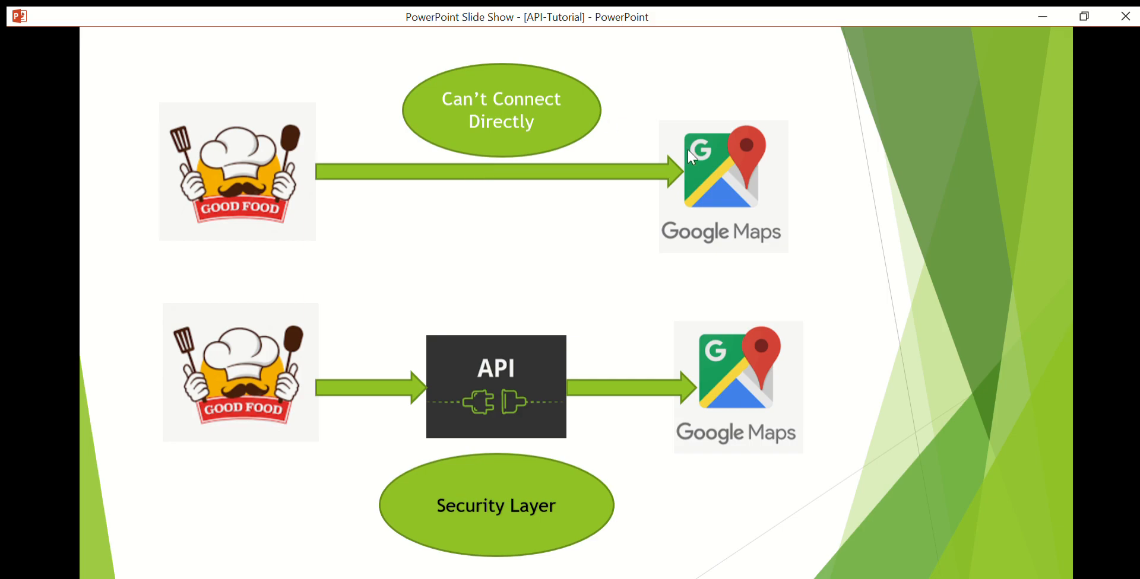
mouse_move(311, 179)
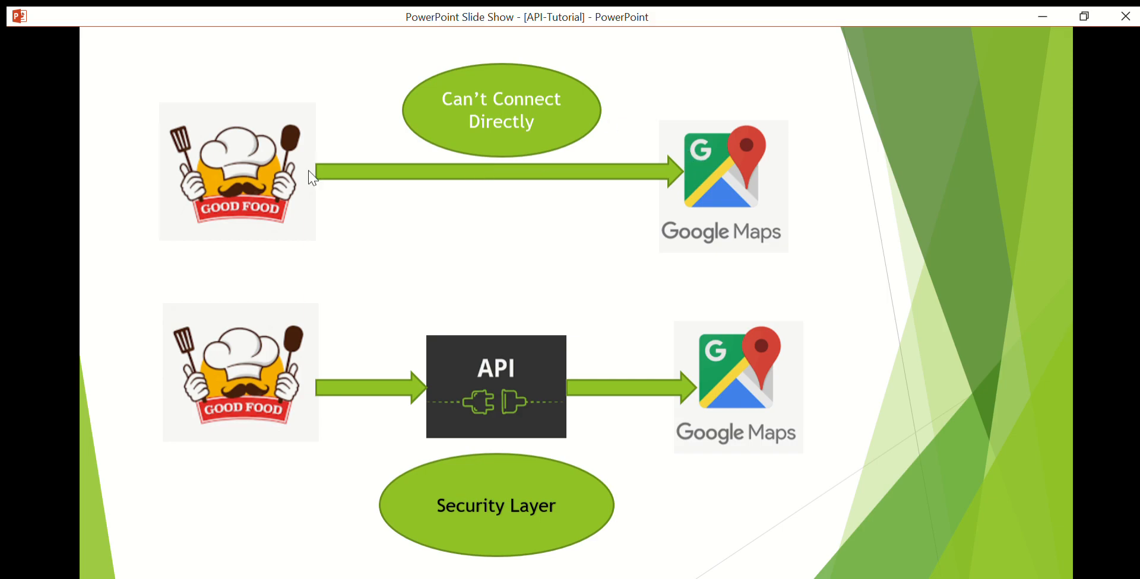
mouse_move(516, 196)
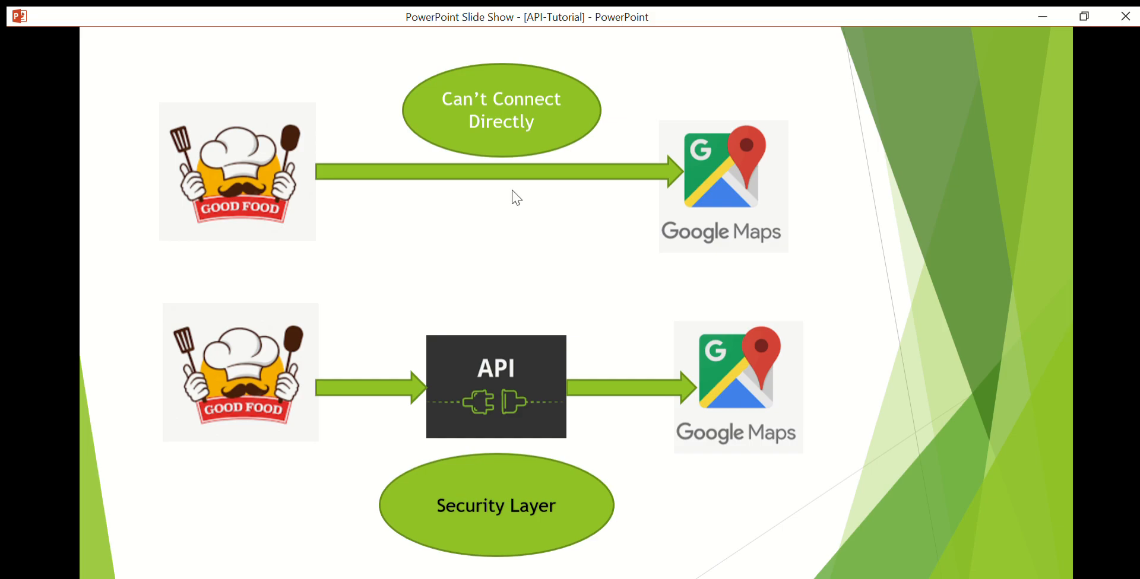
mouse_move(471, 323)
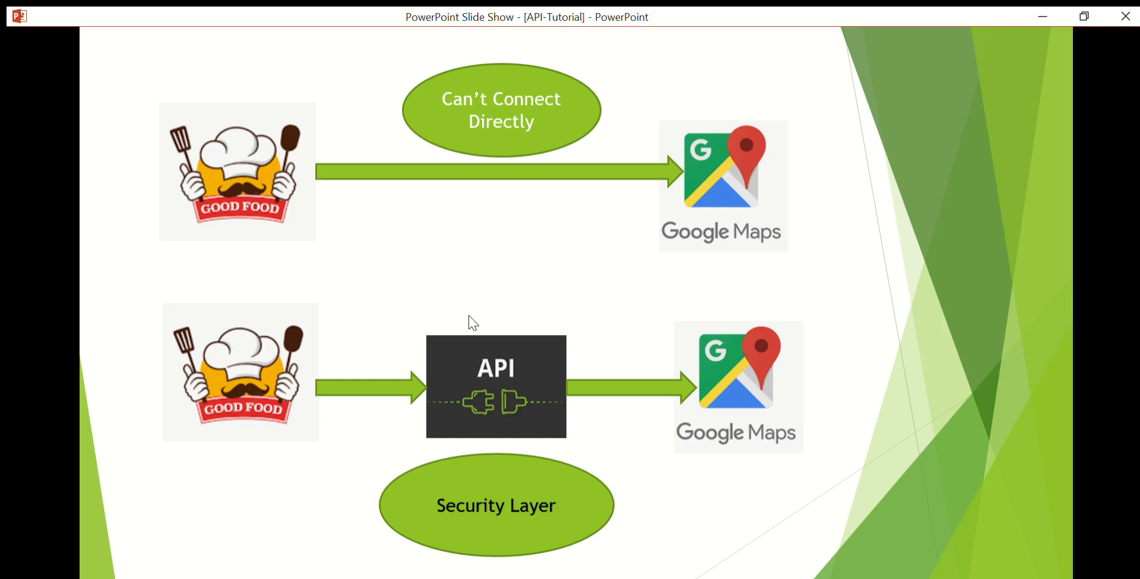
mouse_move(504, 342)
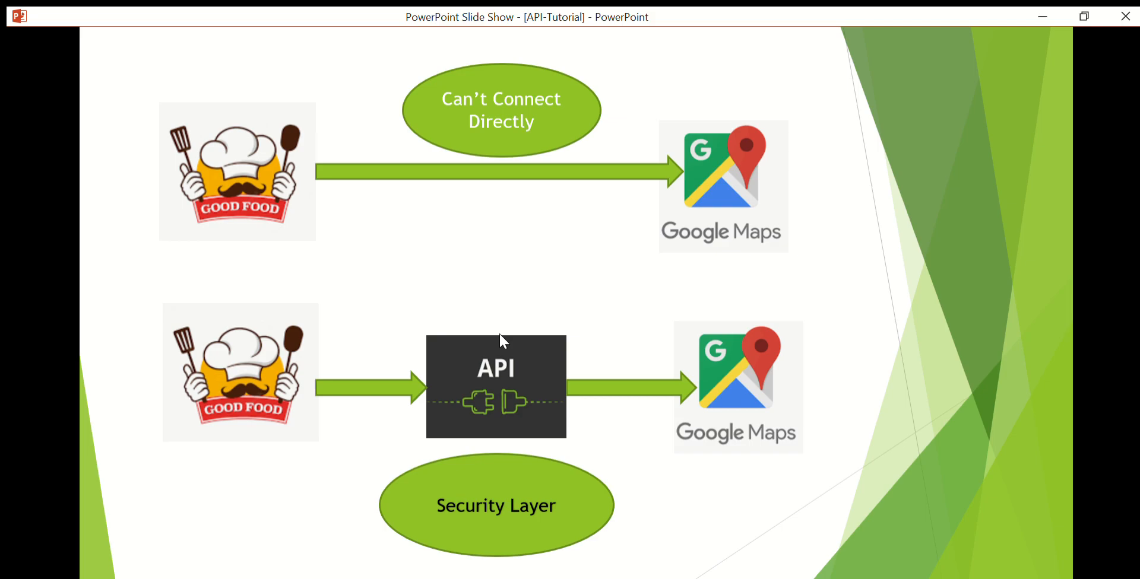
mouse_move(489, 330)
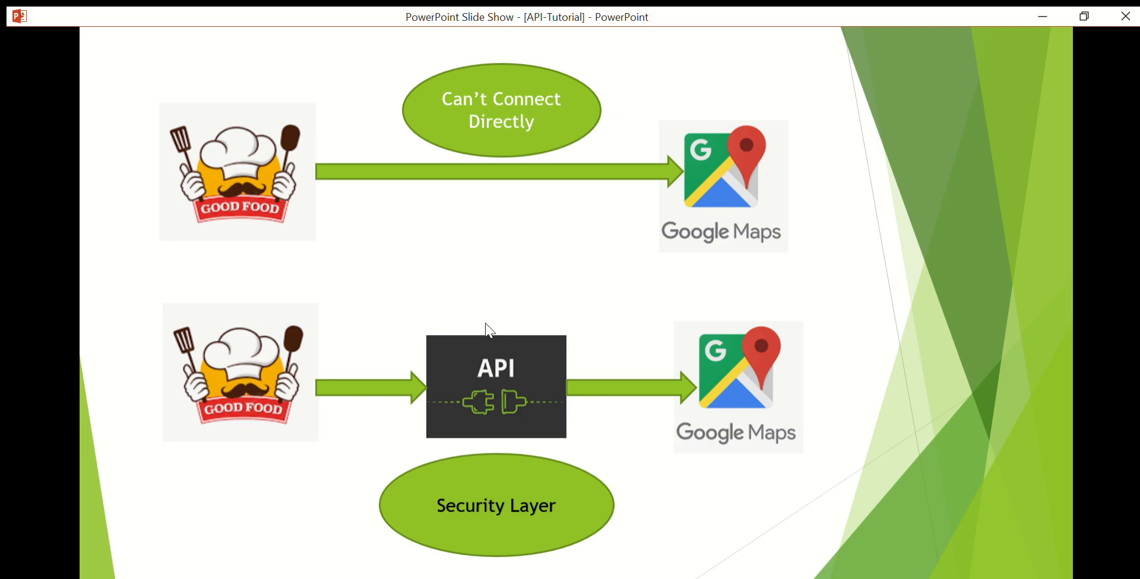
mouse_move(496, 349)
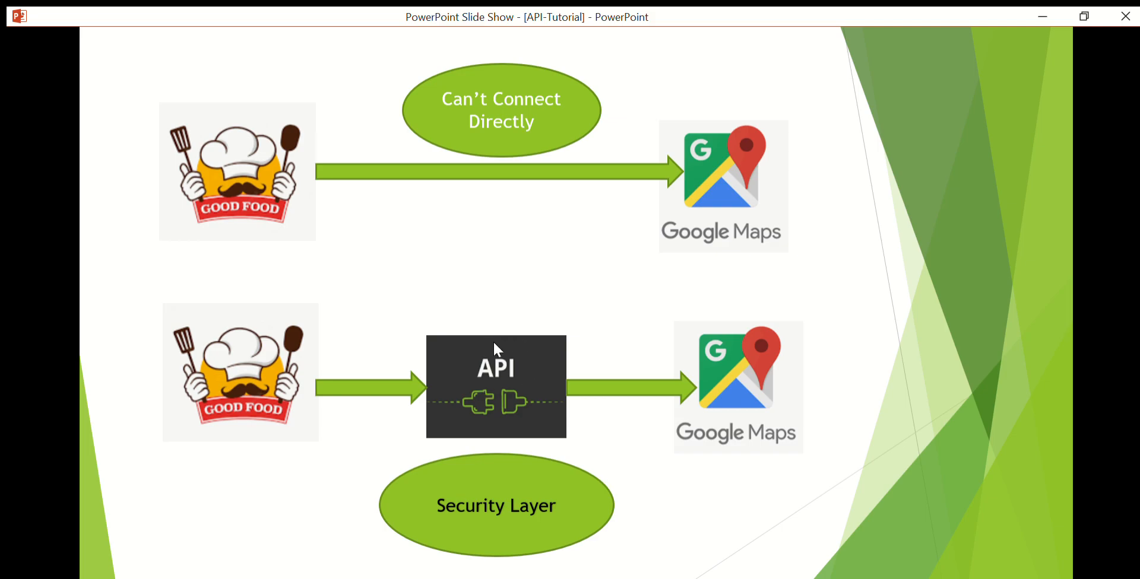
mouse_move(236, 368)
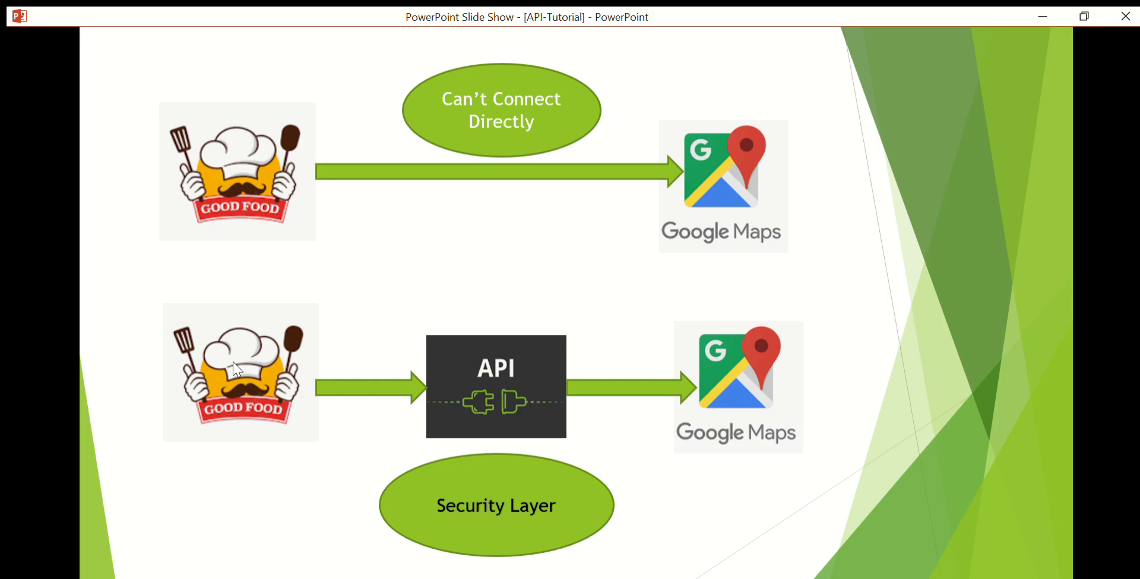
mouse_move(744, 369)
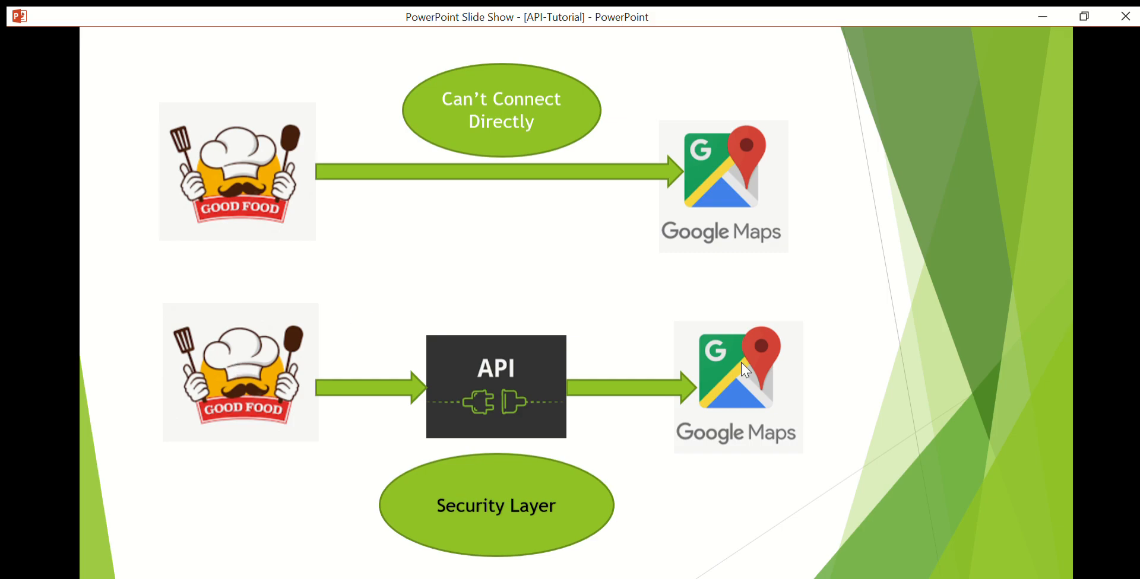
mouse_move(323, 371)
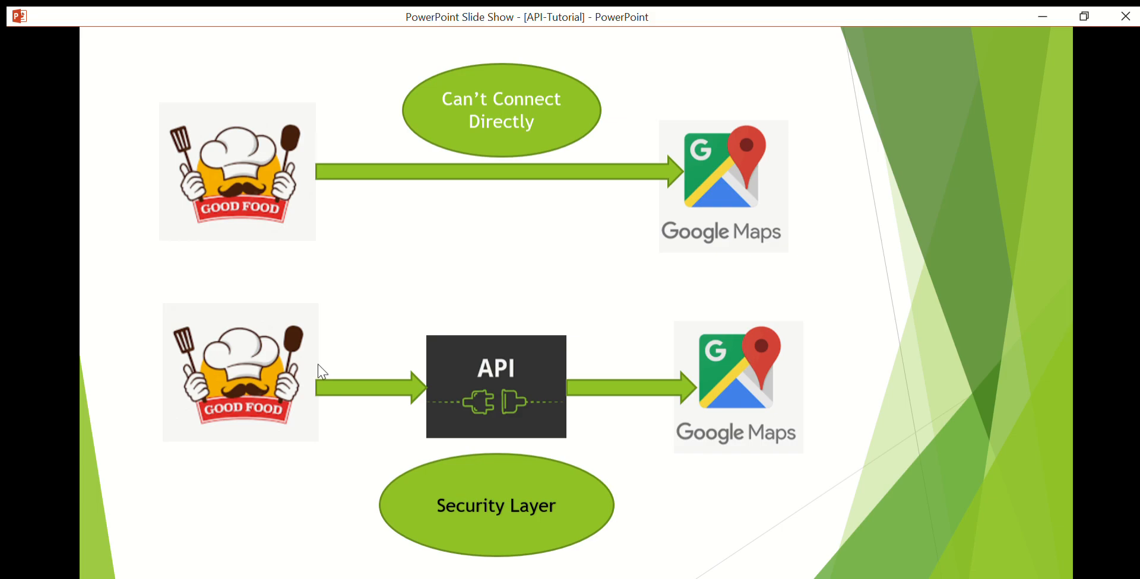
mouse_move(509, 368)
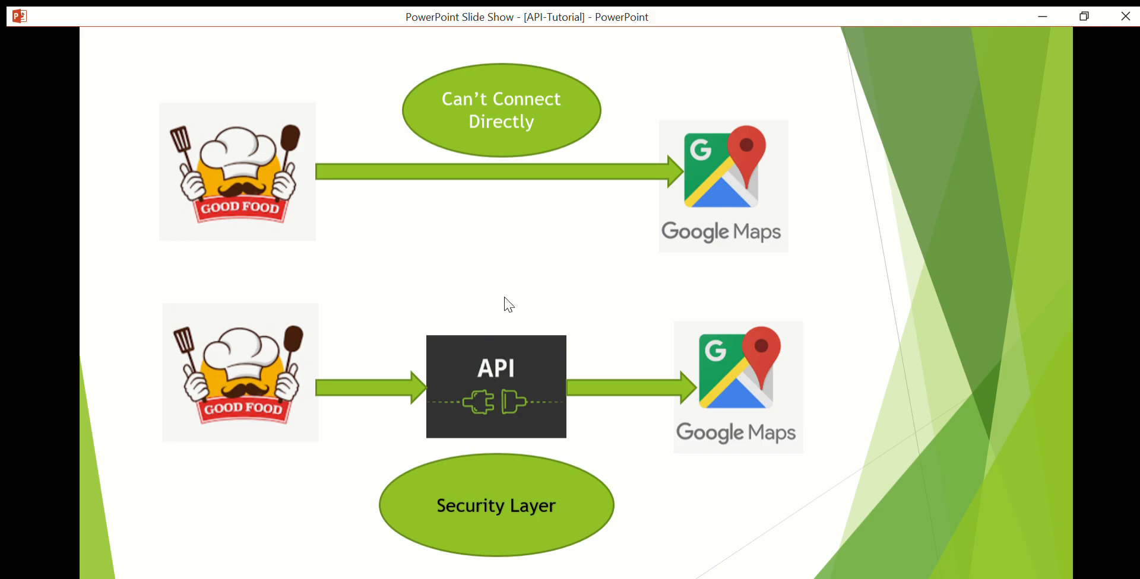
mouse_move(544, 378)
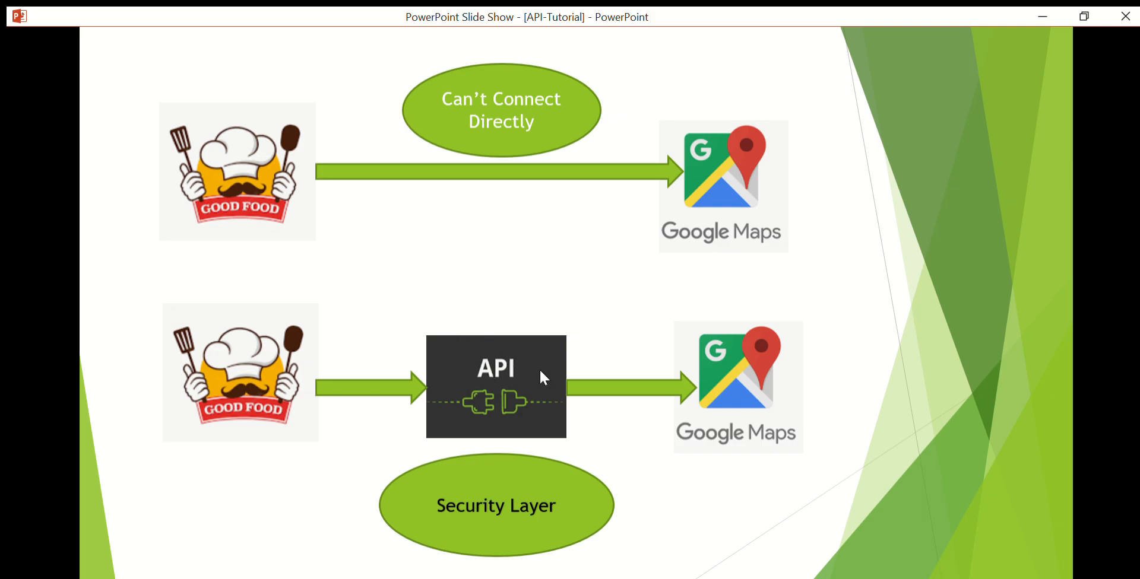
mouse_move(399, 391)
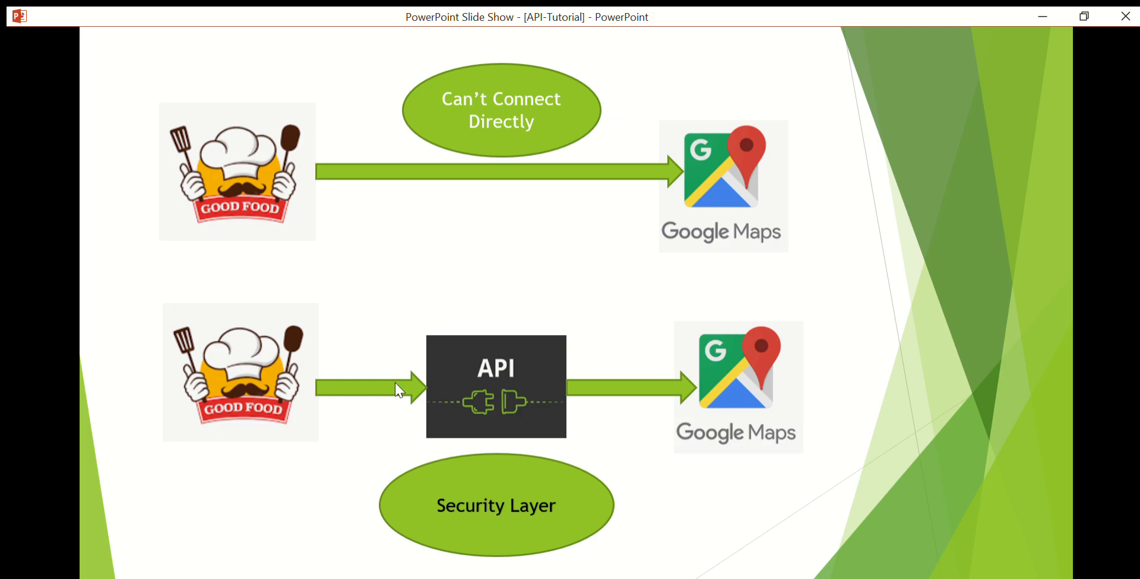
mouse_move(465, 411)
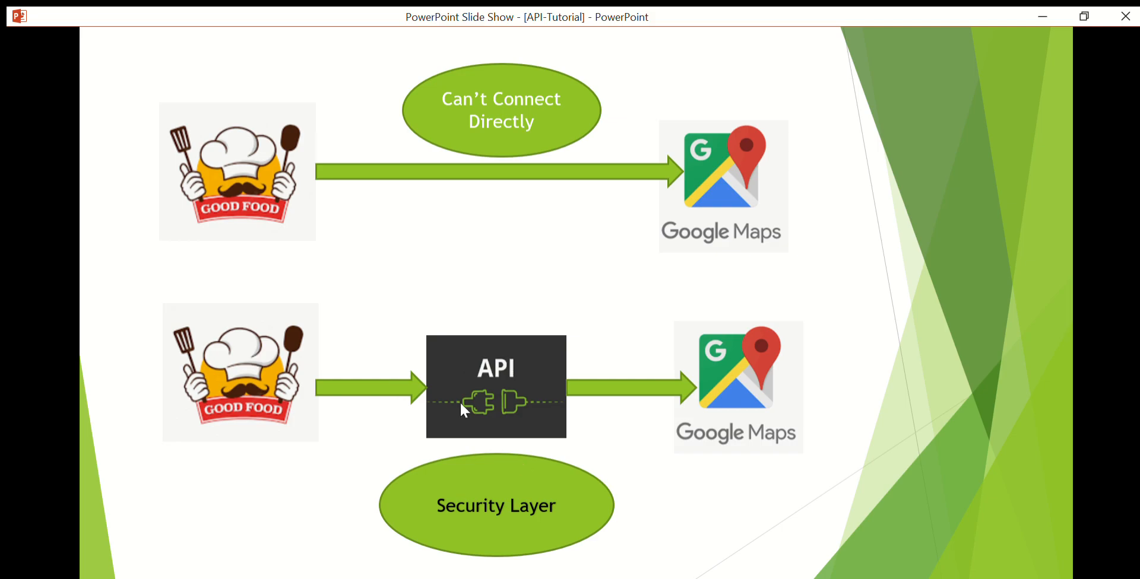
mouse_move(718, 363)
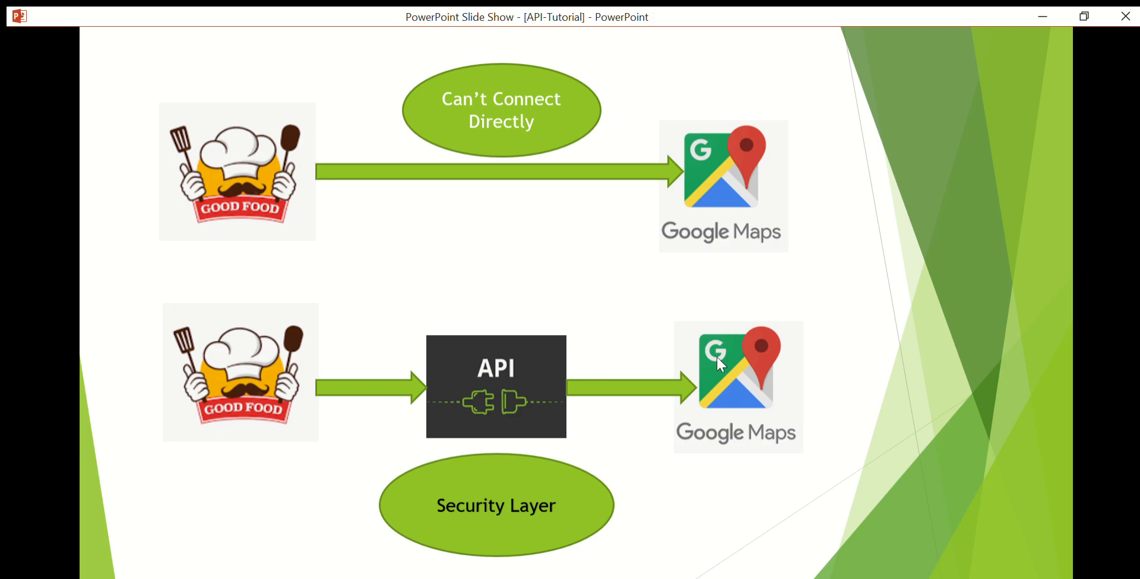
mouse_move(504, 354)
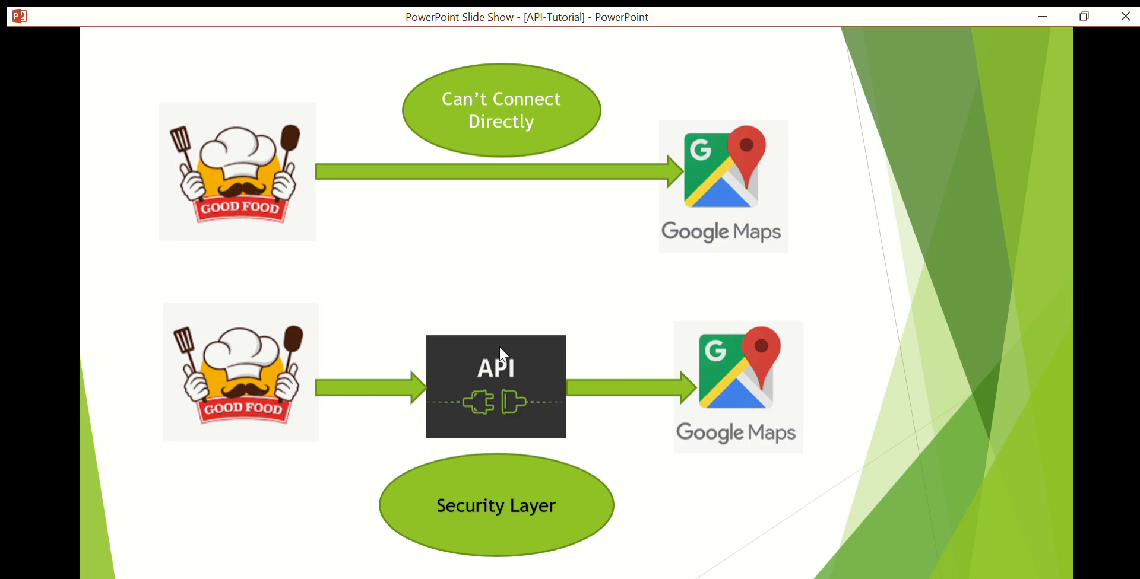
Advance to the Act As Messenger slide with two-way arrows through the API.
key("Right")
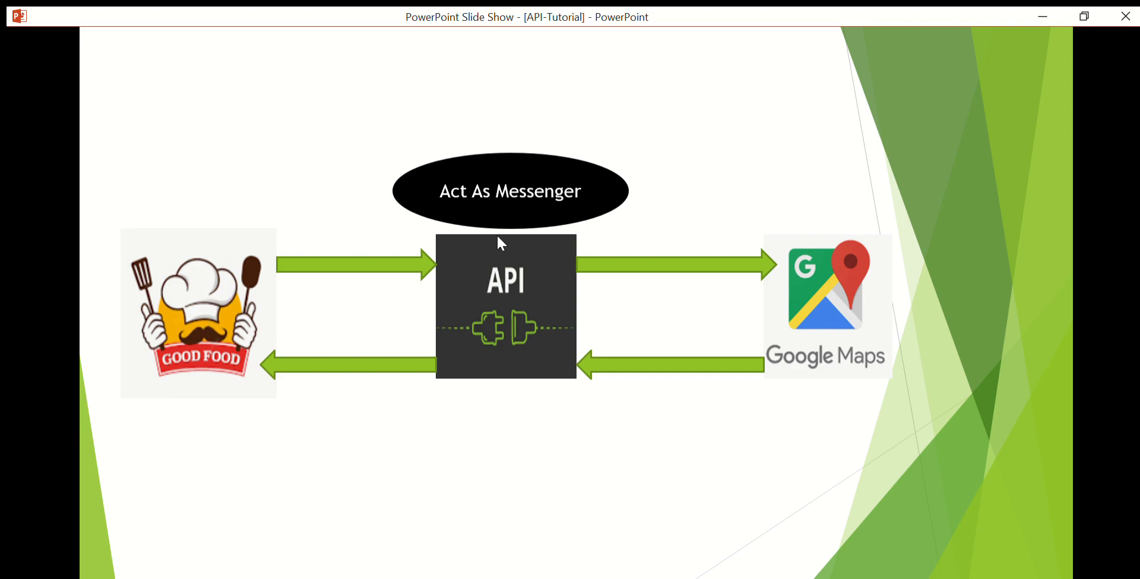
mouse_move(835, 256)
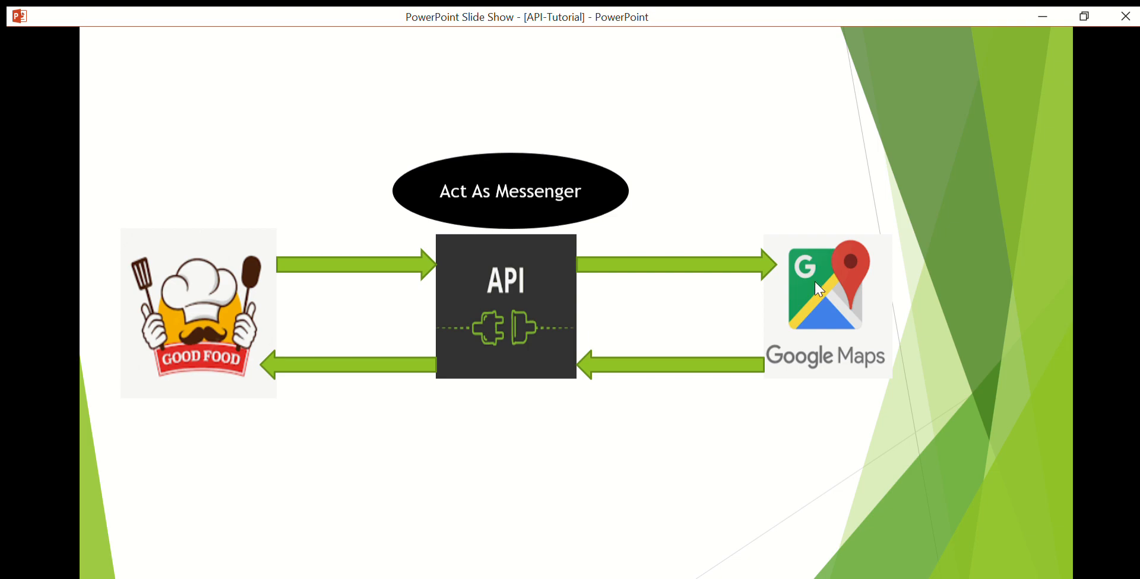
mouse_move(242, 293)
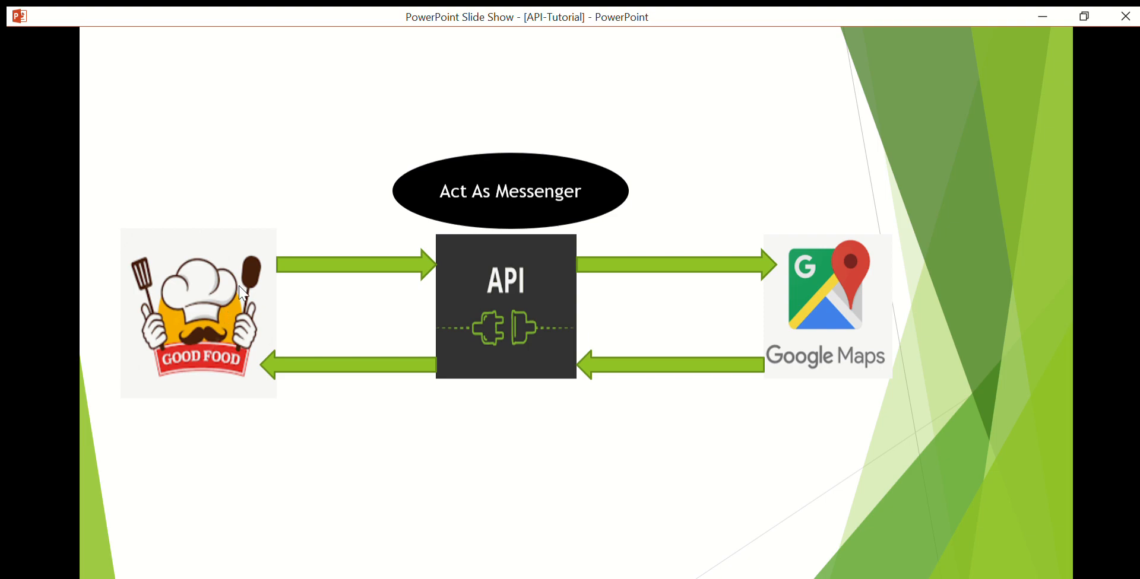
mouse_move(822, 277)
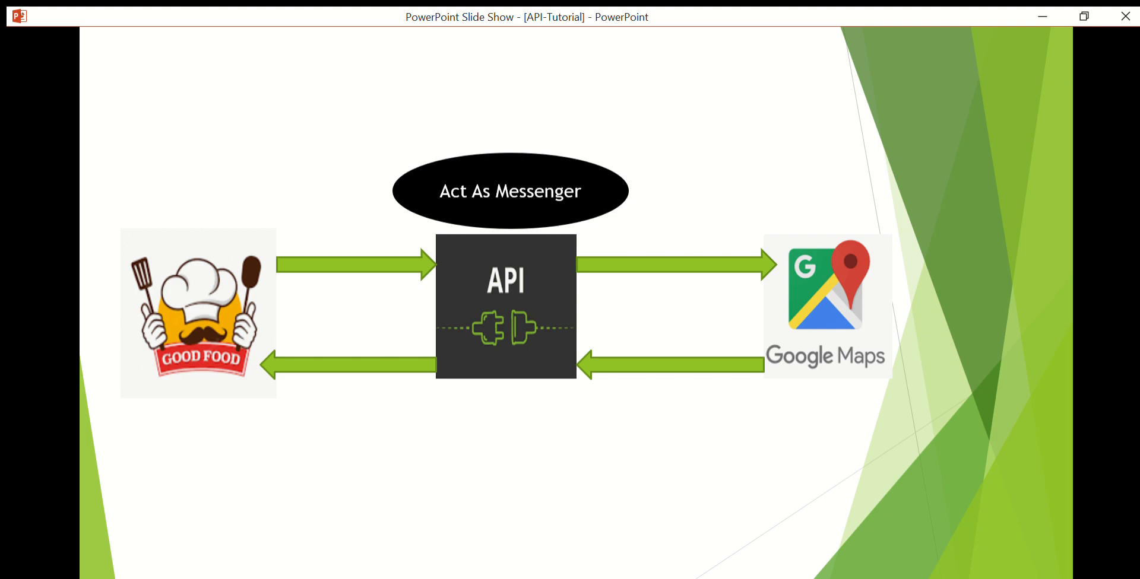
mouse_move(318, 334)
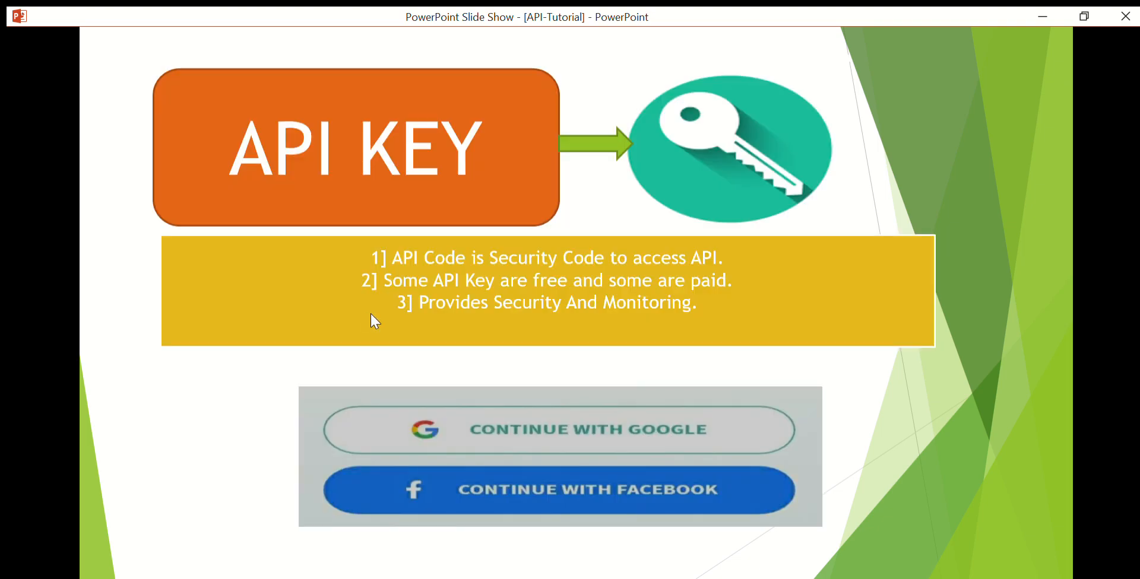
mouse_move(471, 301)
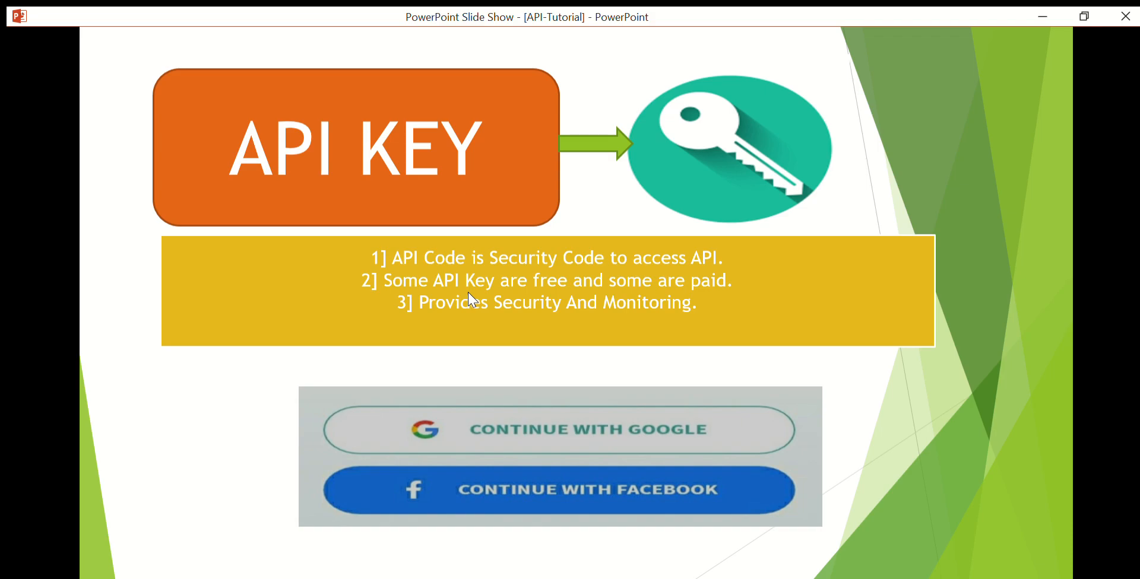
Advance to the API Key slide describing keys as free or paid security codes.
key("right")
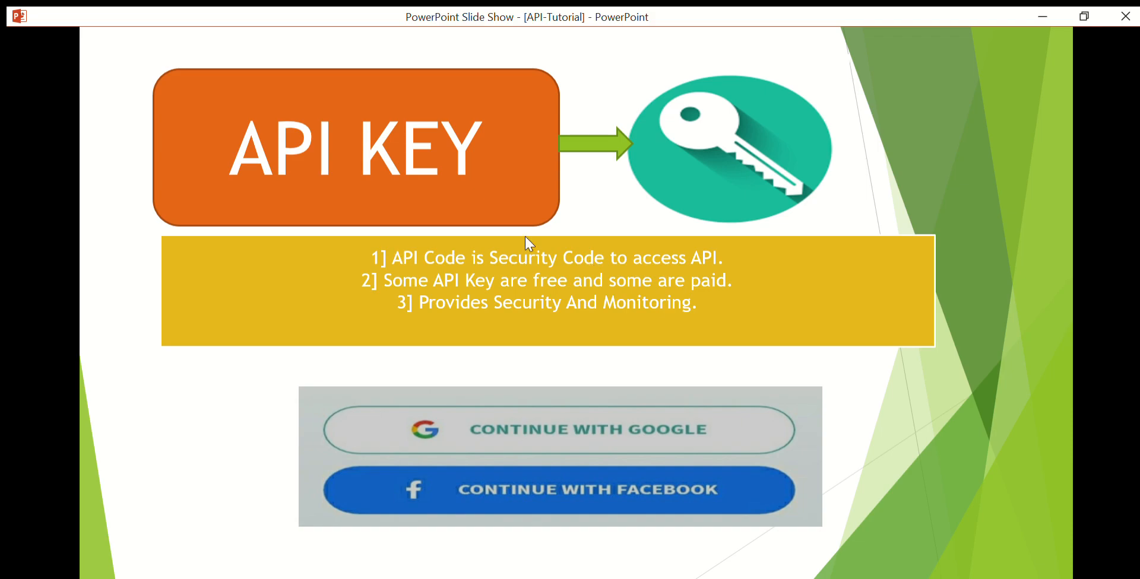
mouse_move(690, 239)
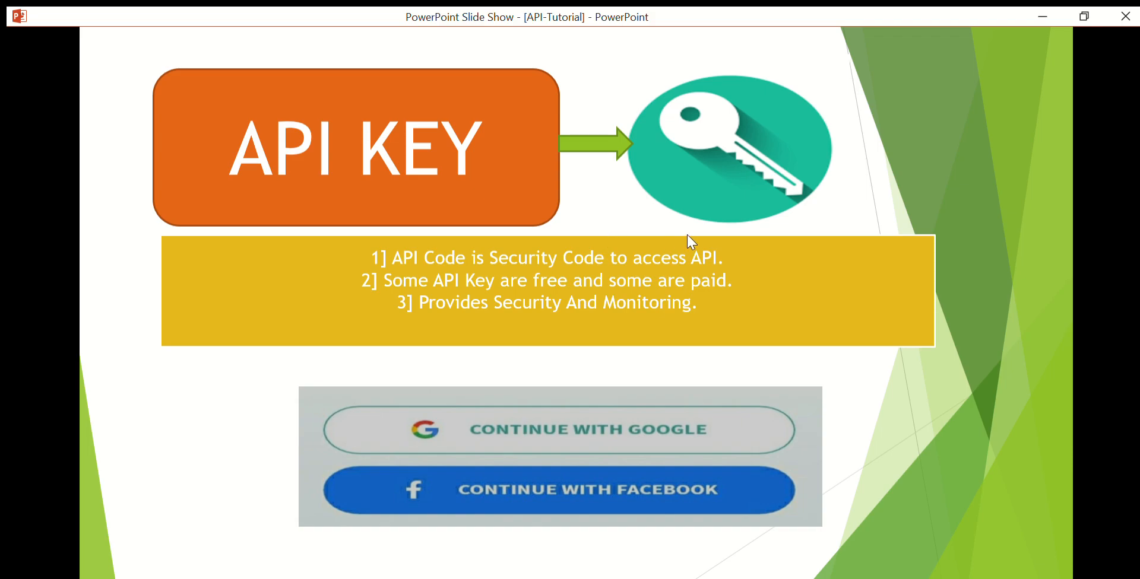
mouse_move(516, 268)
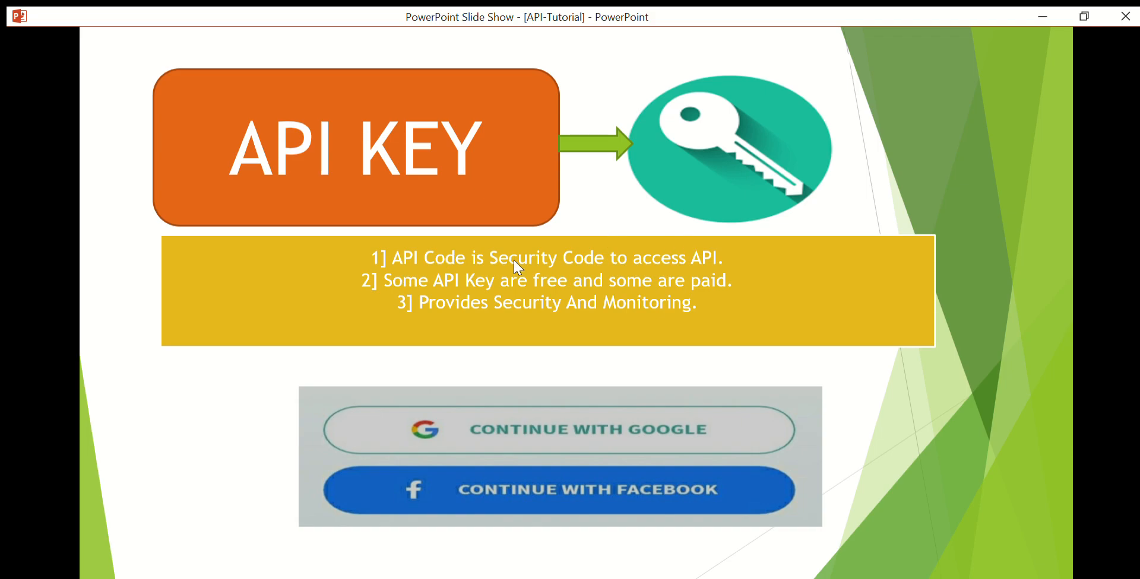
mouse_move(654, 285)
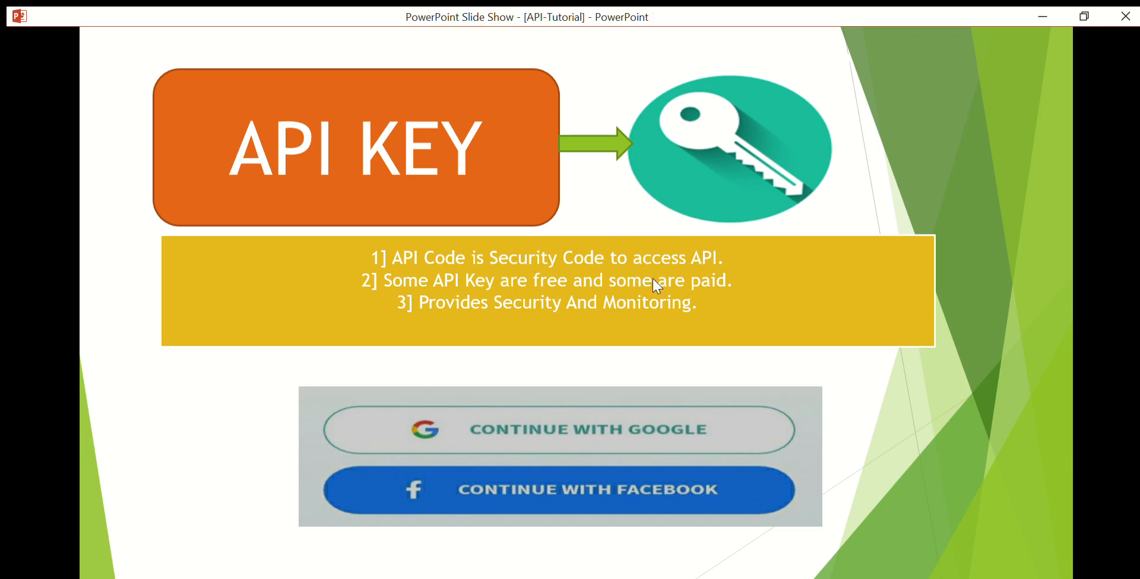
mouse_move(331, 110)
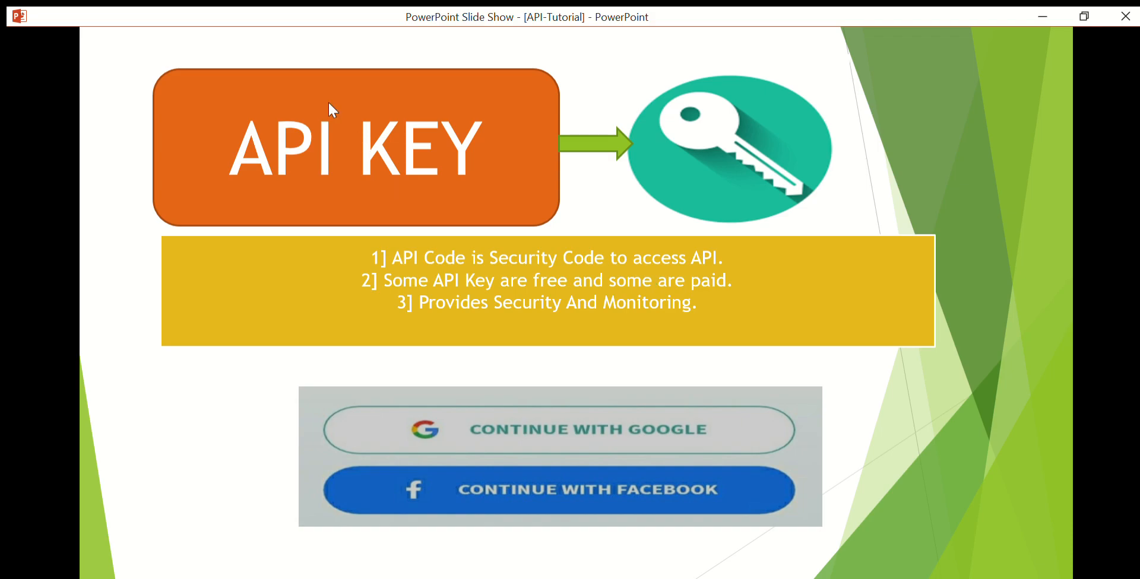
mouse_move(460, 313)
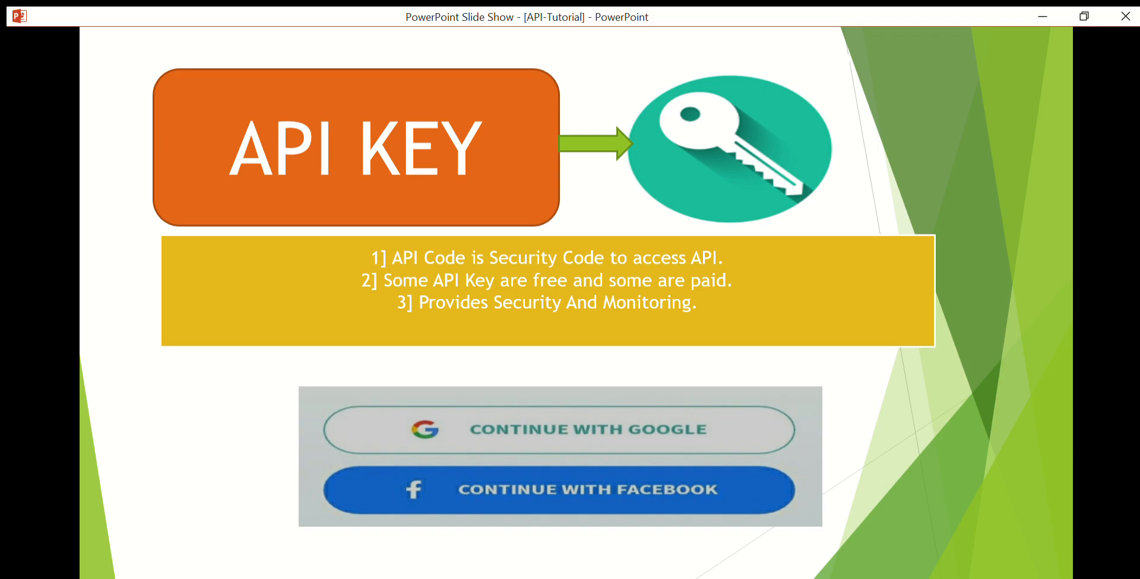
mouse_move(389, 192)
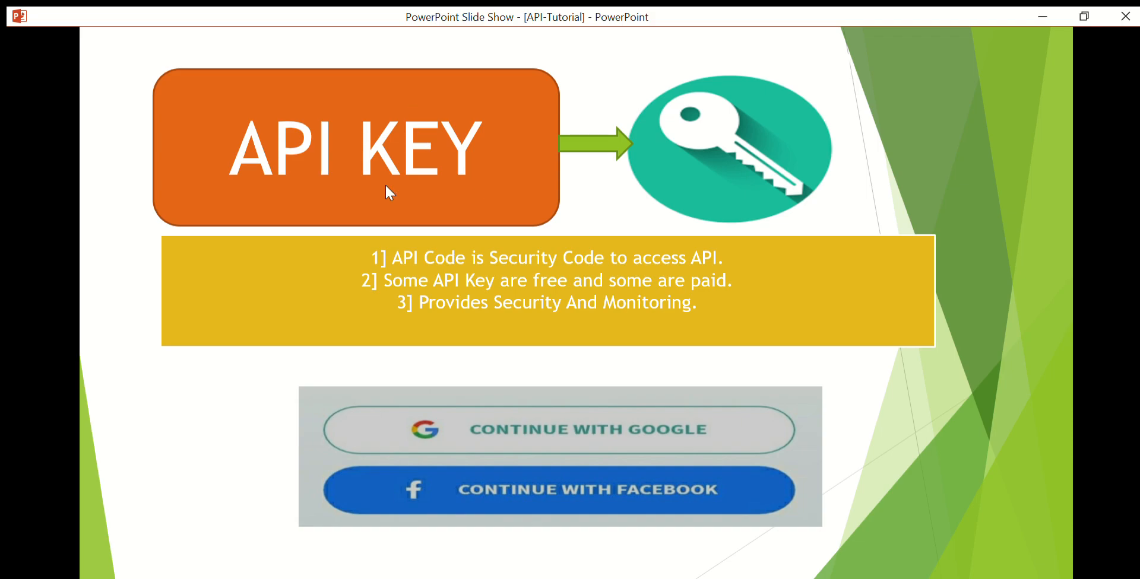
mouse_move(291, 152)
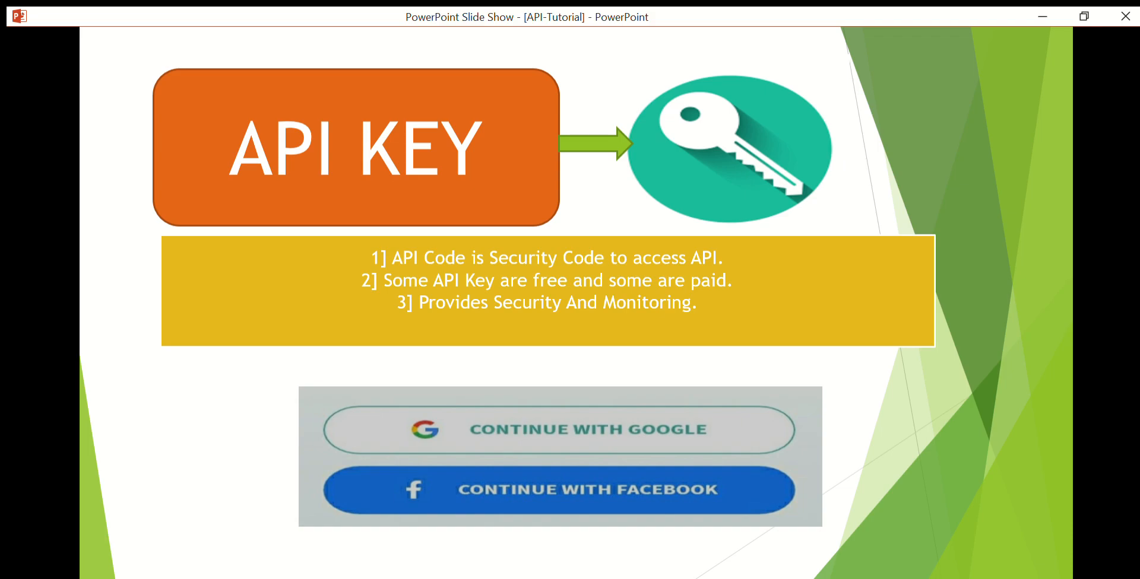
mouse_move(362, 118)
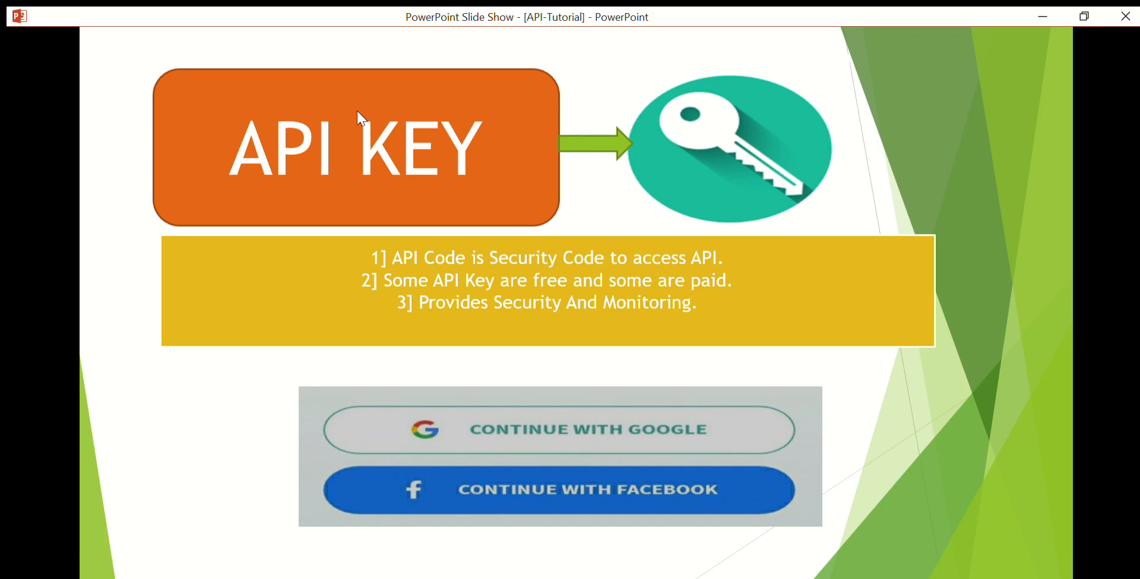
mouse_move(471, 162)
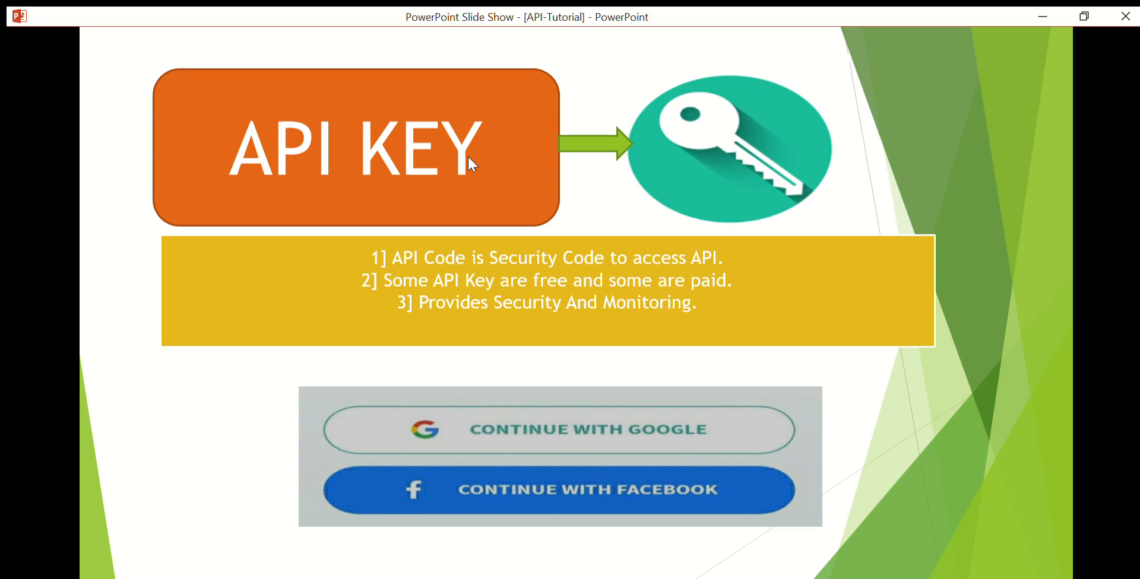
mouse_move(301, 146)
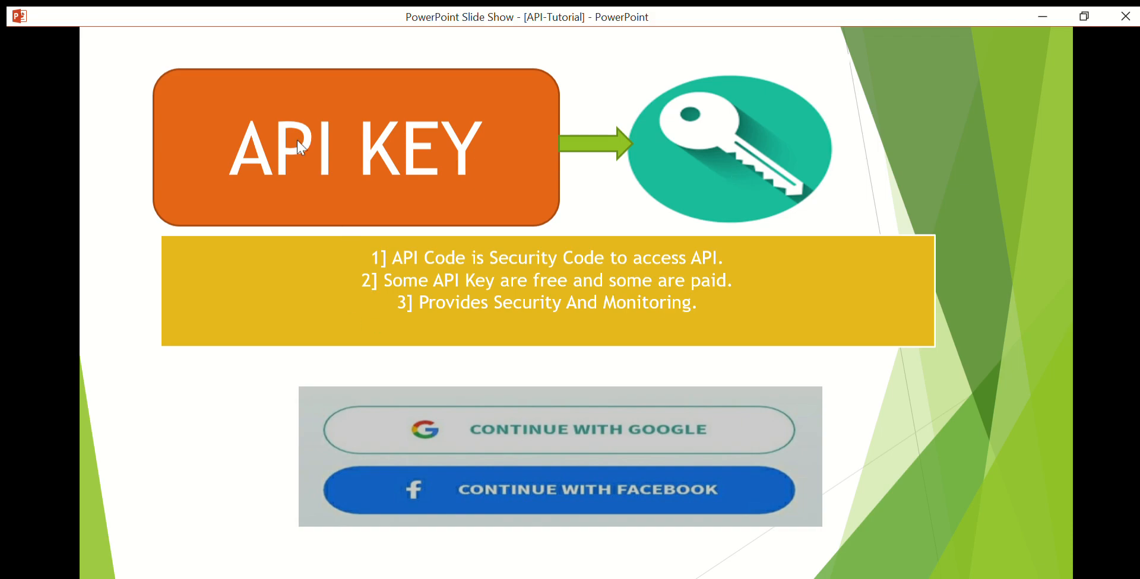
mouse_move(379, 135)
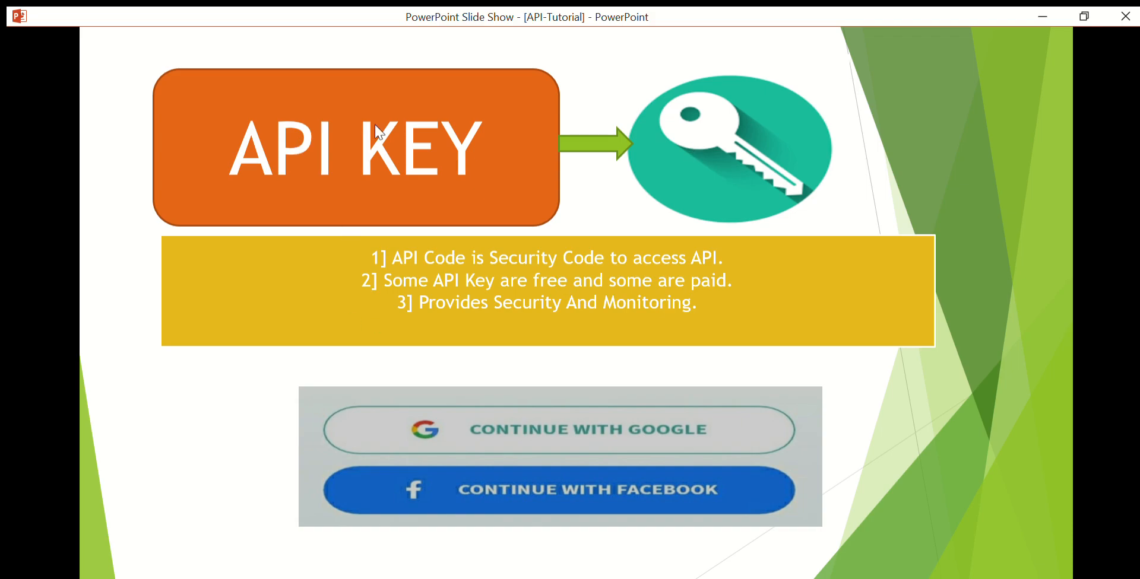
mouse_move(735, 129)
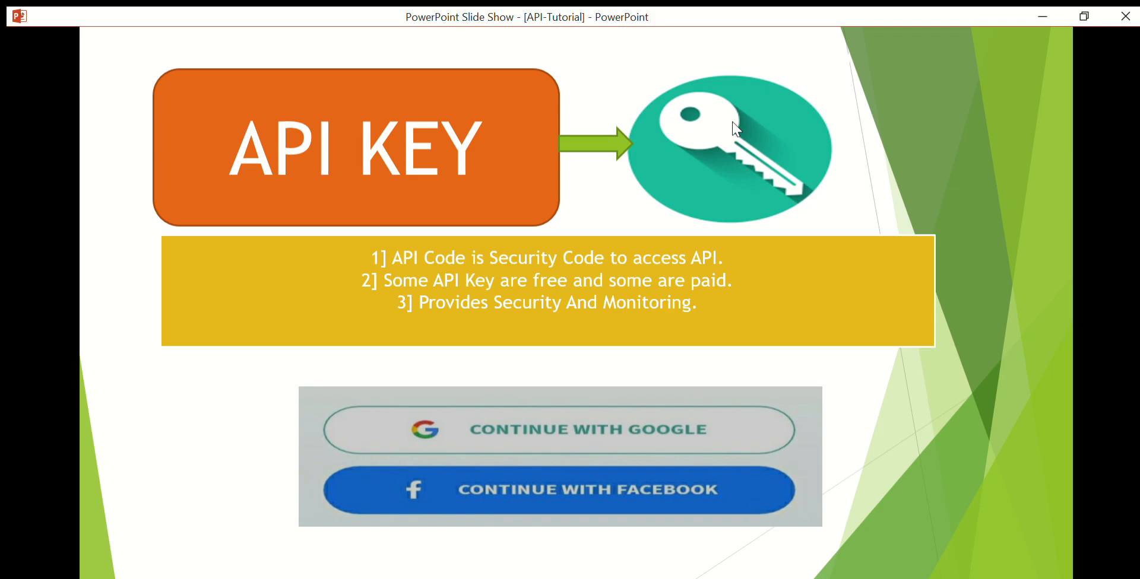
mouse_move(496, 289)
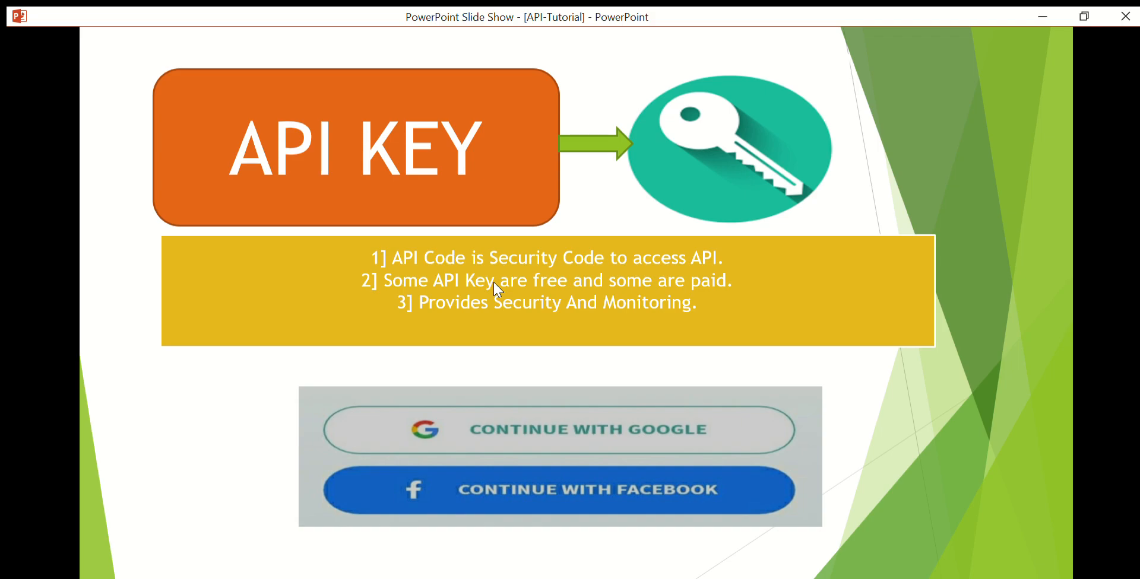
mouse_move(527, 303)
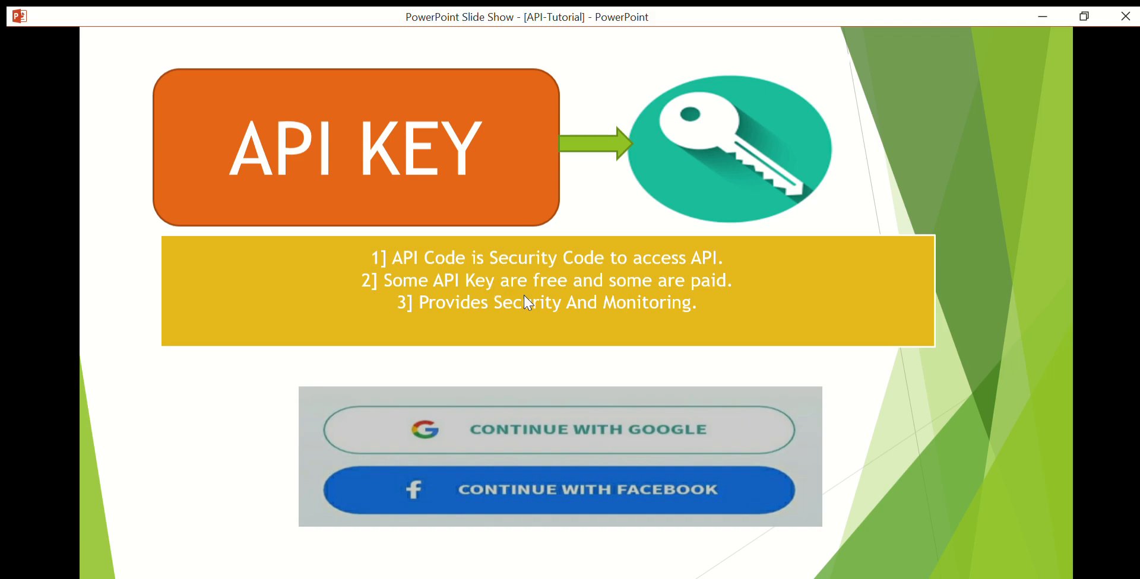
mouse_move(370, 159)
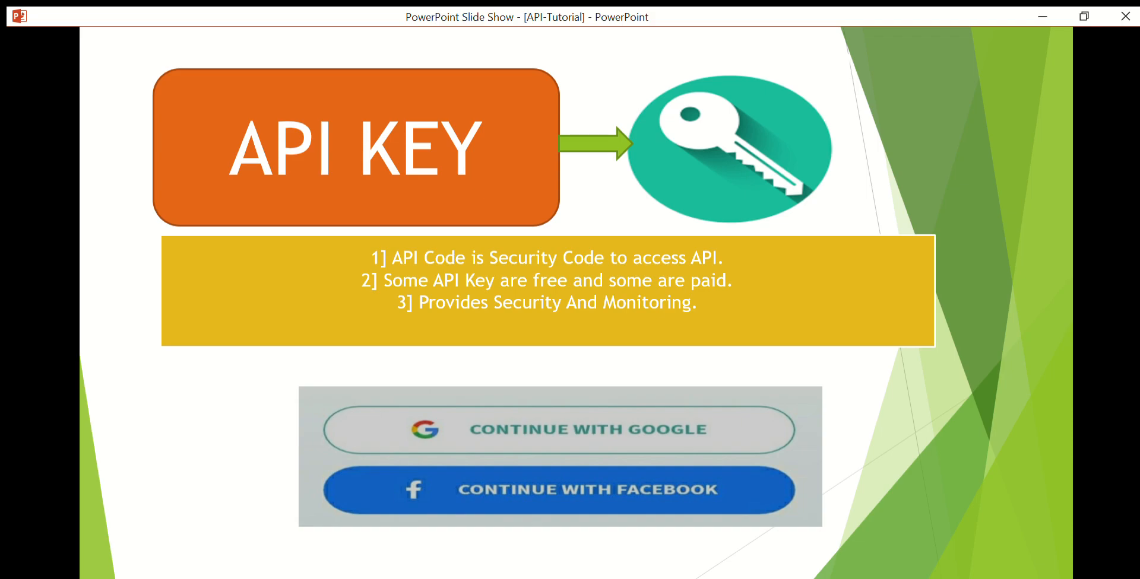
mouse_move(434, 405)
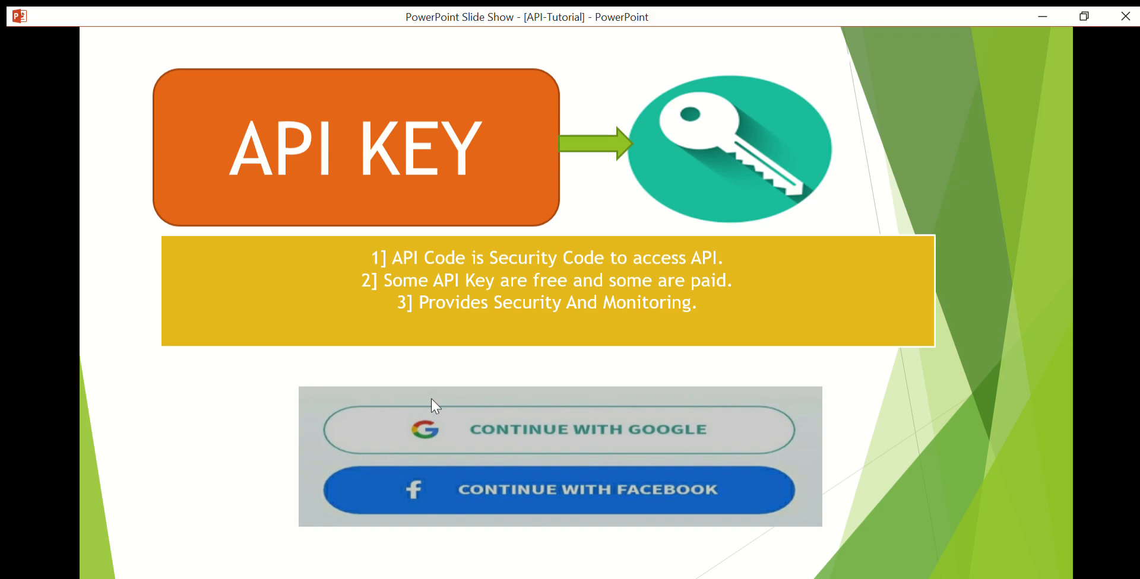
mouse_move(450, 408)
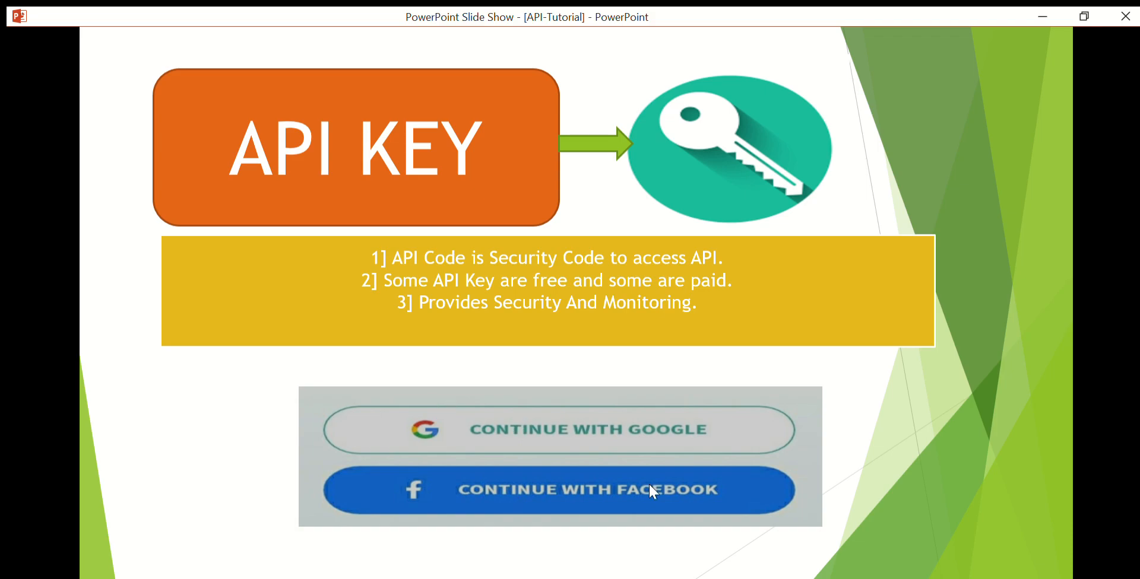
mouse_move(529, 472)
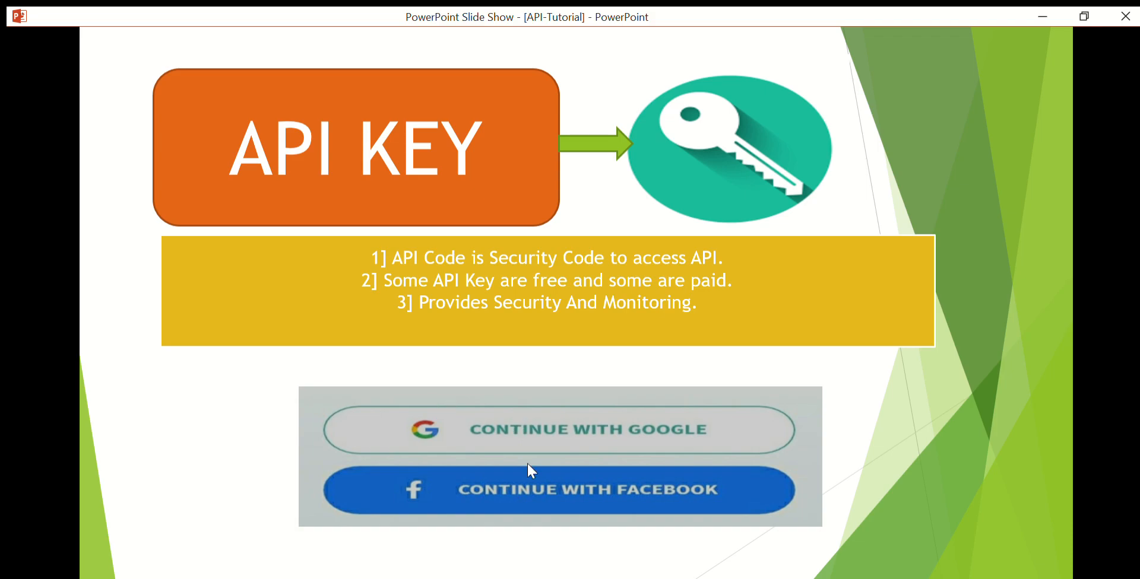
mouse_move(554, 444)
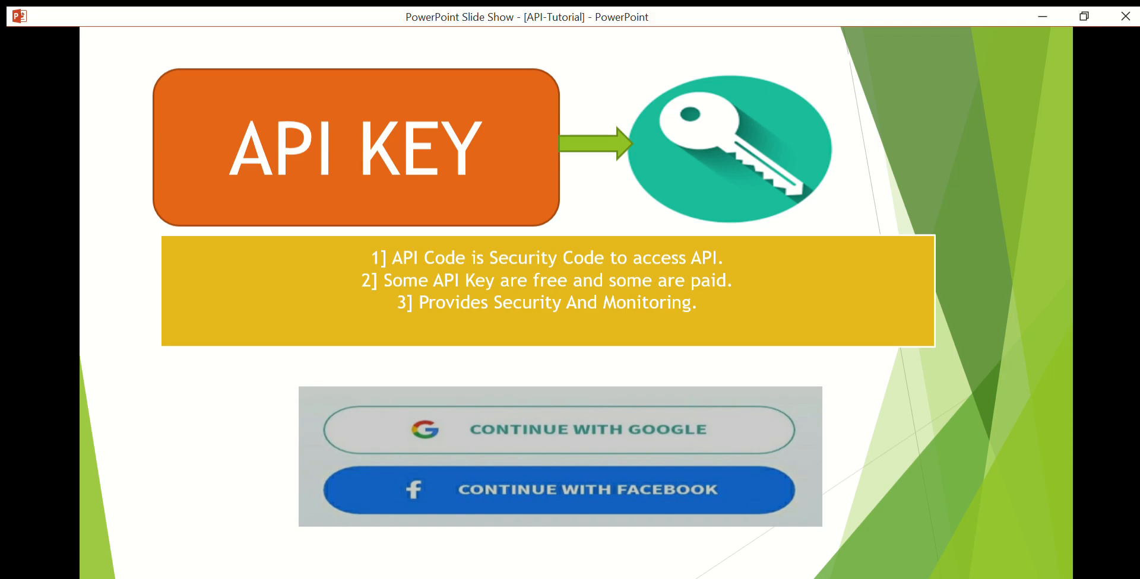
mouse_move(266, 335)
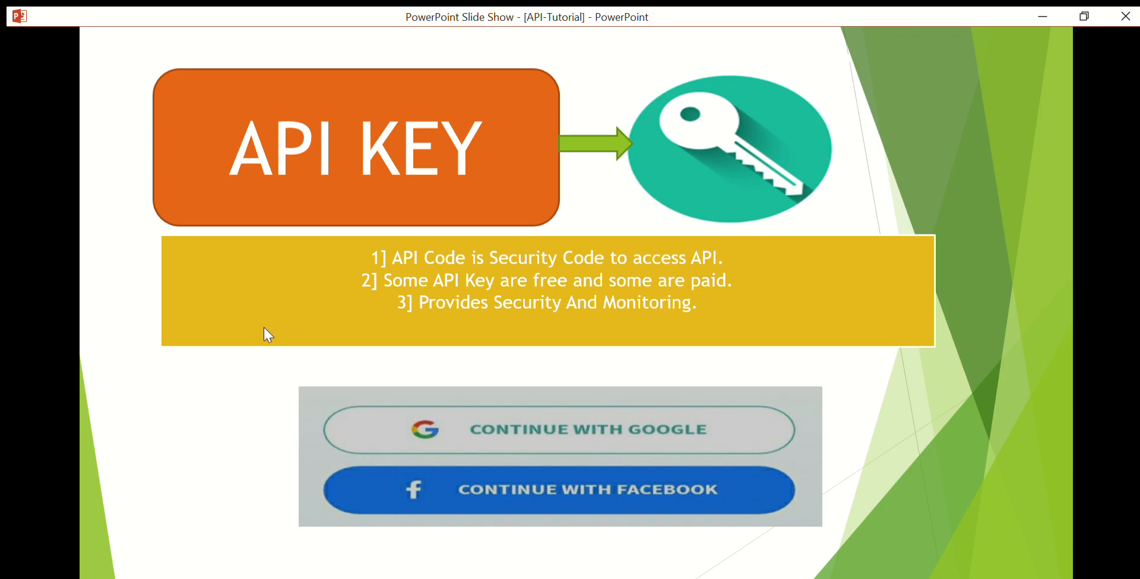
mouse_move(799, 201)
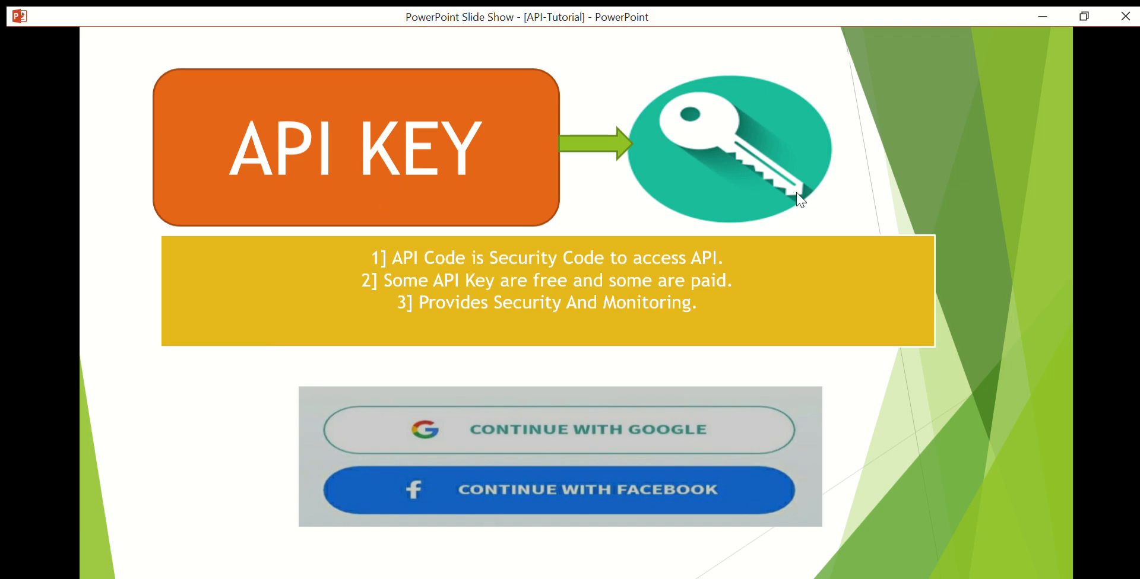
mouse_move(677, 485)
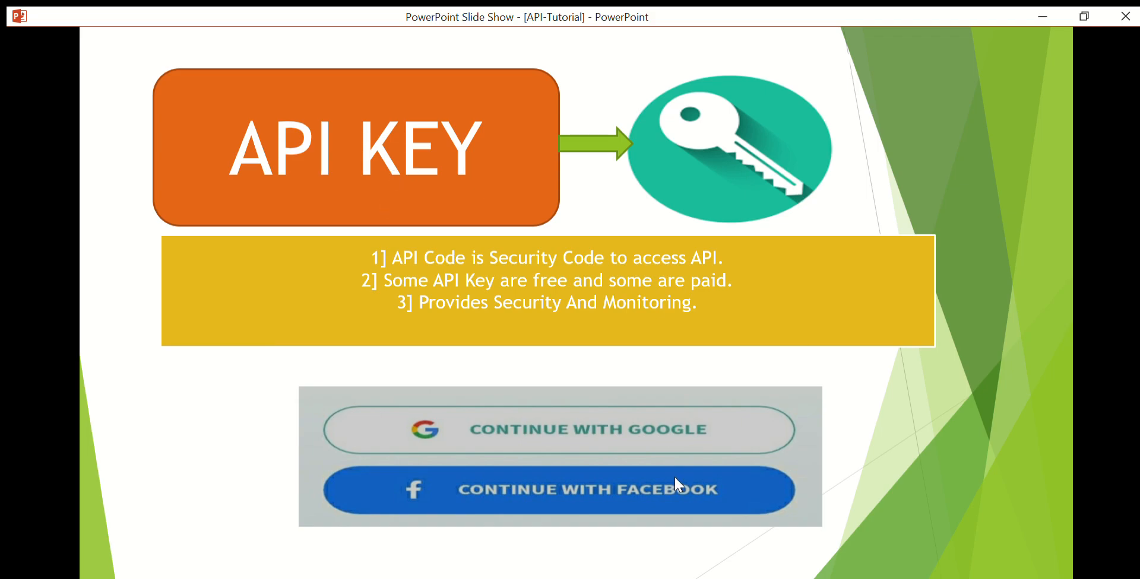
mouse_move(574, 414)
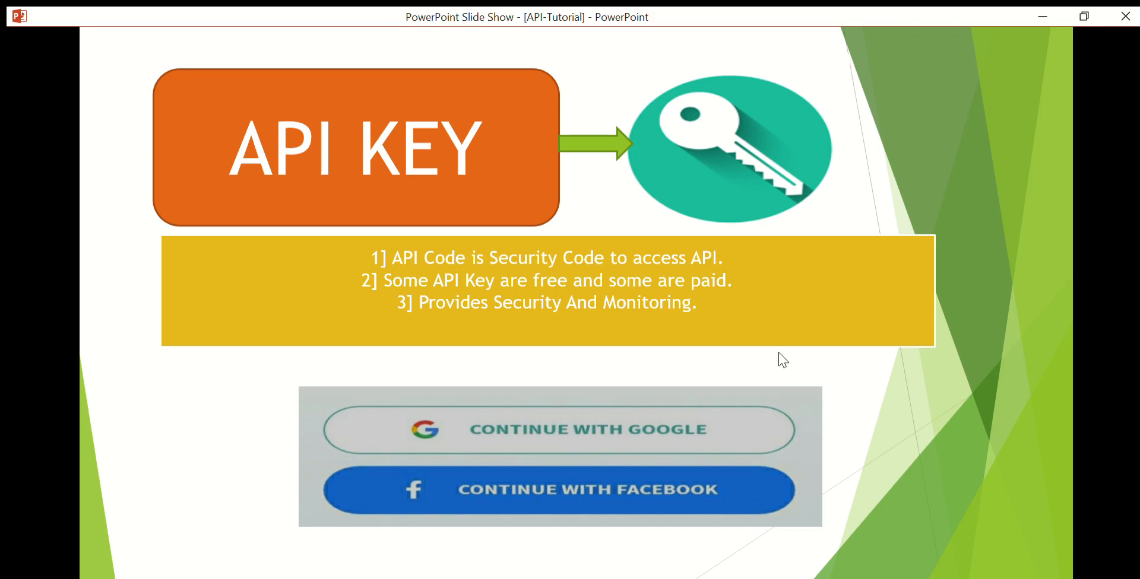
mouse_move(752, 446)
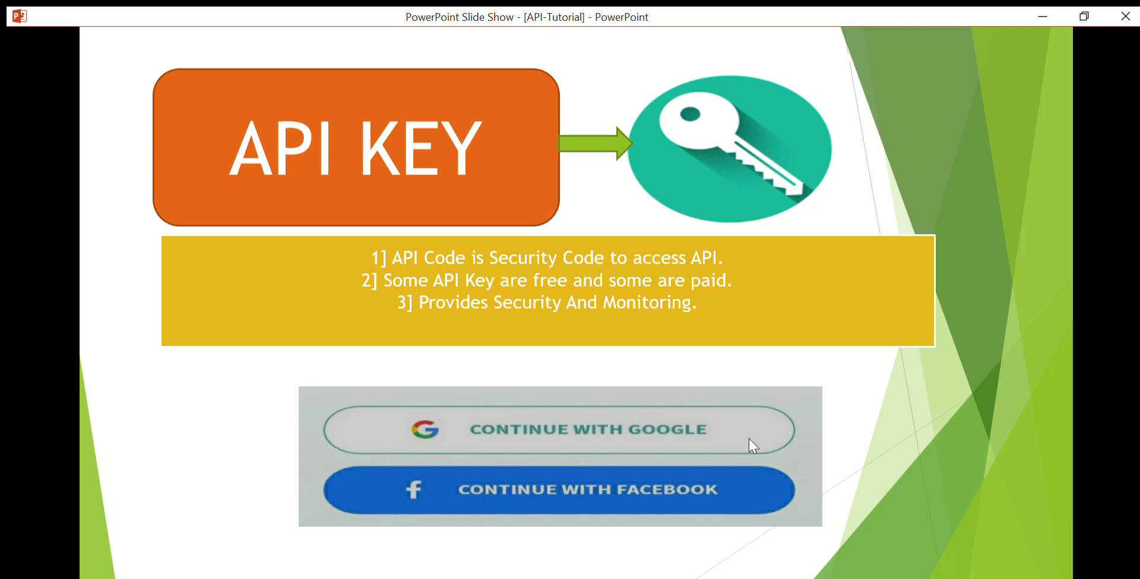
mouse_move(191, 304)
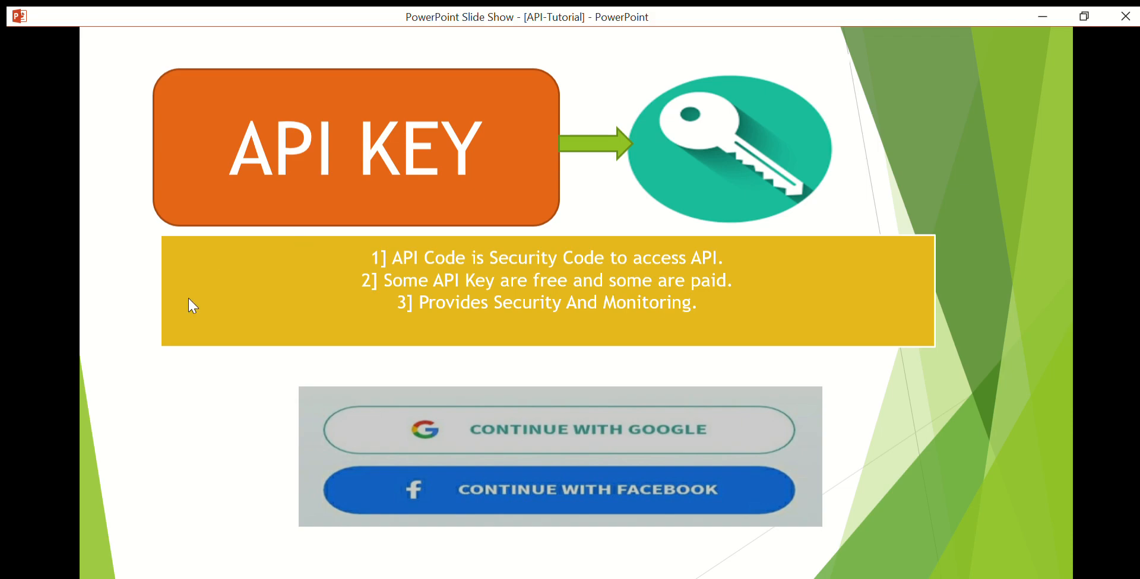
mouse_move(207, 275)
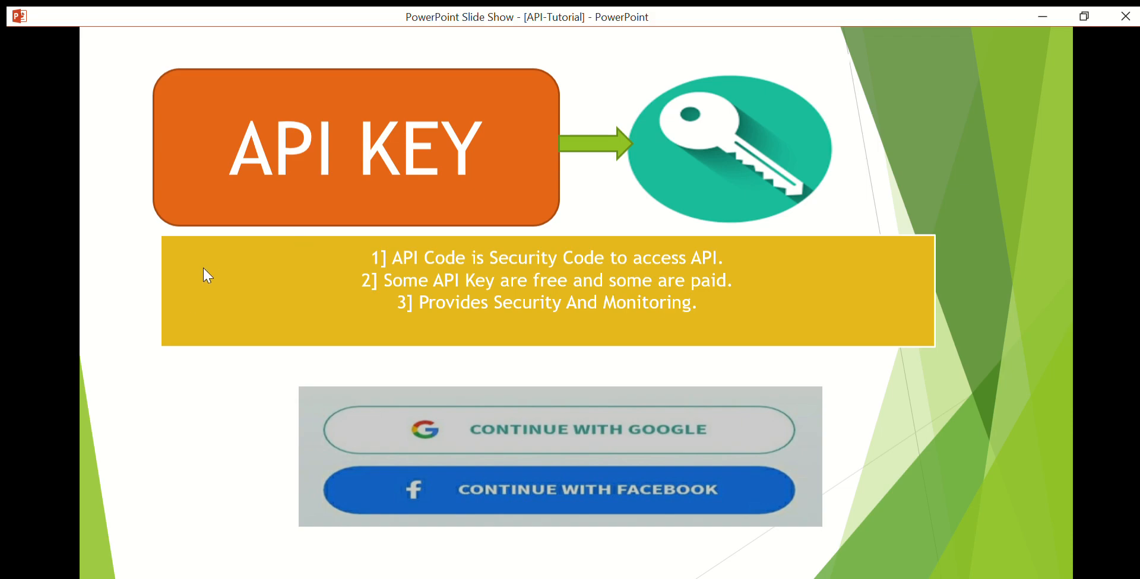
mouse_move(796, 283)
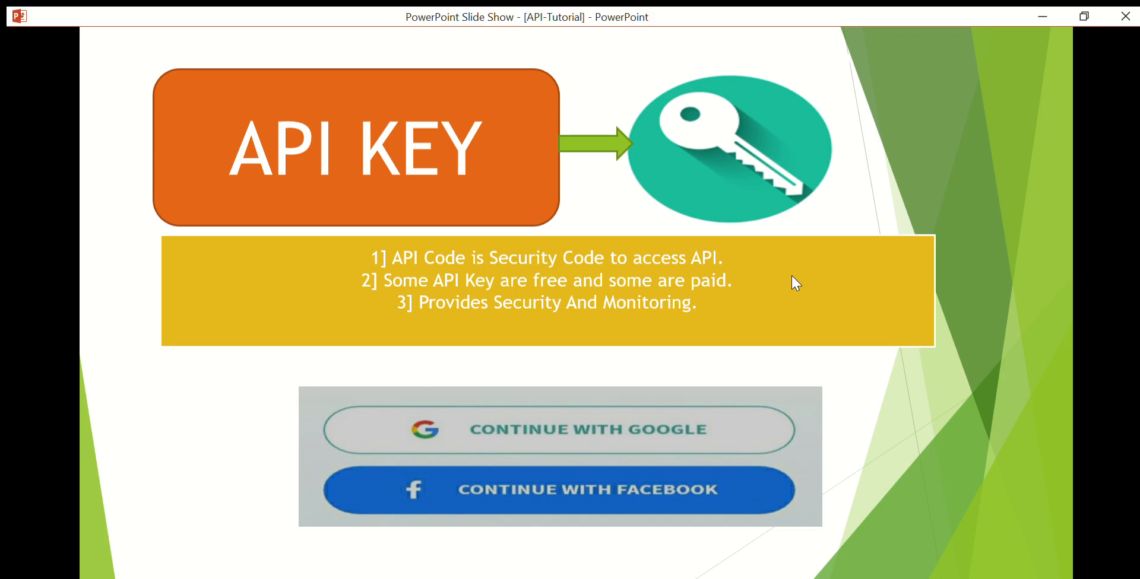
mouse_move(819, 270)
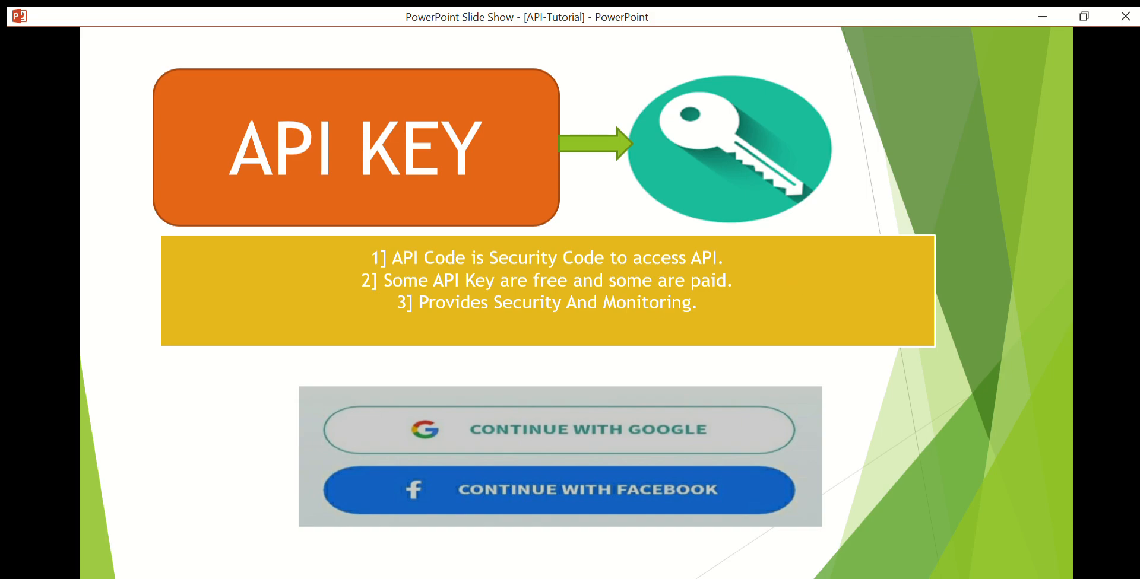
mouse_move(305, 333)
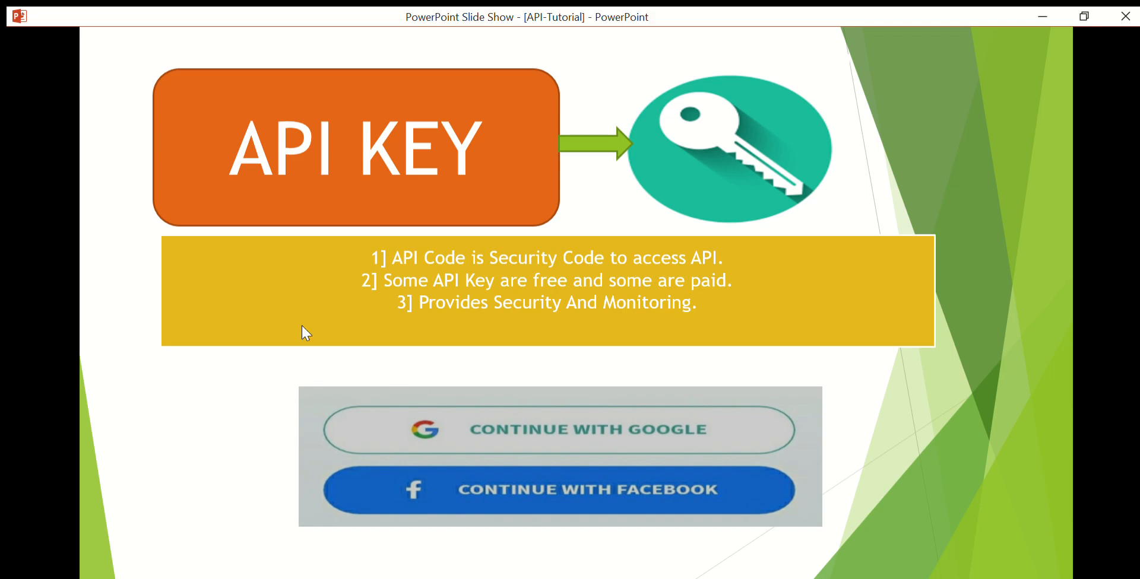
mouse_move(375, 282)
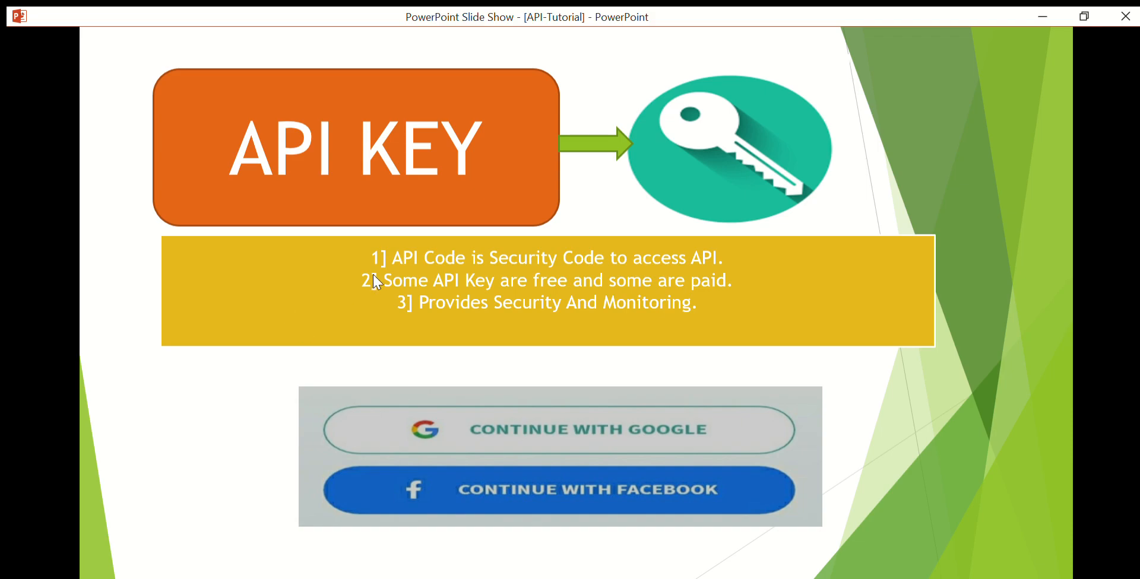
mouse_move(376, 282)
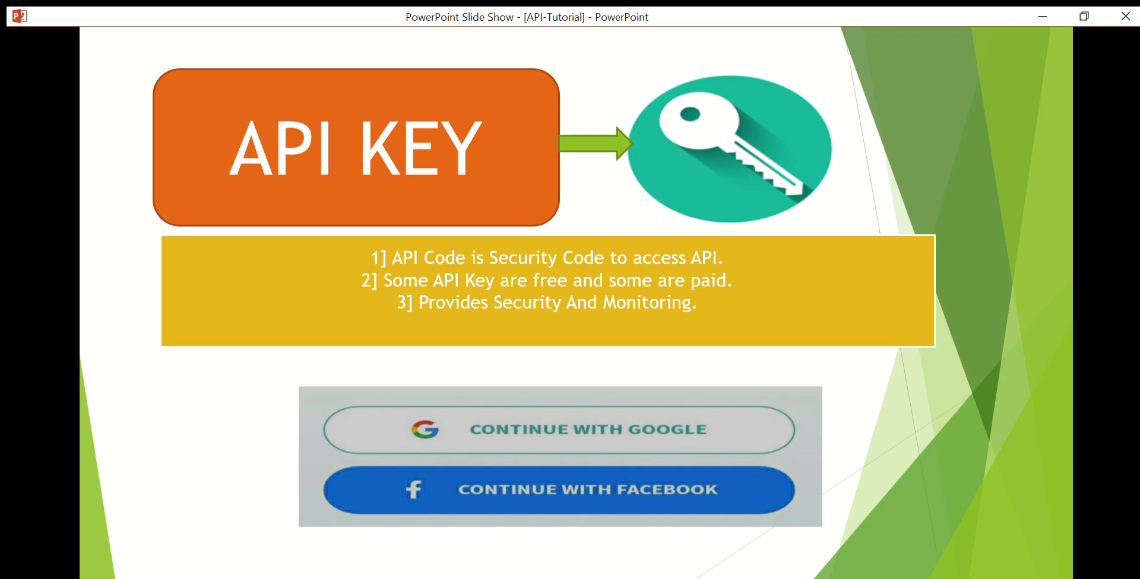
mouse_move(852, 279)
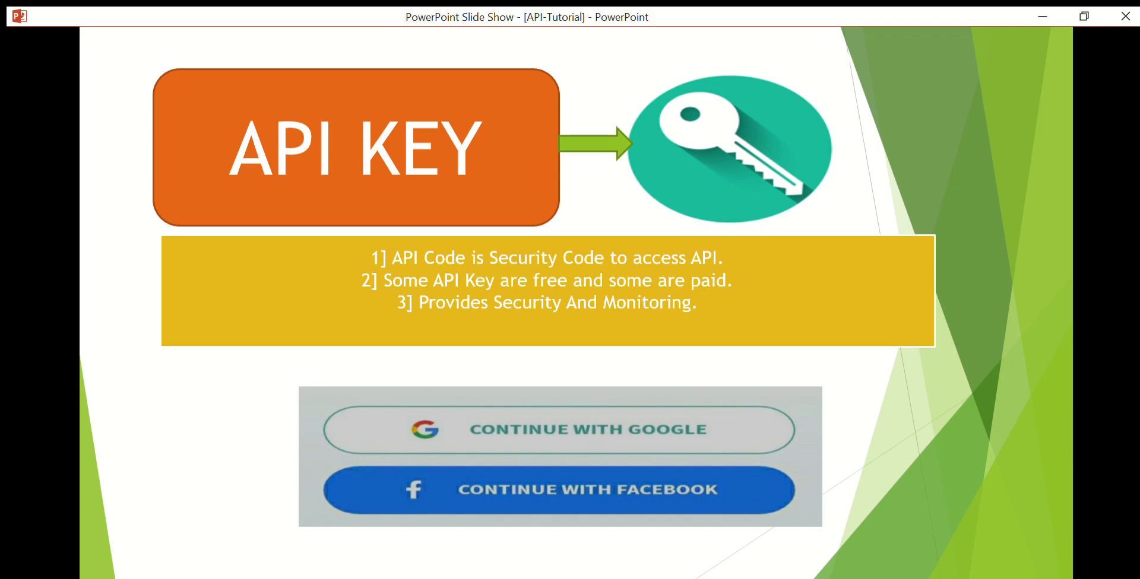
mouse_move(771, 299)
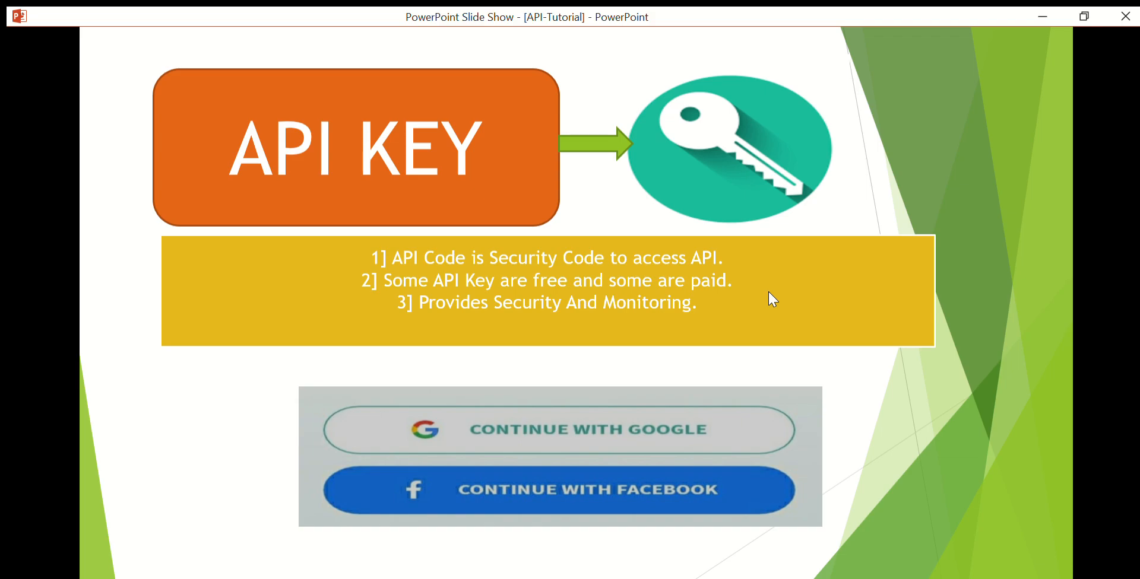
mouse_move(669, 432)
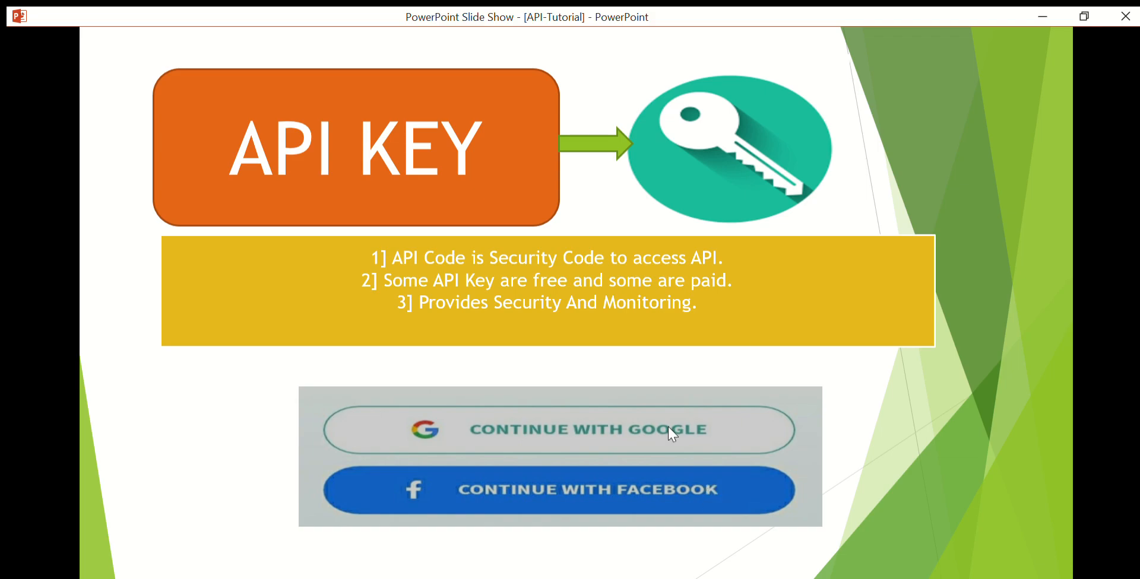
mouse_move(405, 329)
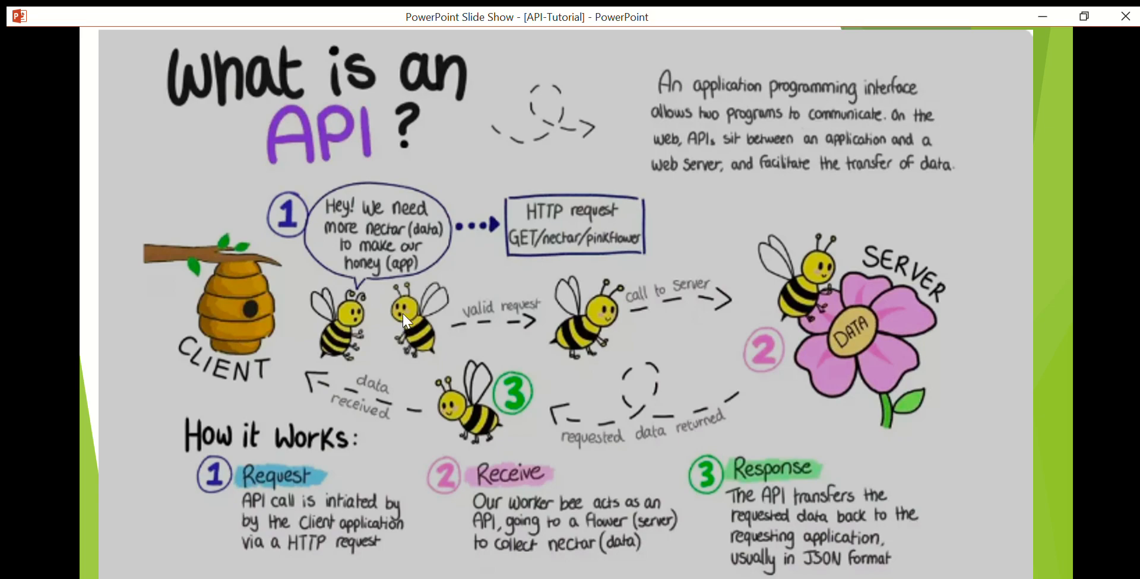
mouse_move(357, 249)
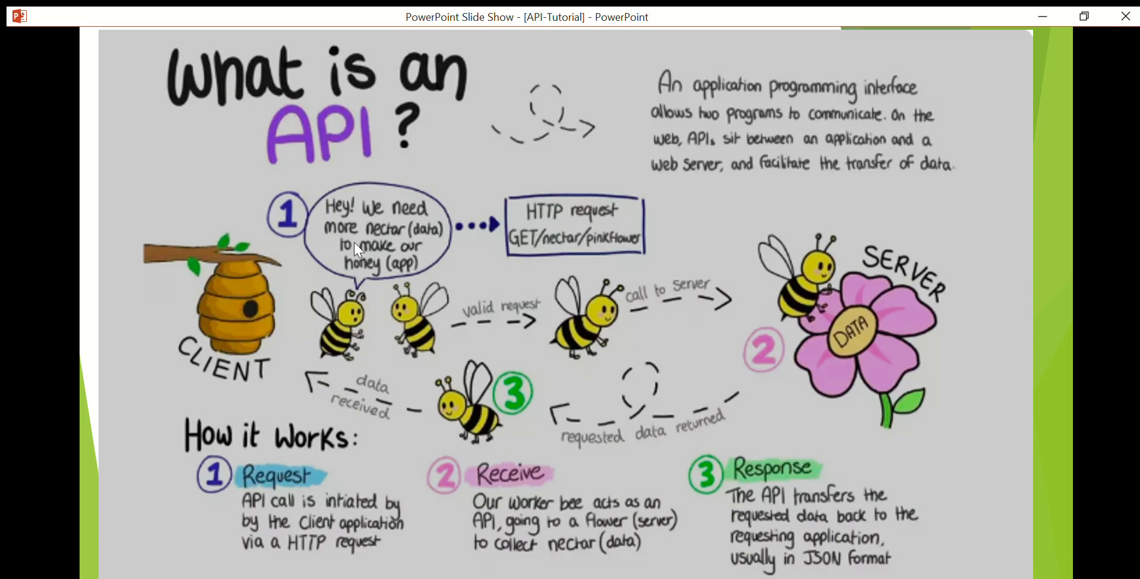
Step between slides until the 'What is an API?' bee client–server diagram is displayed.
key("right")
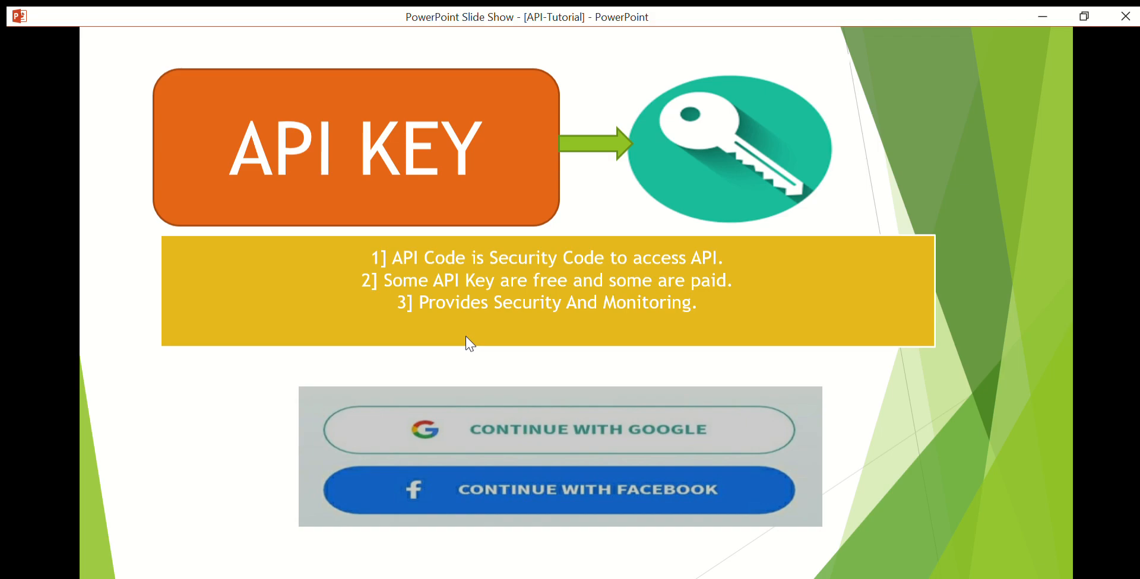
left_click(465, 342)
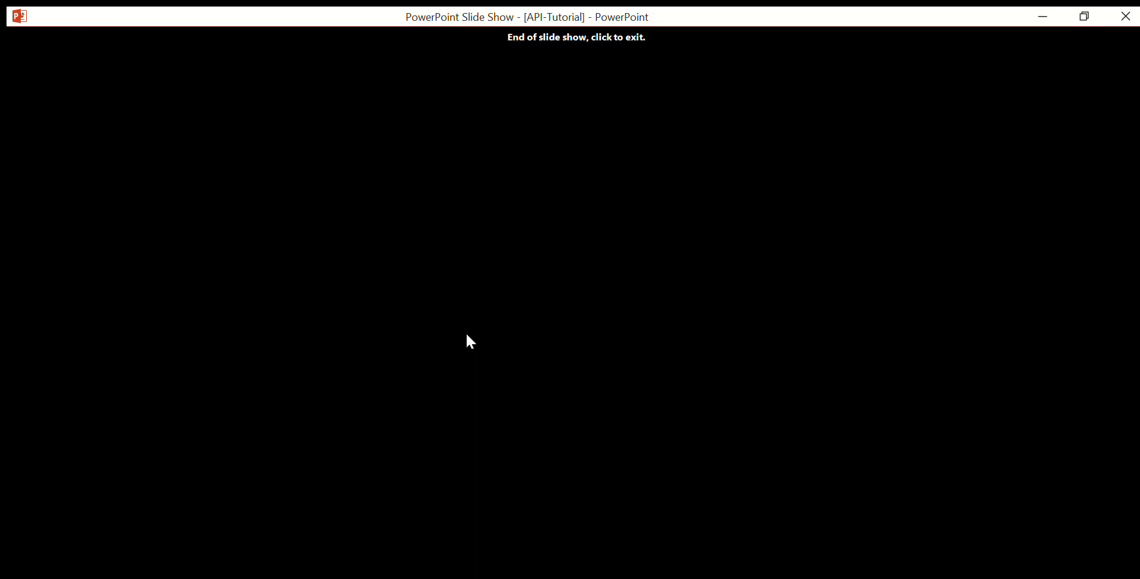
left_click(469, 342)
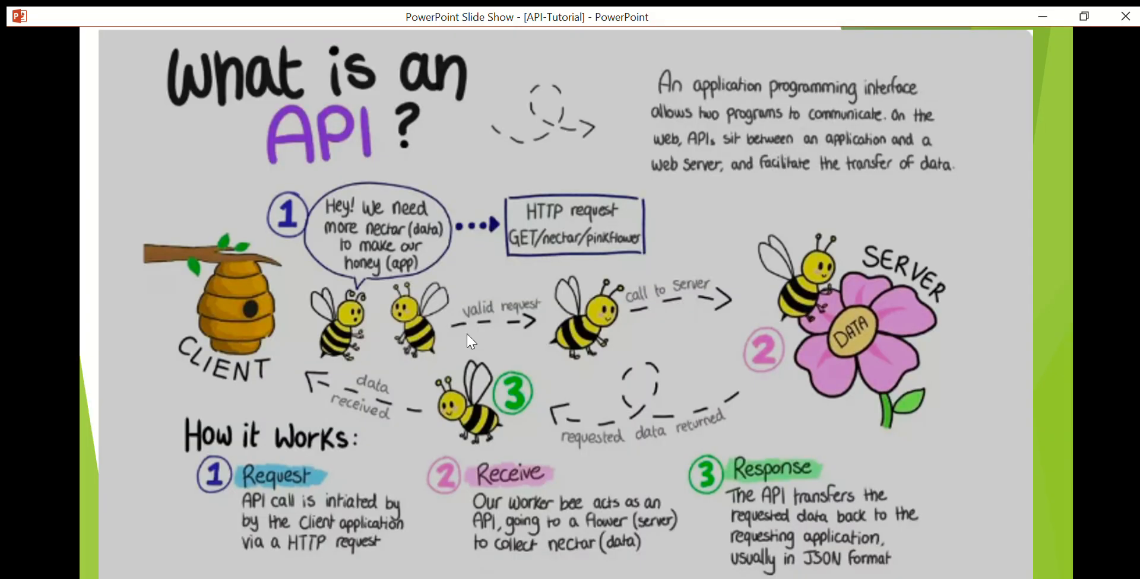
mouse_move(209, 357)
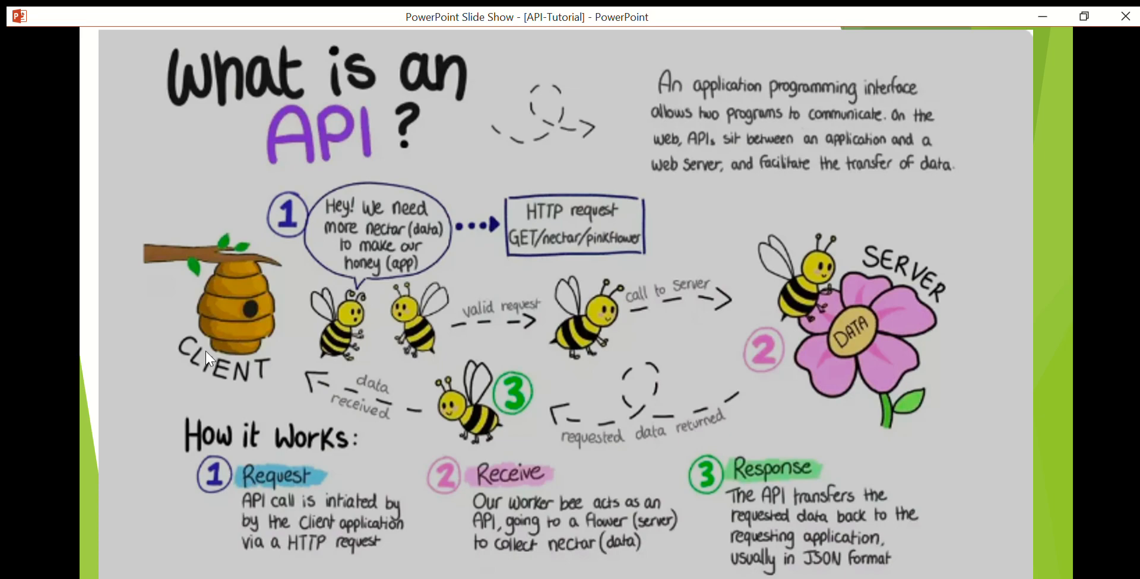
mouse_move(222, 341)
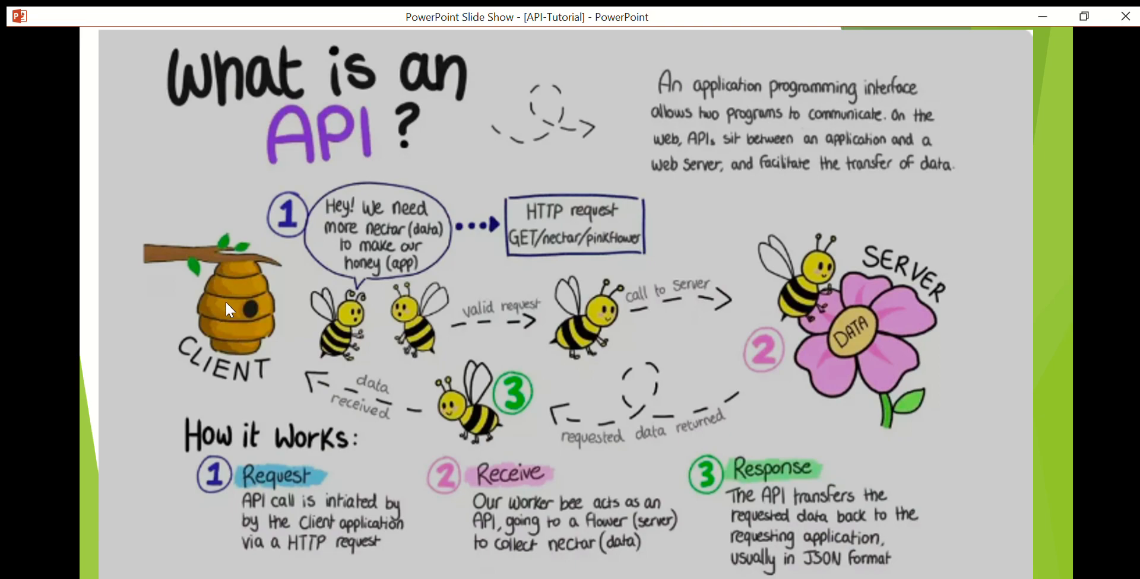
mouse_move(346, 309)
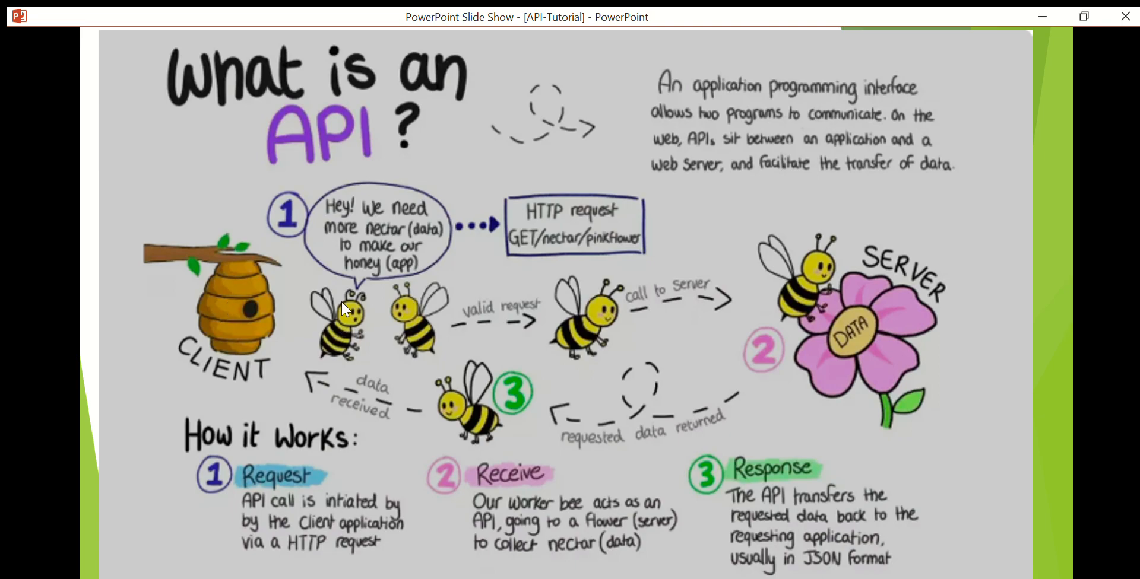
mouse_move(511, 304)
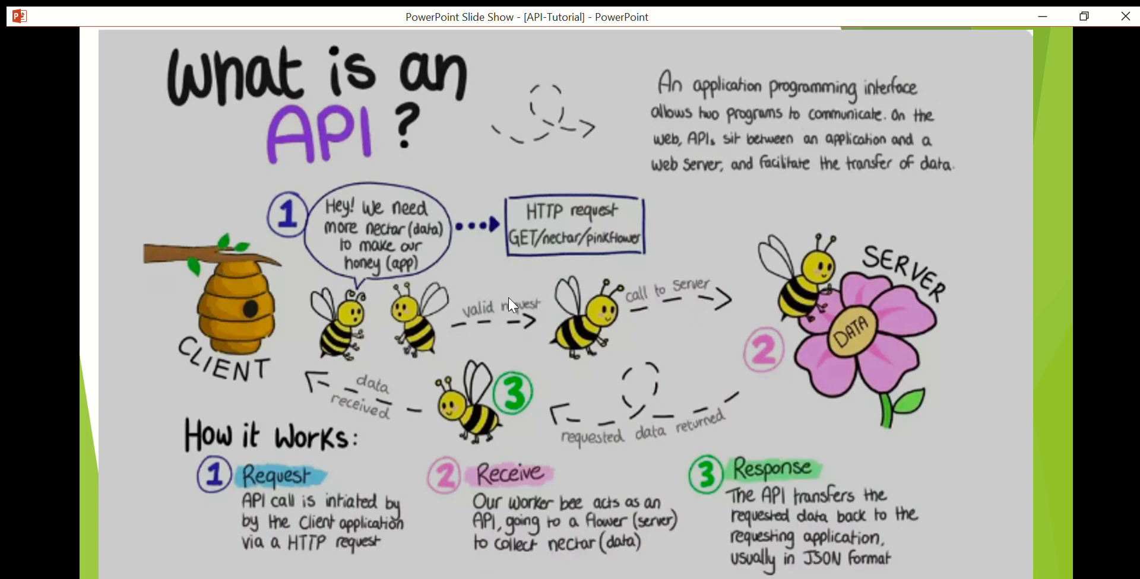
mouse_move(518, 367)
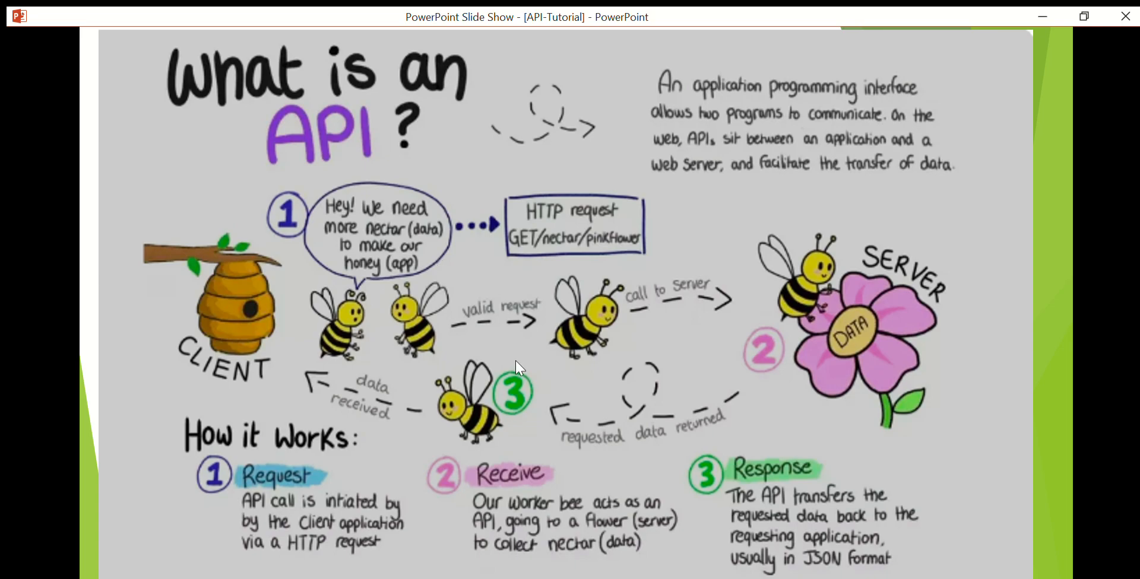
mouse_move(870, 314)
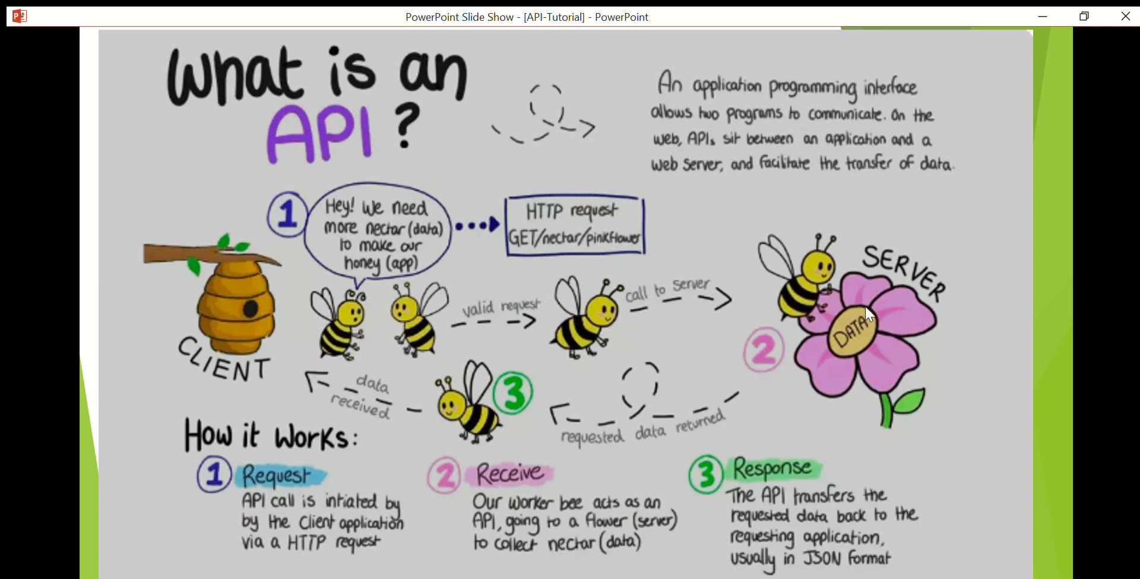
mouse_move(856, 314)
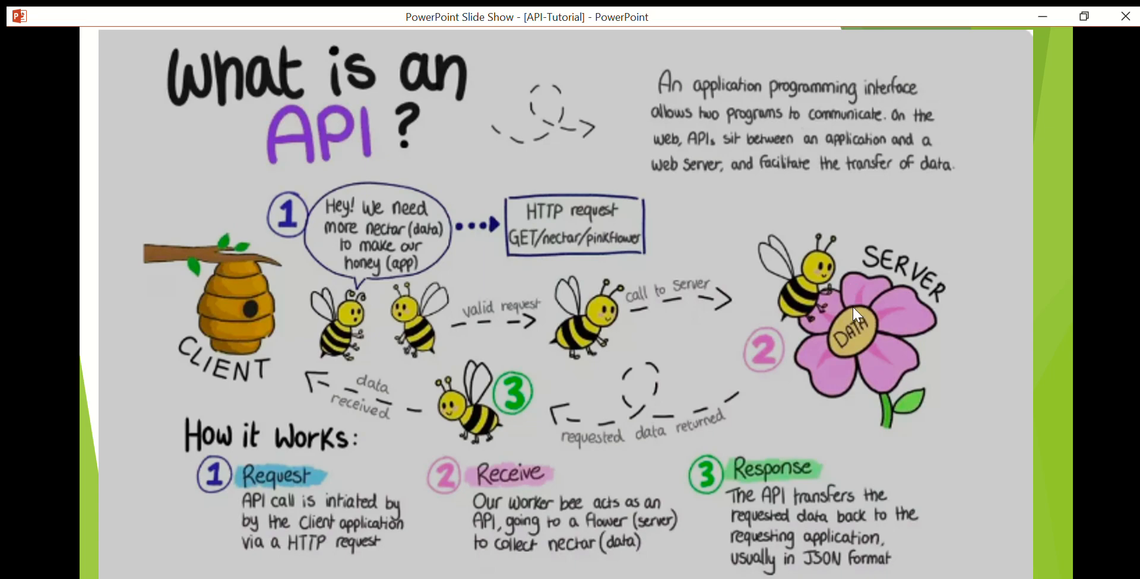
mouse_move(337, 466)
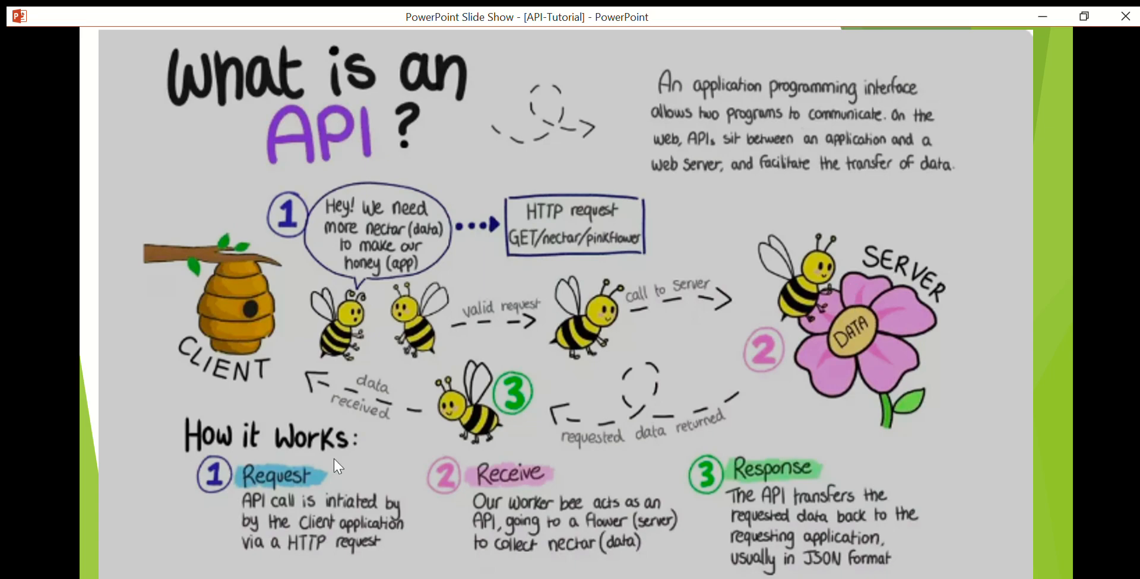
mouse_move(236, 357)
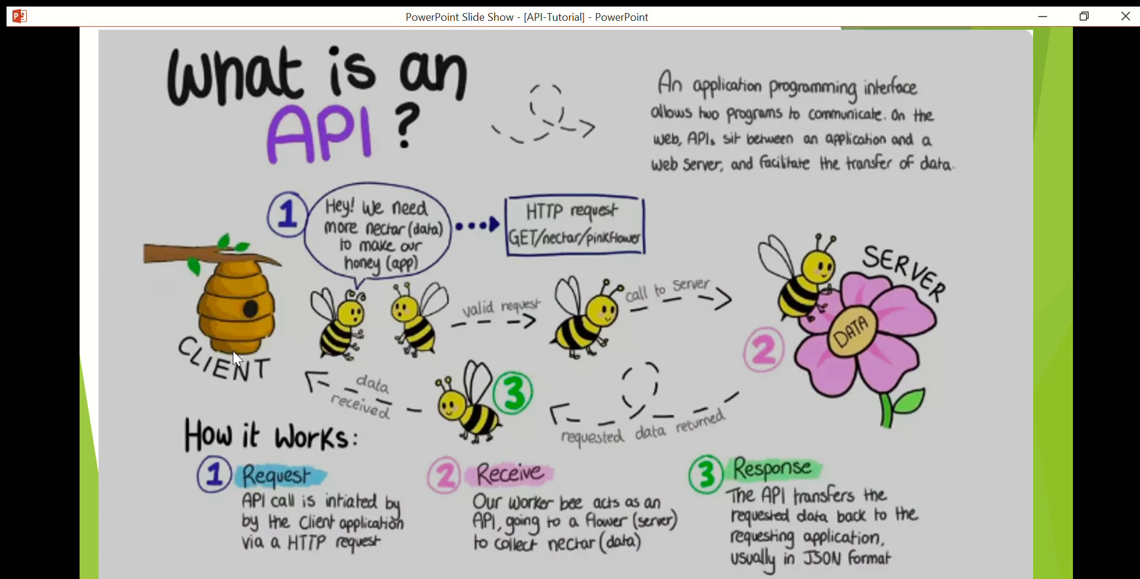
mouse_move(336, 498)
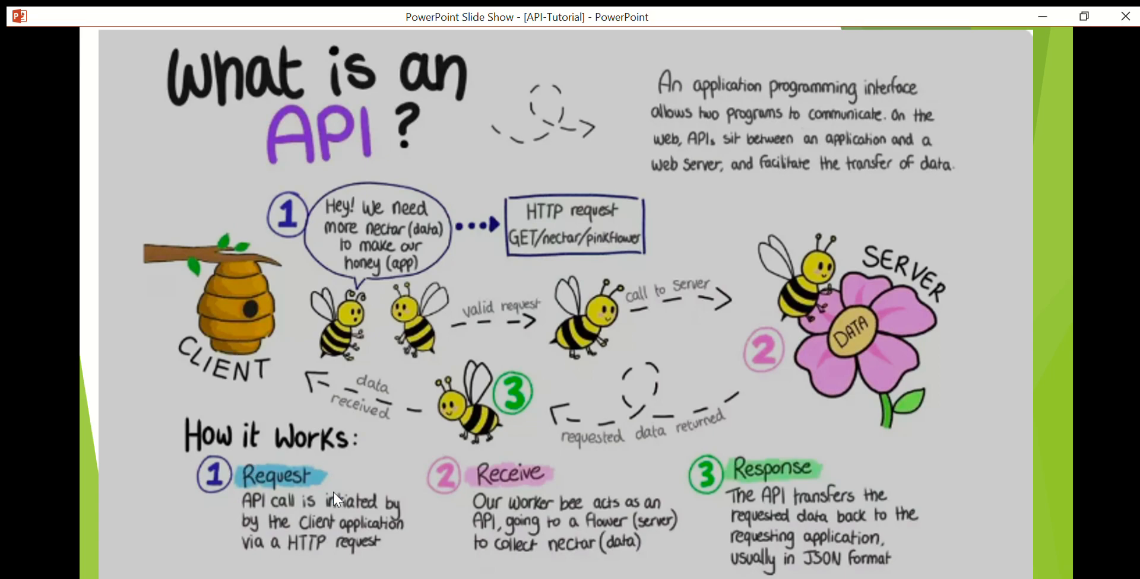
mouse_move(357, 296)
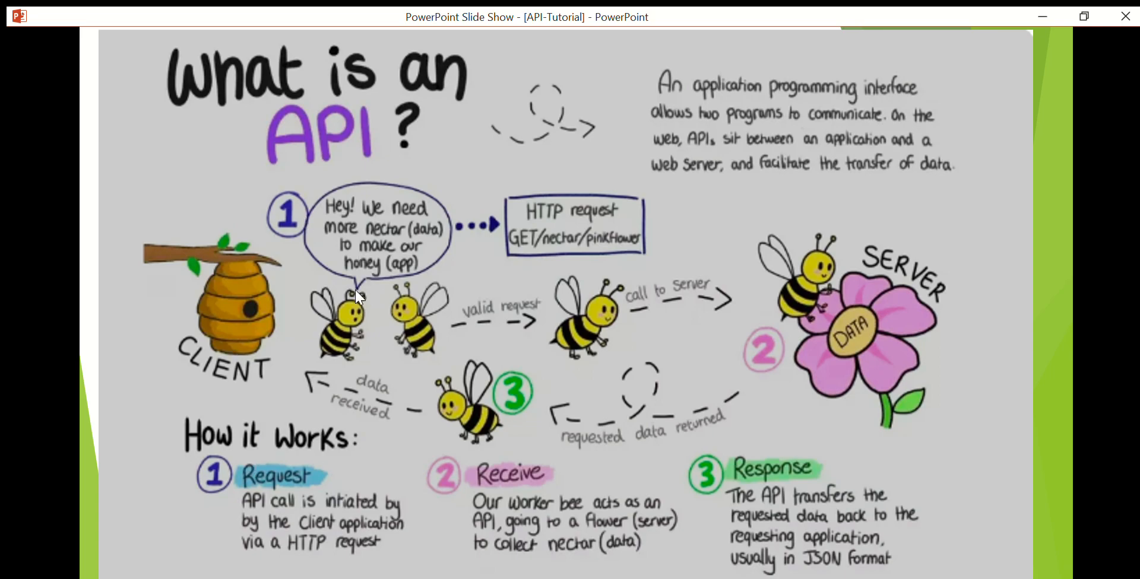
mouse_move(495, 292)
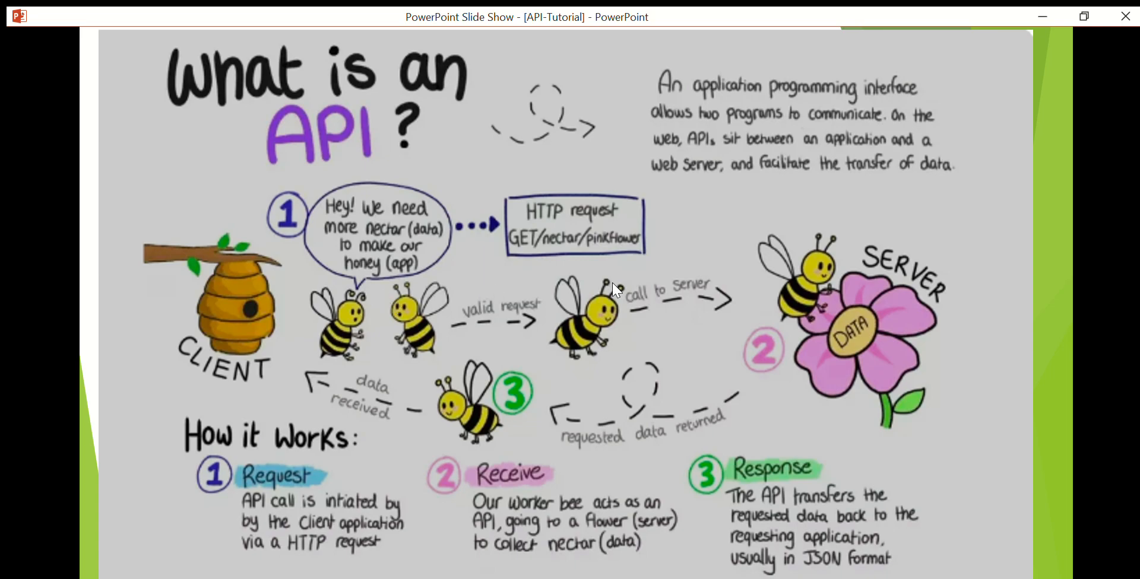
mouse_move(711, 259)
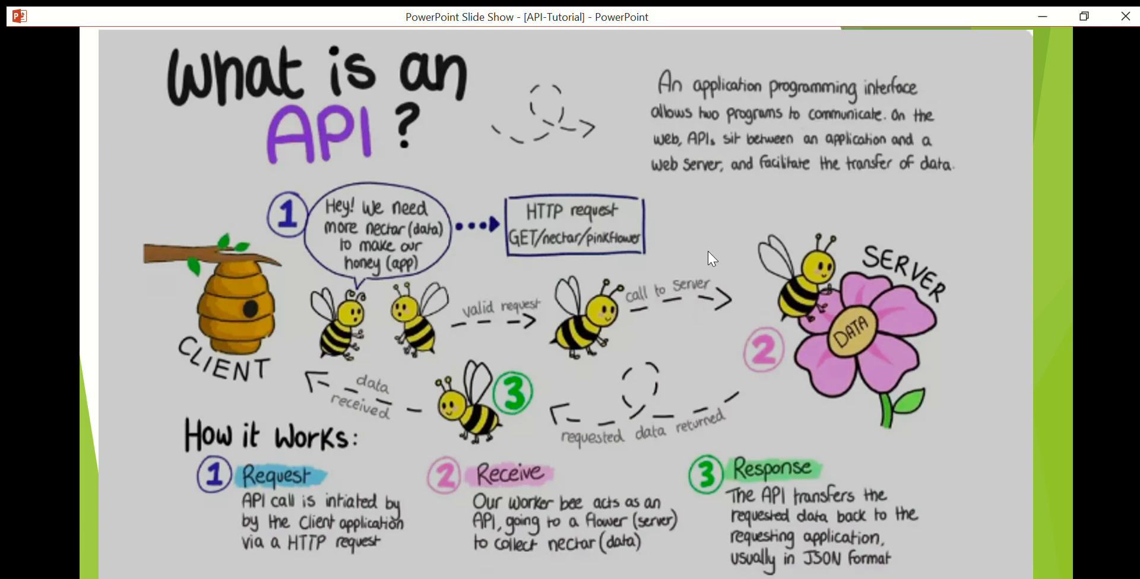
mouse_move(846, 301)
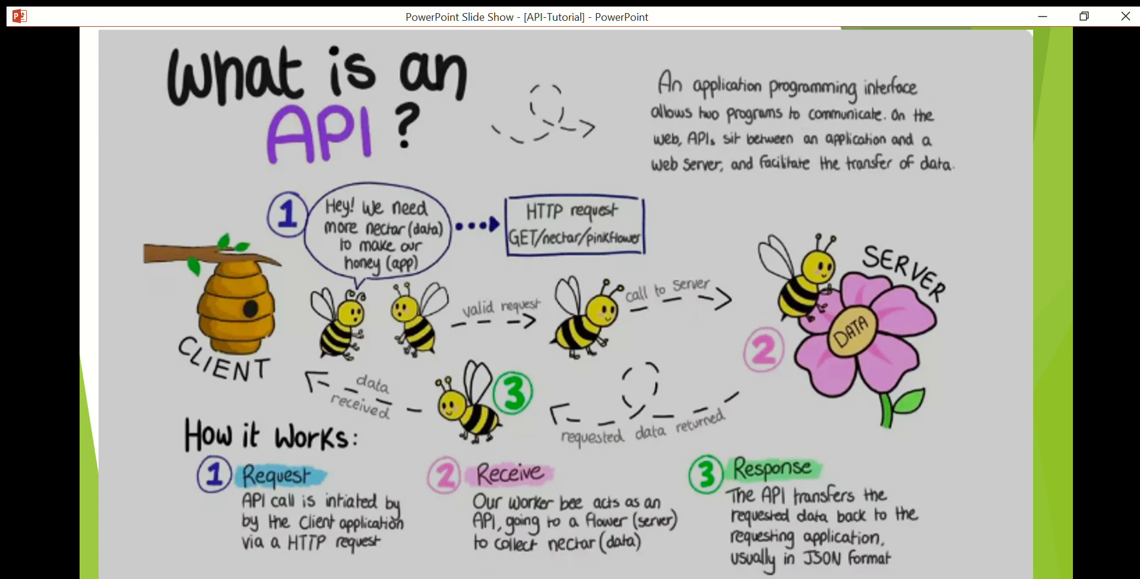
mouse_move(551, 386)
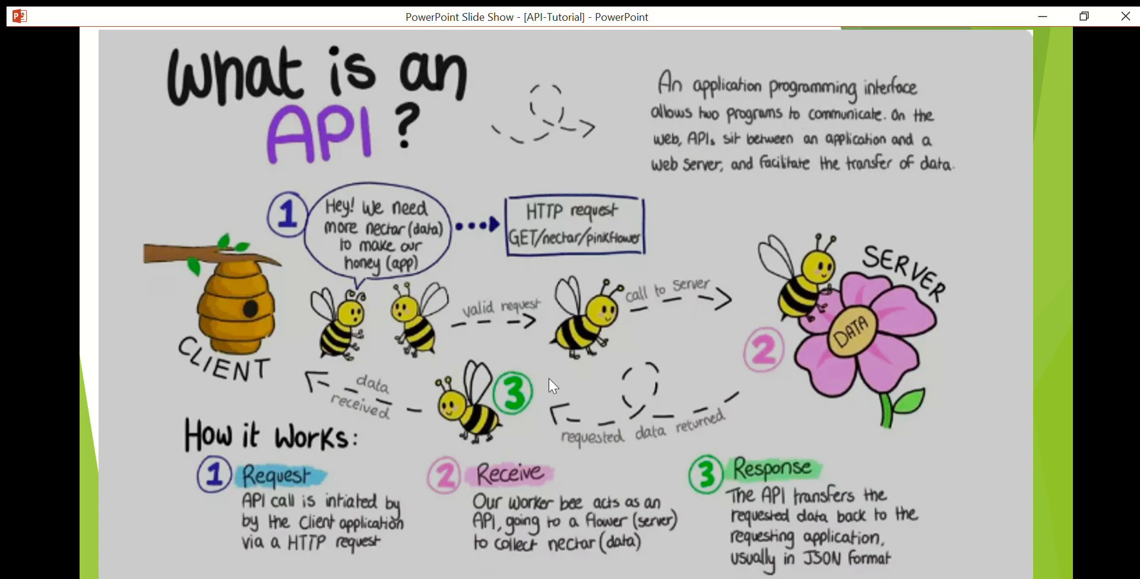
mouse_move(482, 376)
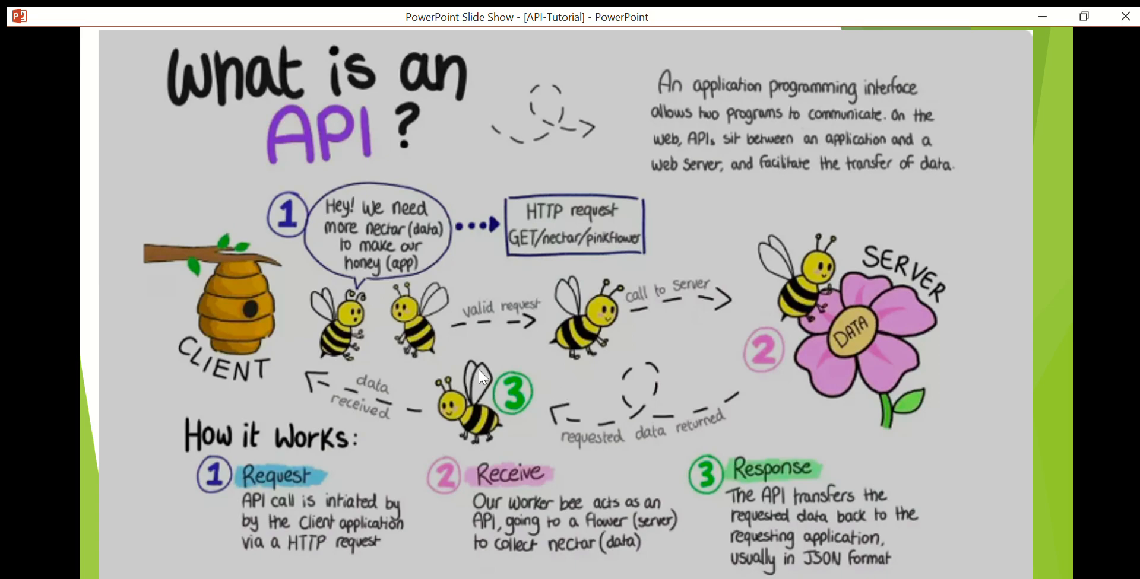
mouse_move(262, 334)
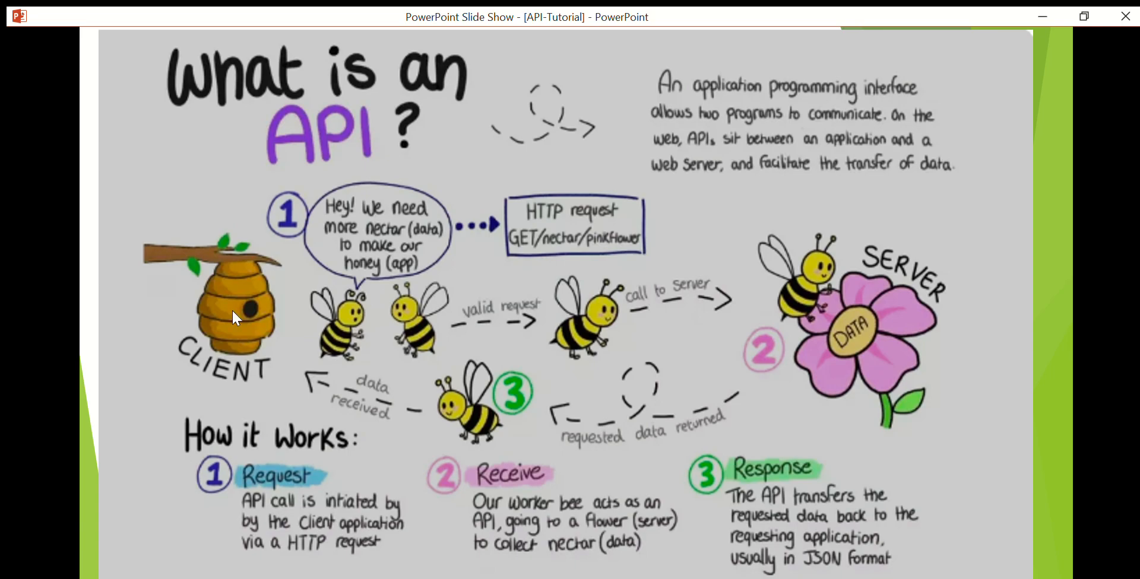
mouse_move(336, 308)
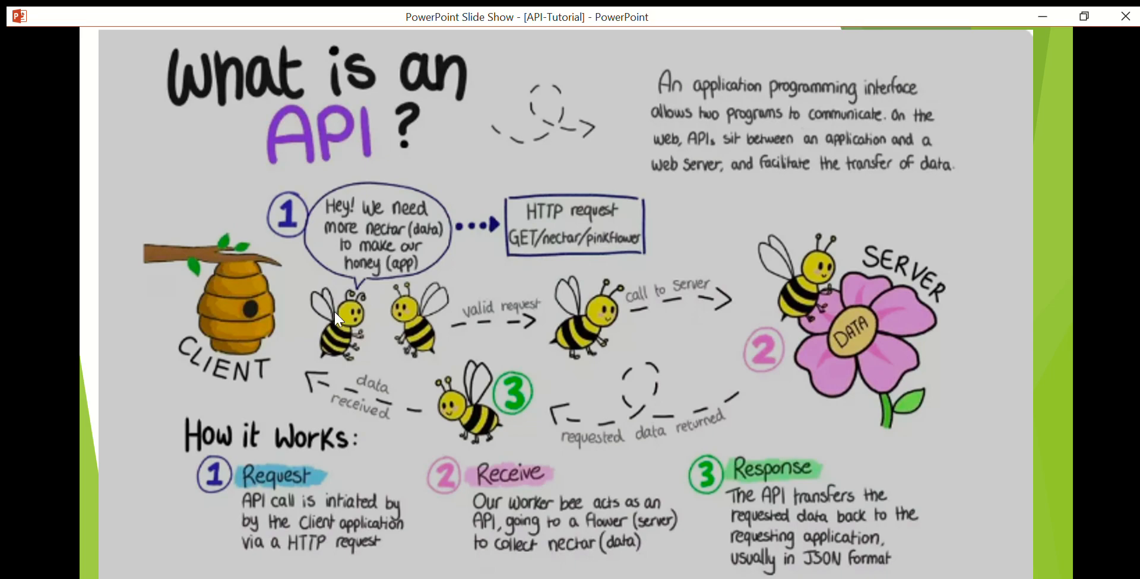
mouse_move(331, 301)
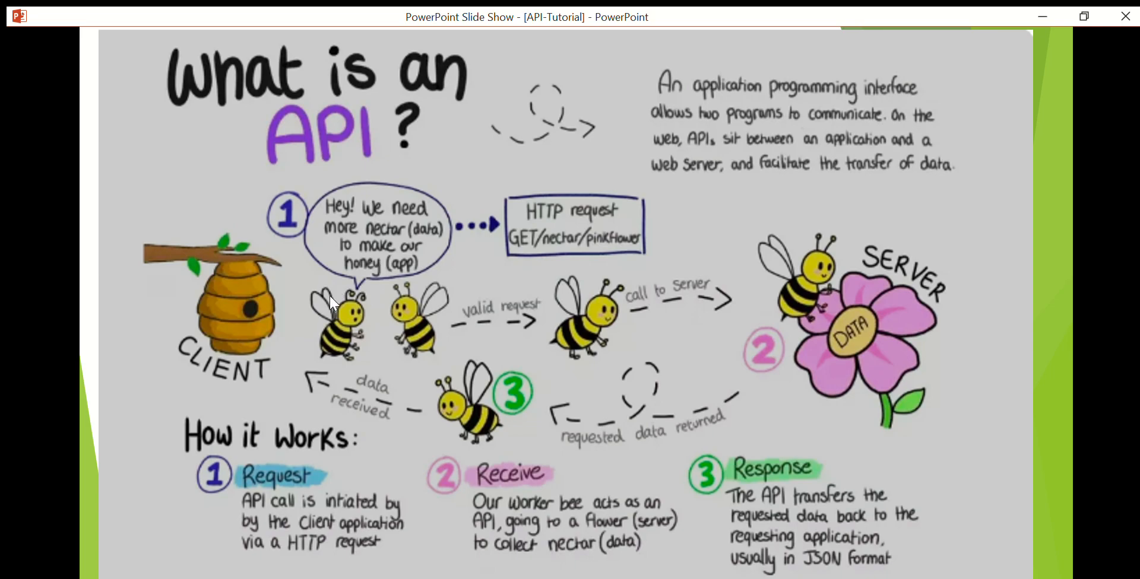
mouse_move(350, 323)
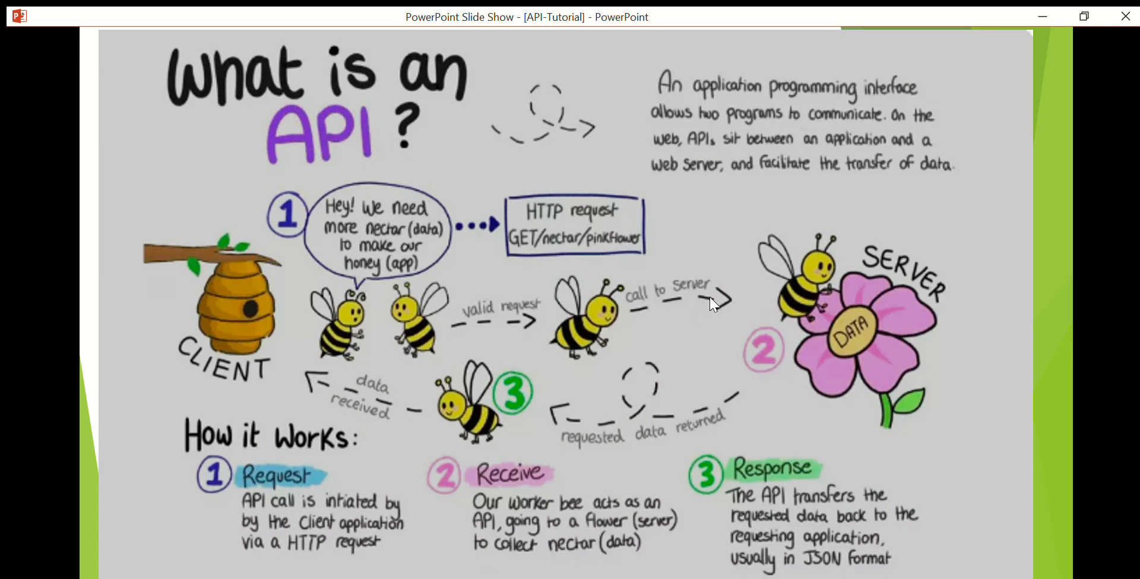
mouse_move(383, 300)
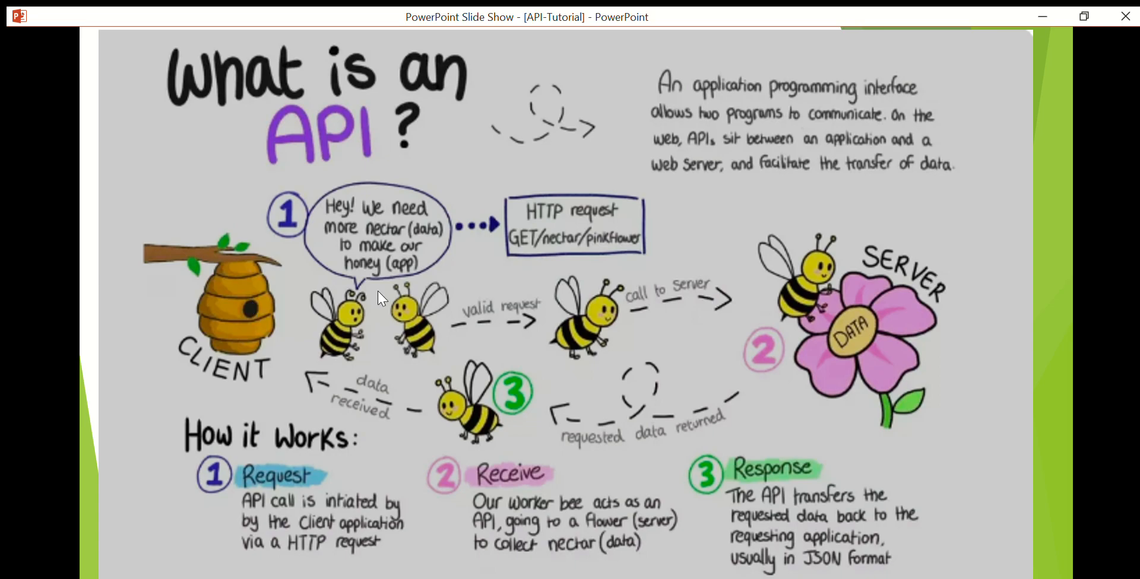
mouse_move(595, 326)
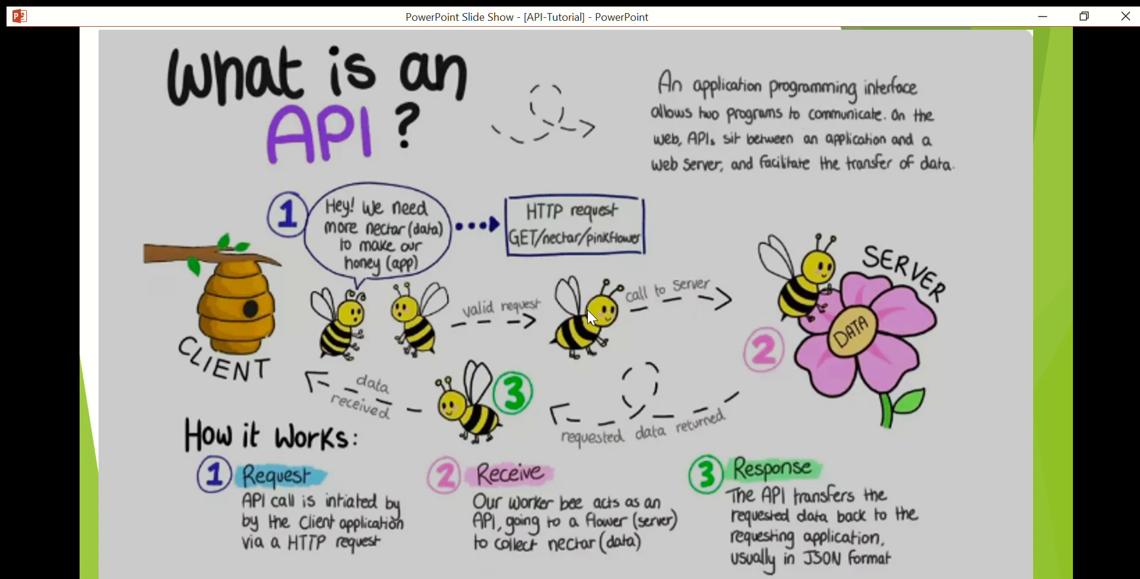
mouse_move(242, 307)
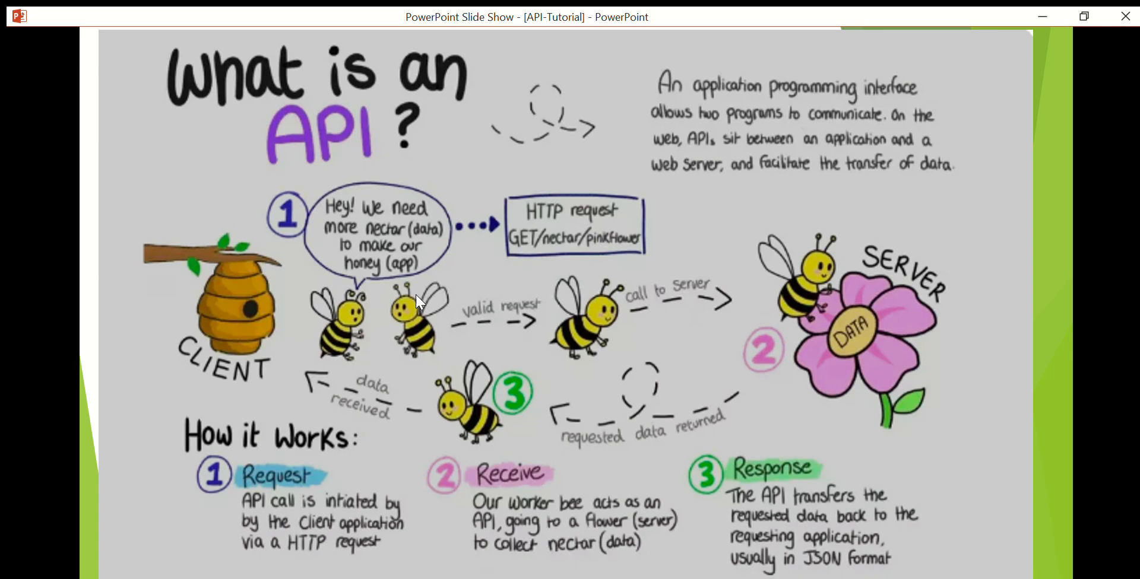
mouse_move(326, 308)
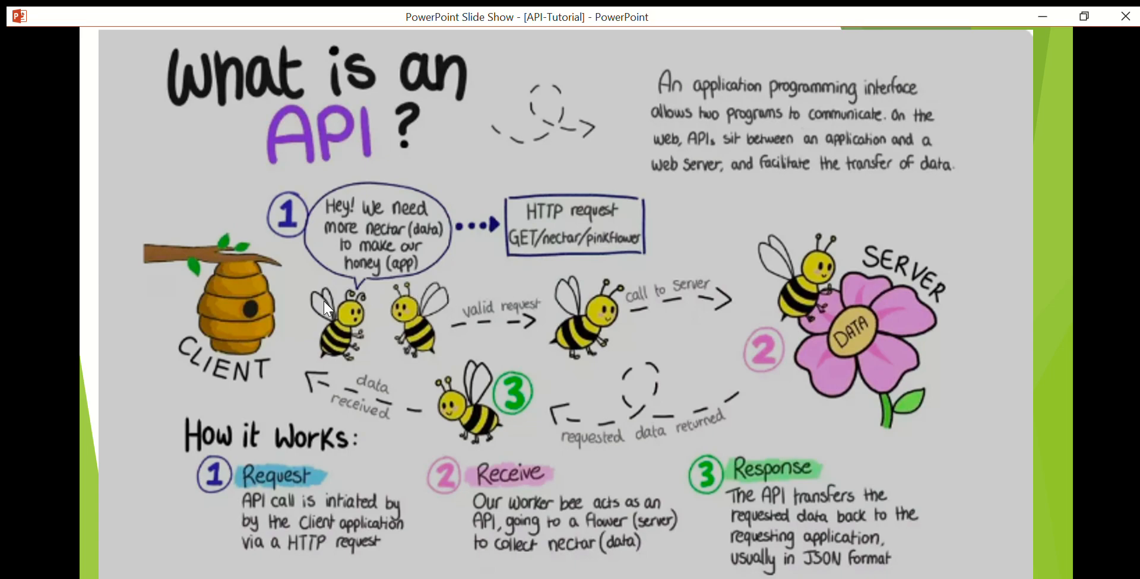
mouse_move(821, 289)
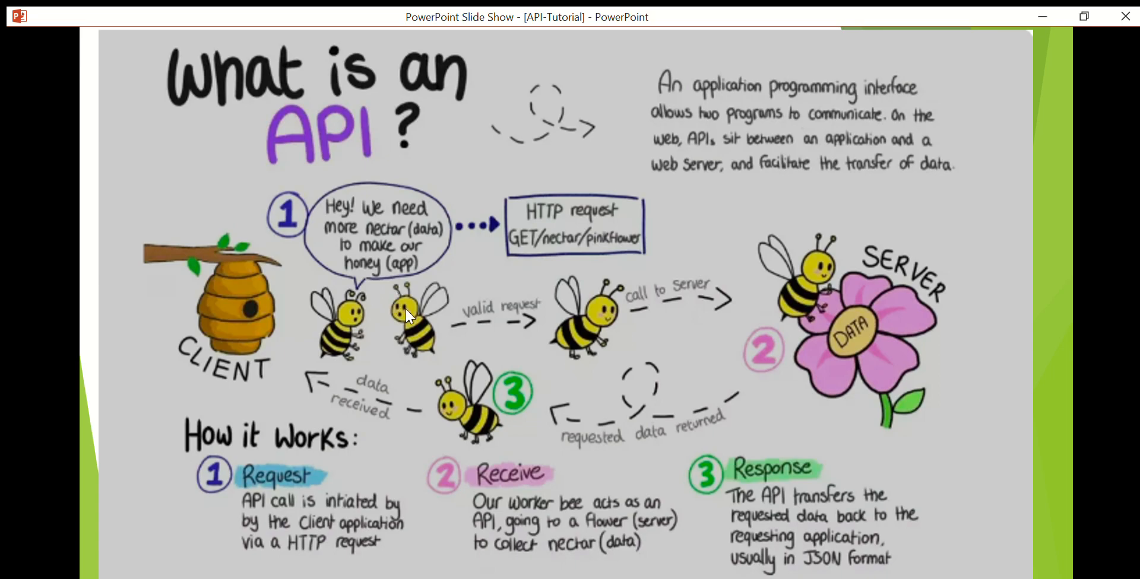
mouse_move(423, 309)
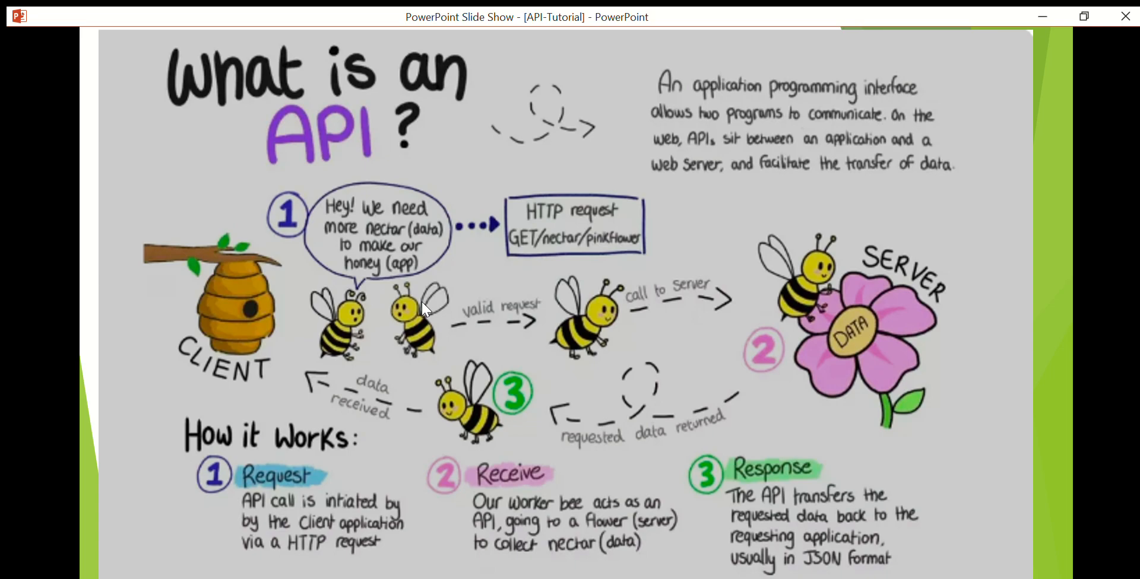
mouse_move(486, 275)
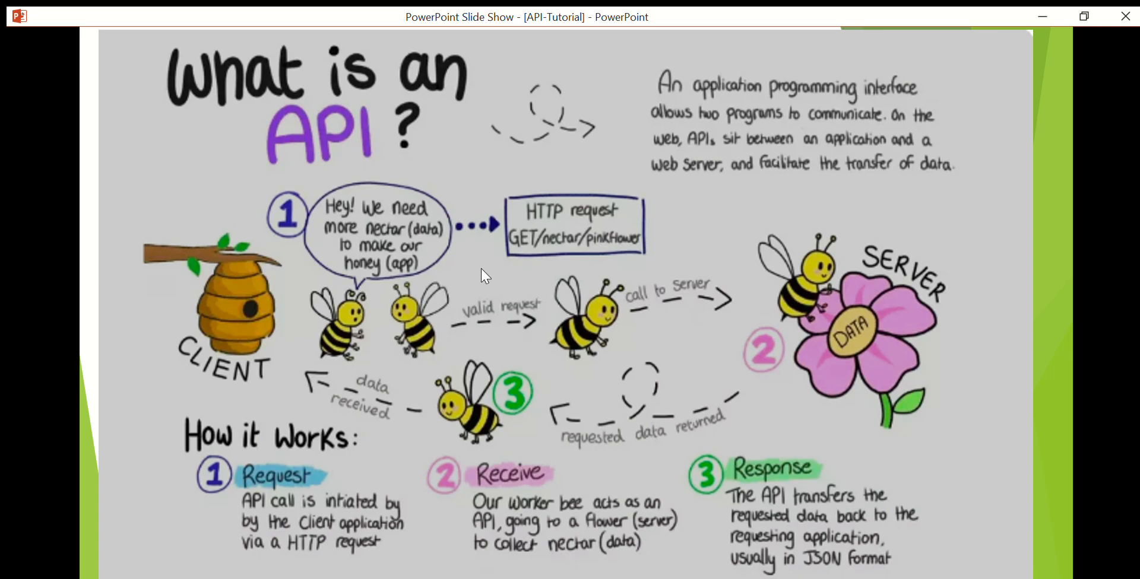
mouse_move(494, 223)
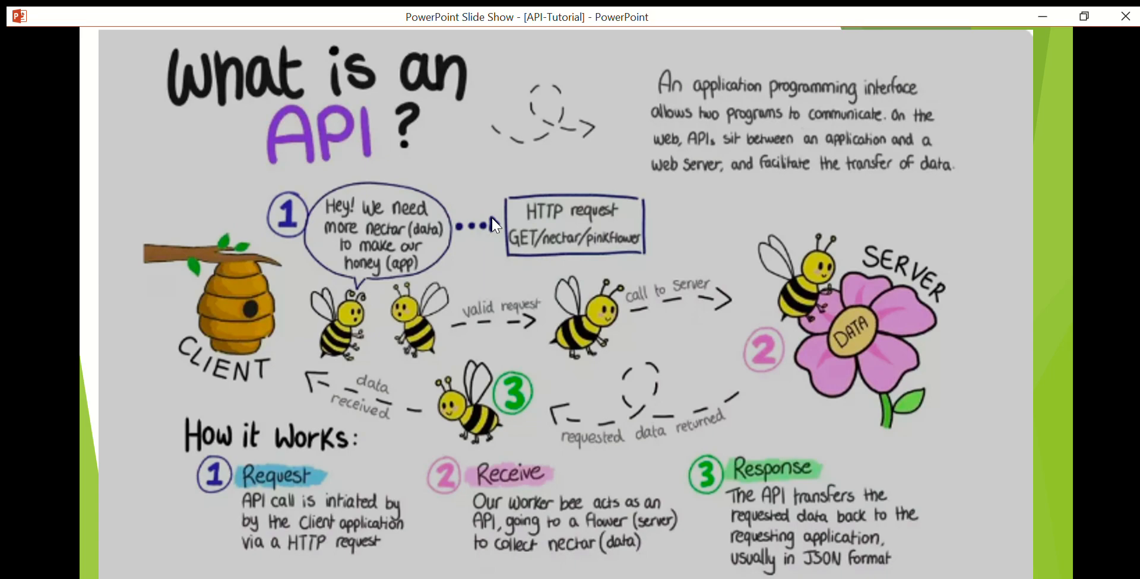
mouse_move(894, 202)
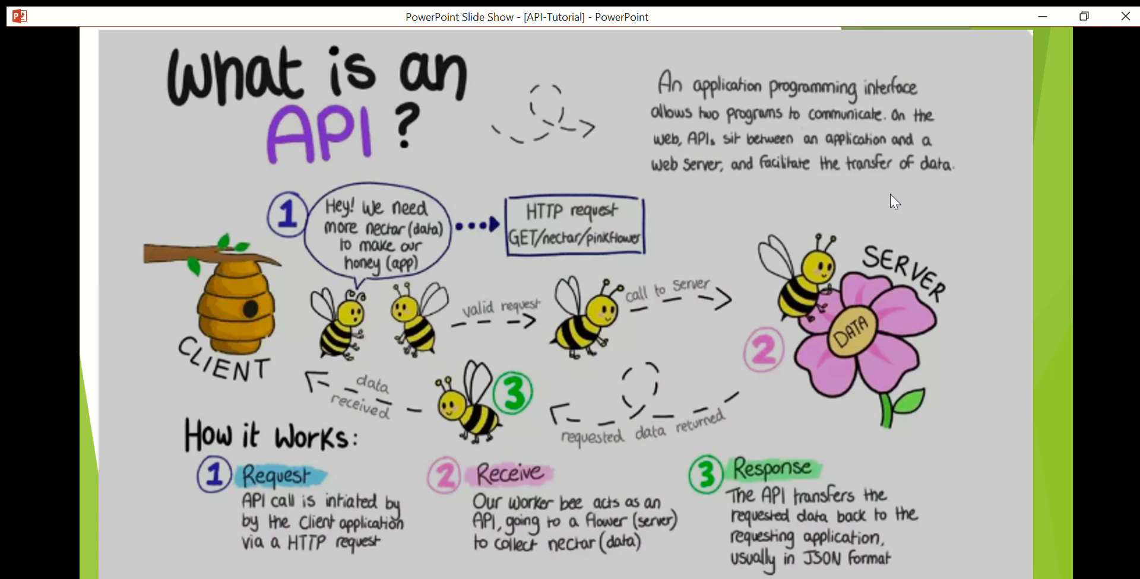
mouse_move(1055, 75)
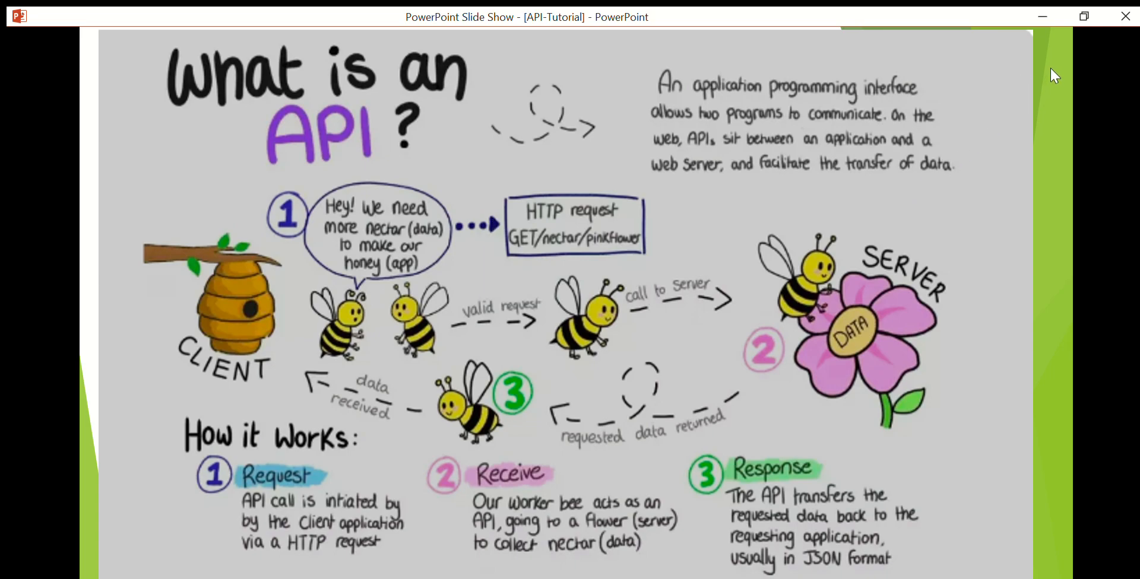